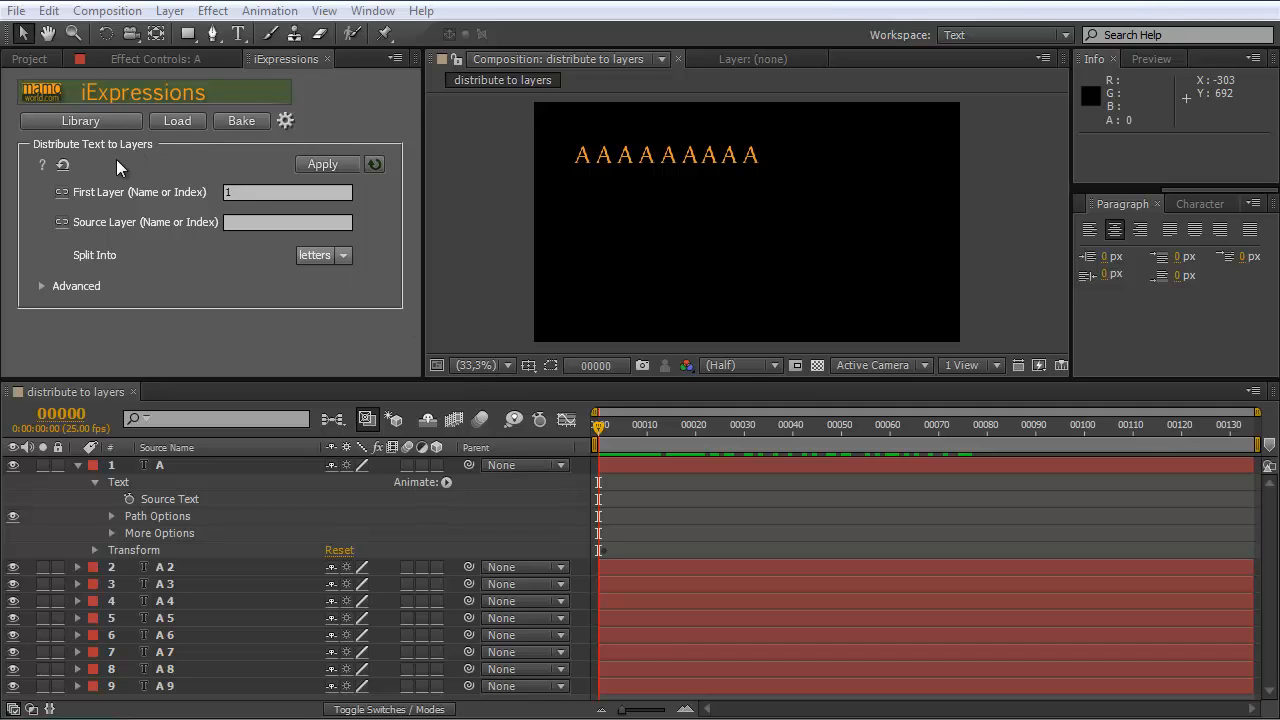
pyautogui.moveTo(212, 188)
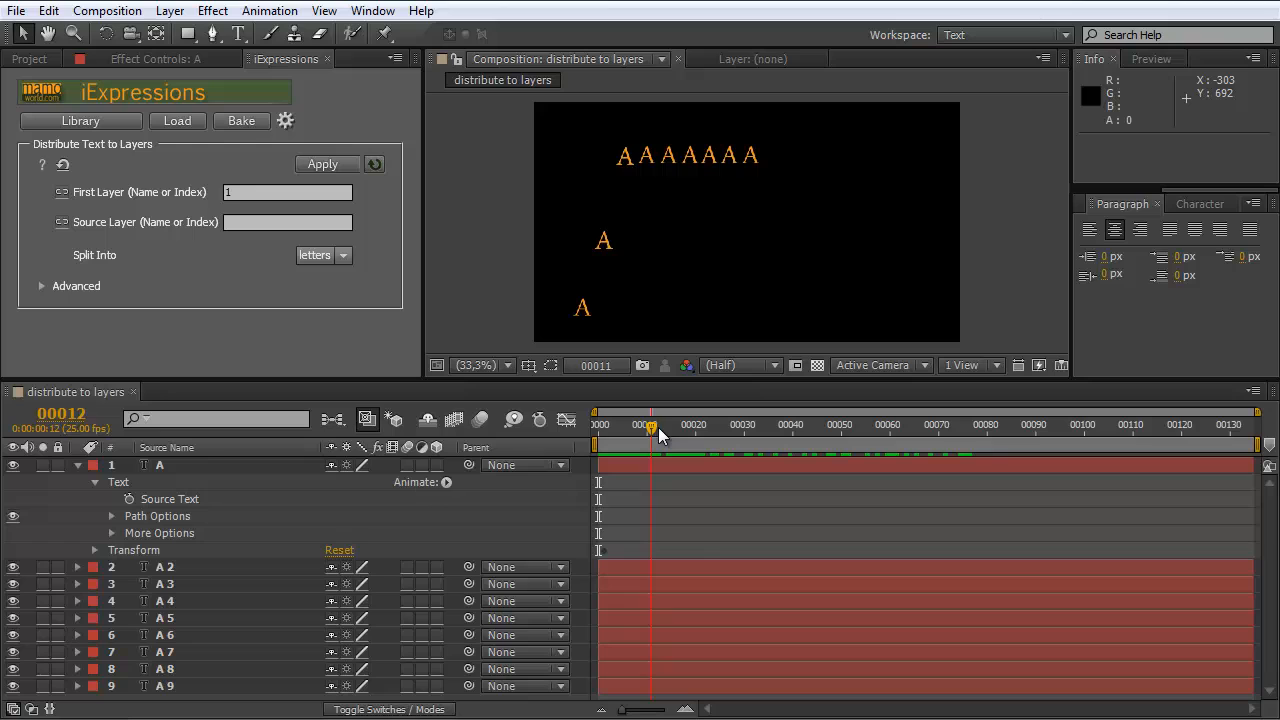
# Step: Preview the letter animation and retype the first two letter layers to 'm' and 'a'
pyautogui.moveTo(652, 414); pyautogui.dragTo(816, 414)
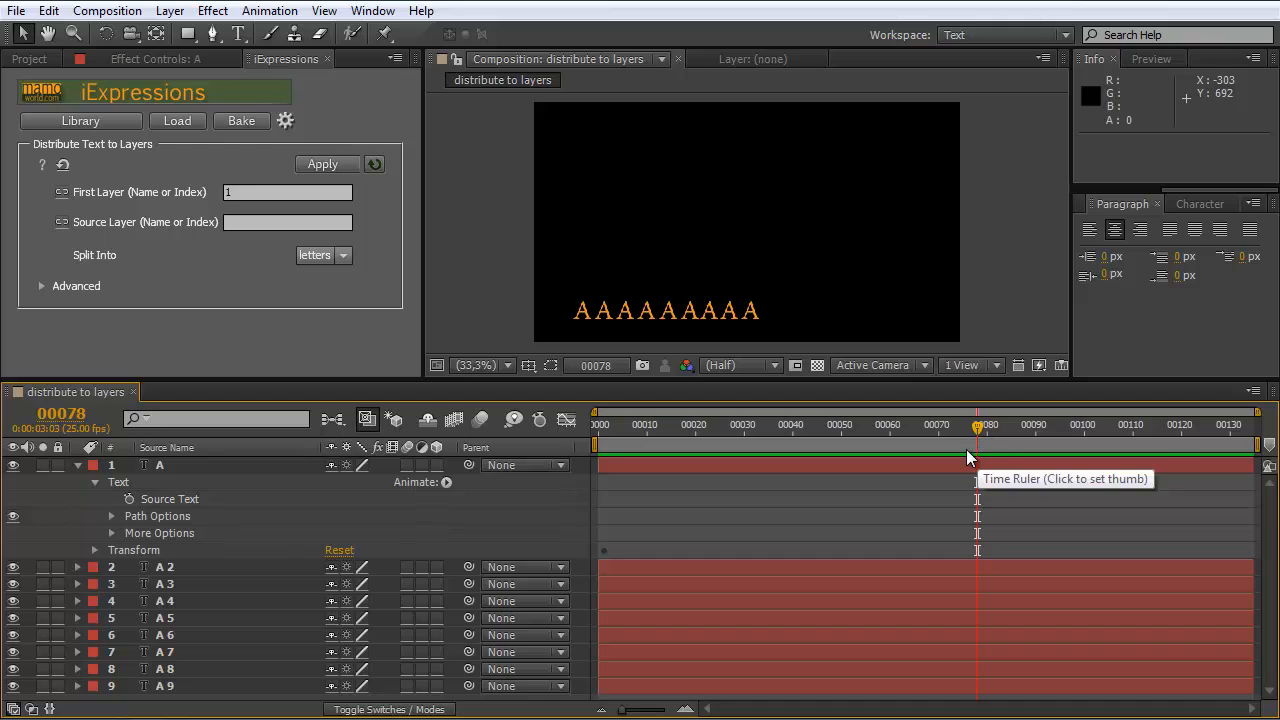
pyautogui.moveTo(976, 438)
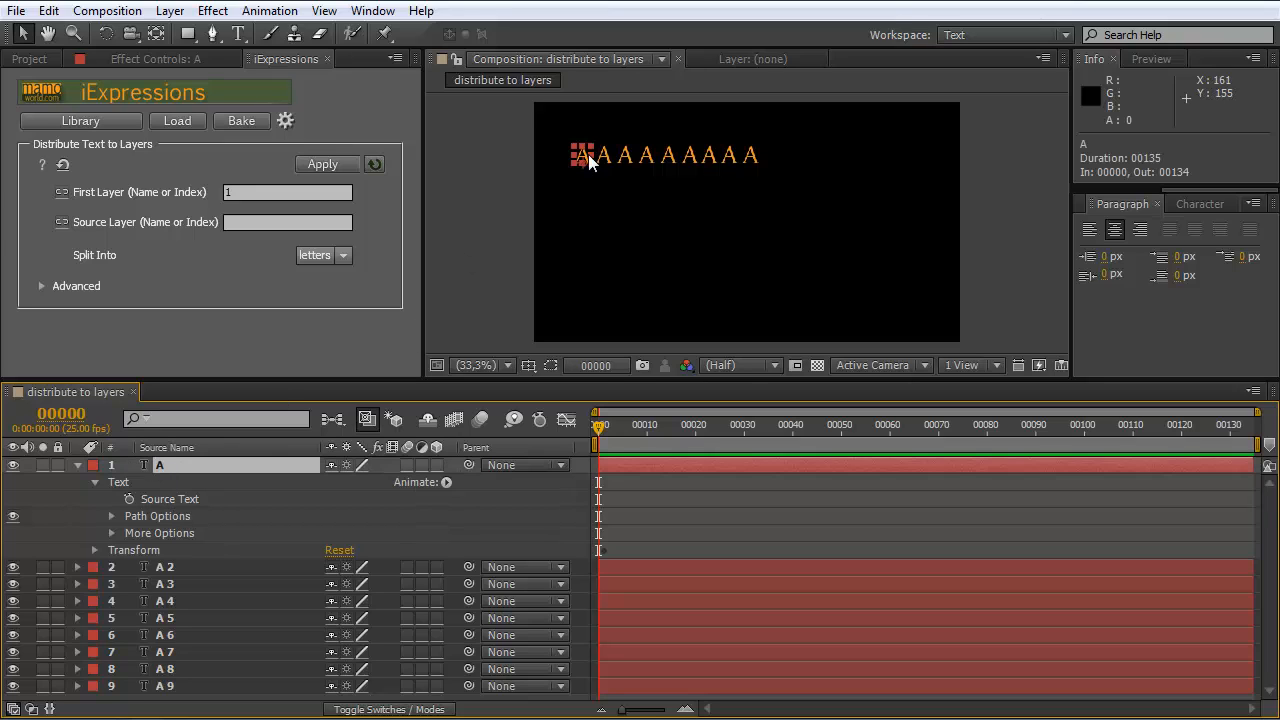
pyautogui.moveTo(724, 164)
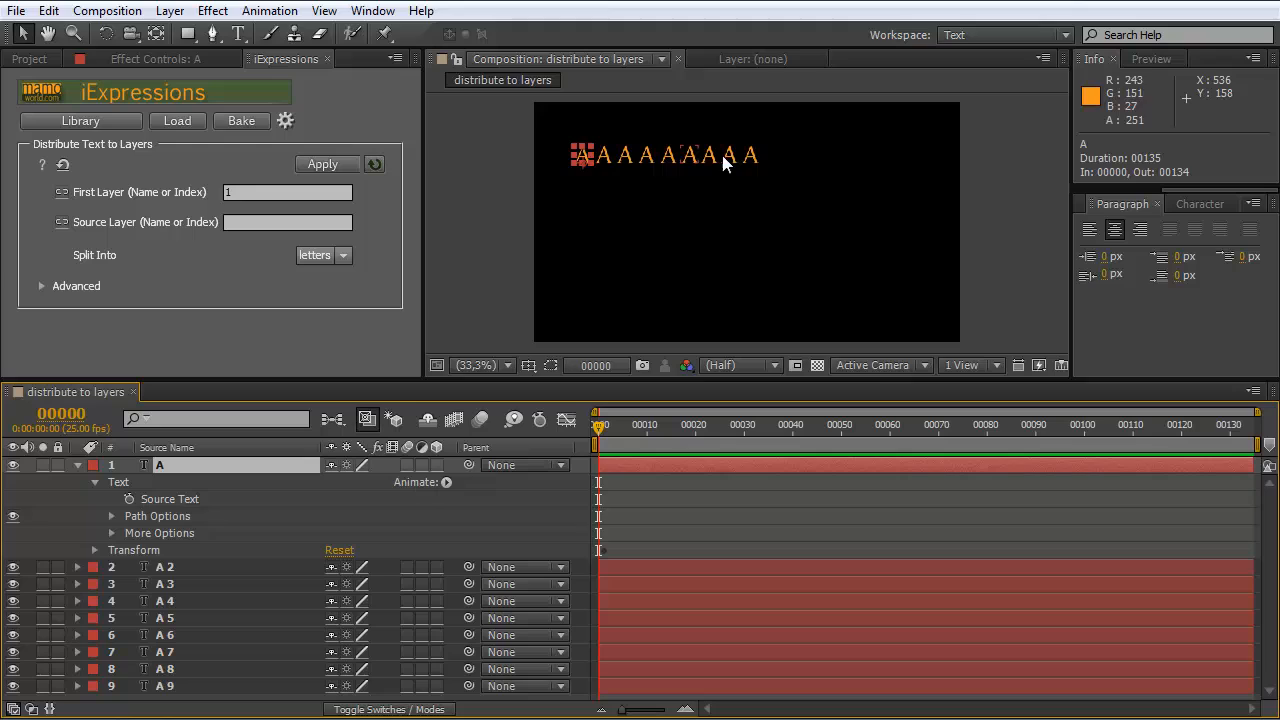
pyautogui.moveTo(684, 162)
pyautogui.write('m')
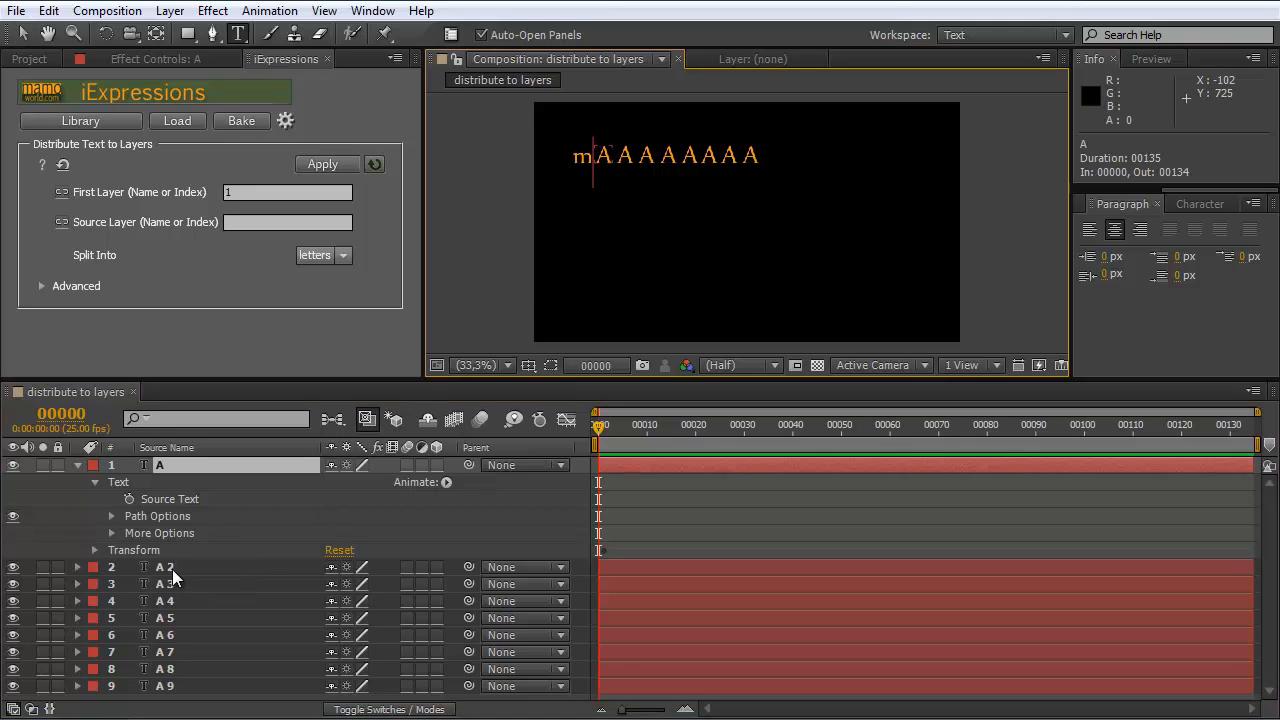
pyautogui.click(164, 568)
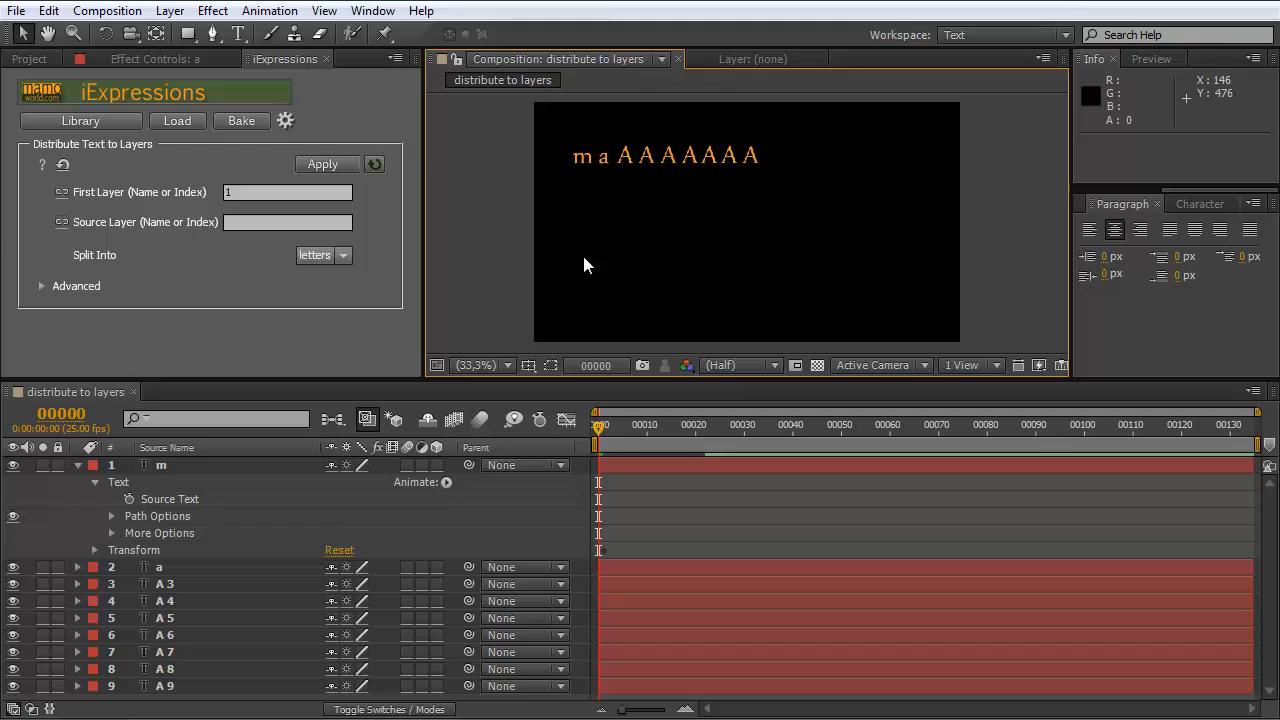
pyautogui.moveTo(500, 408)
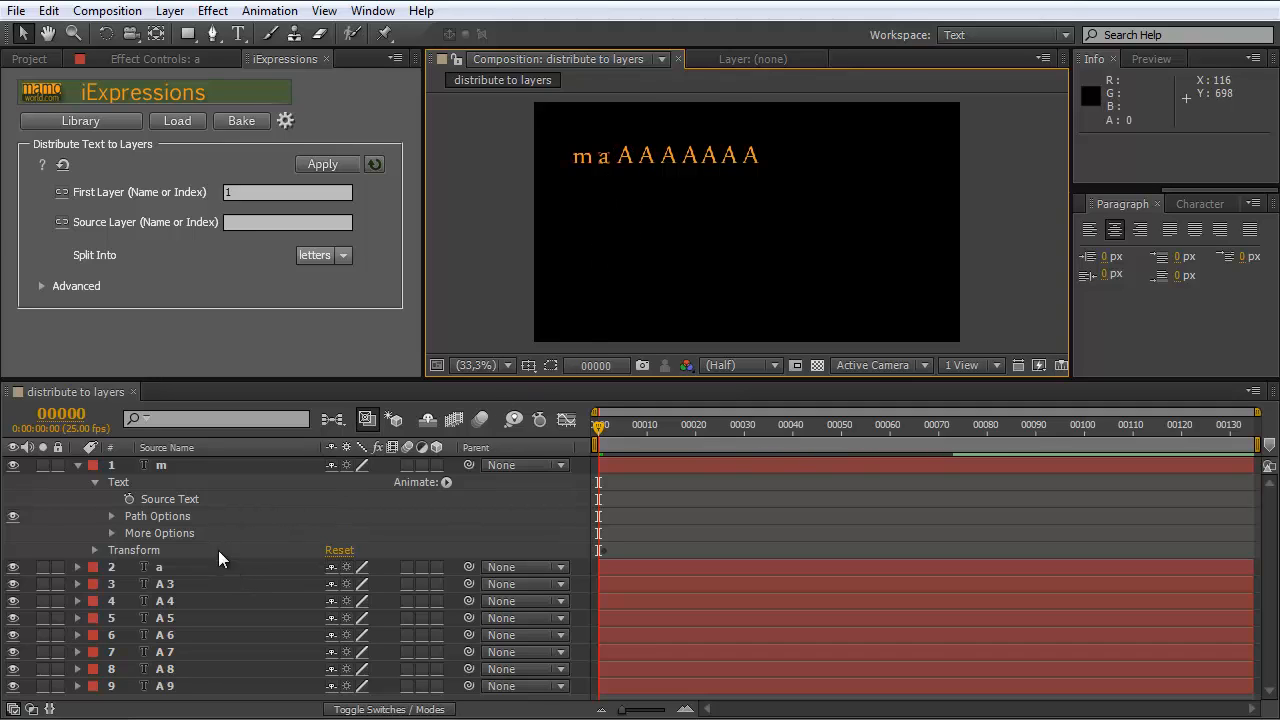
pyautogui.moveTo(636, 160)
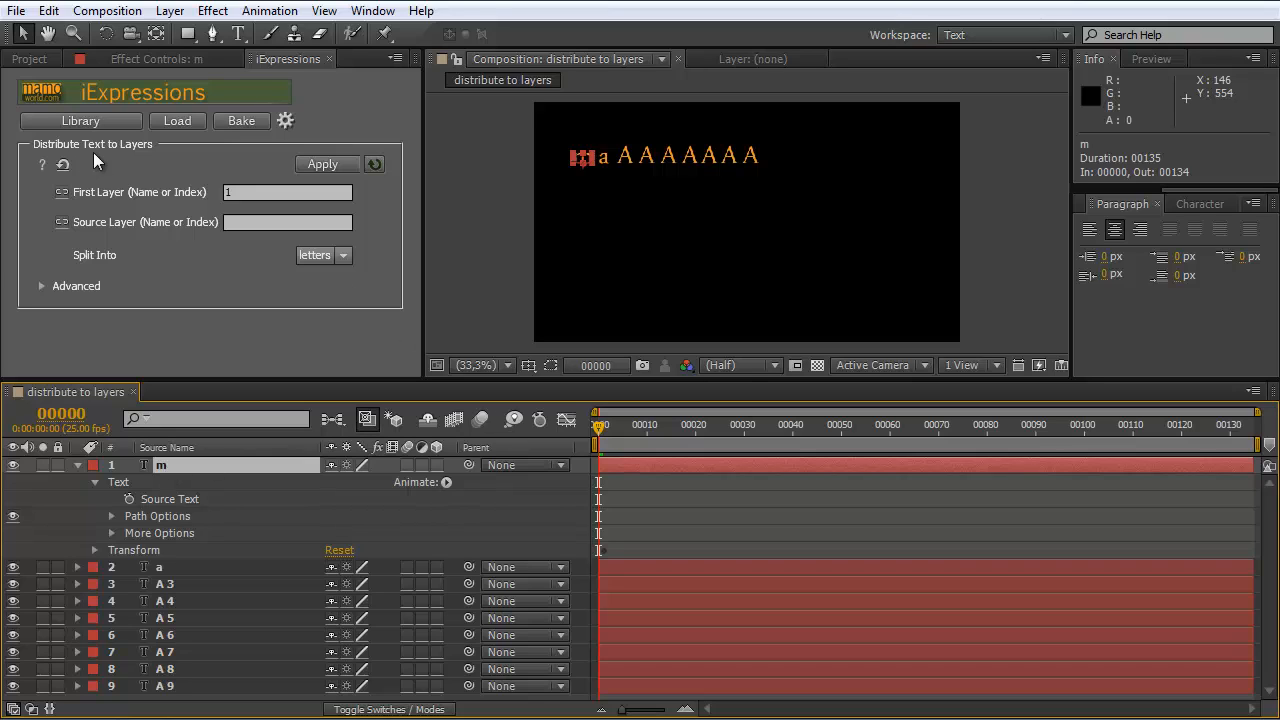
pyautogui.moveTo(584, 164)
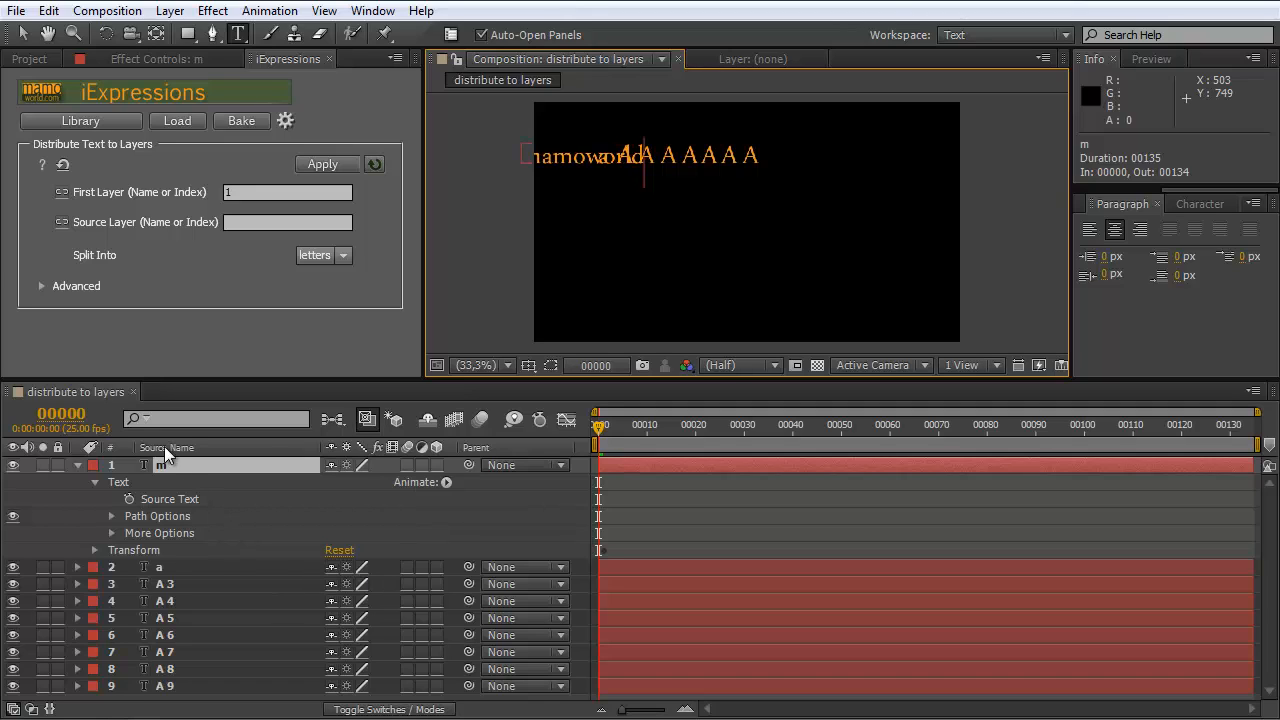
pyautogui.moveTo(238, 316)
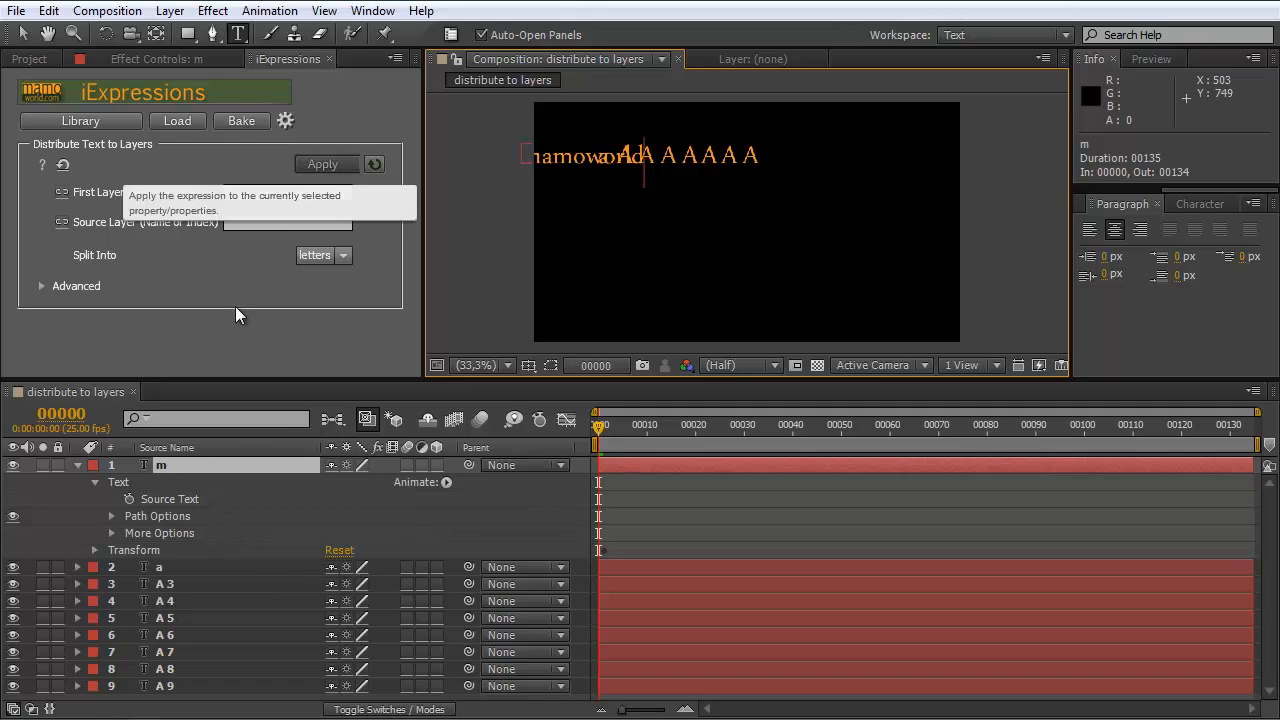
# Step: Apply the Distribute Text to Layers expression to layer 1's Source Text reading 'mamoworld'
pyautogui.click(326, 170)
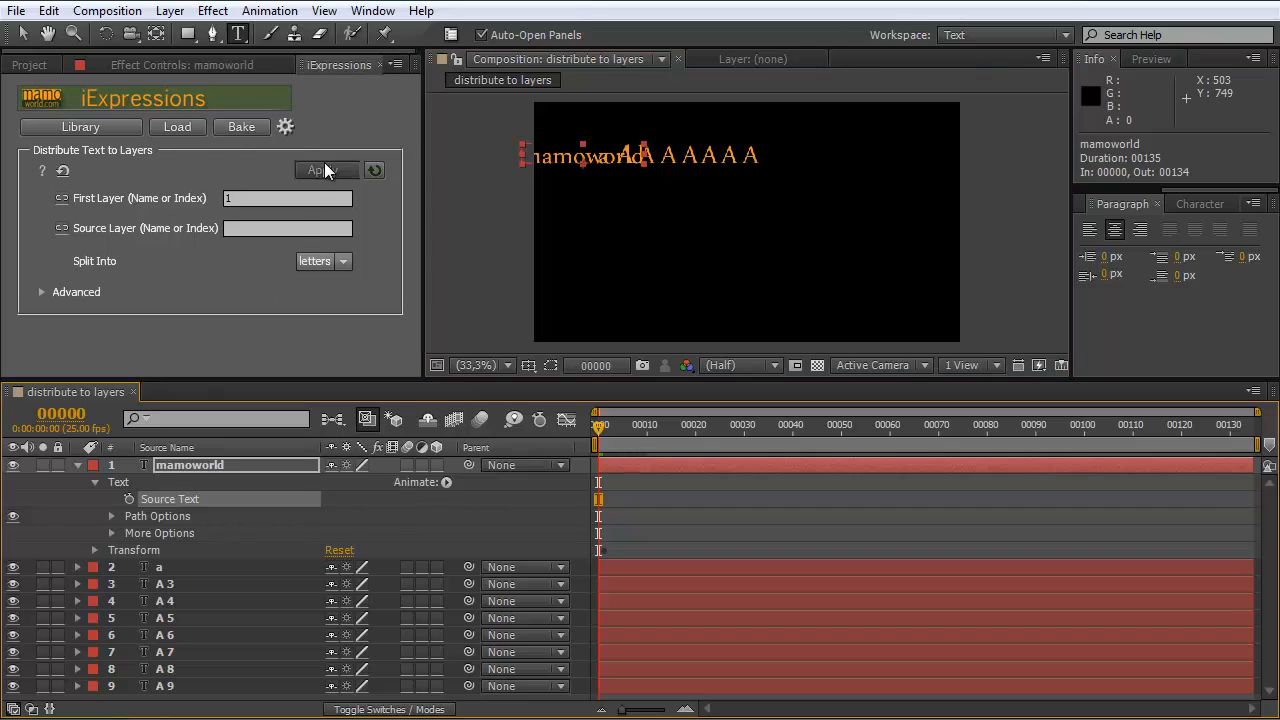
pyautogui.click(326, 170)
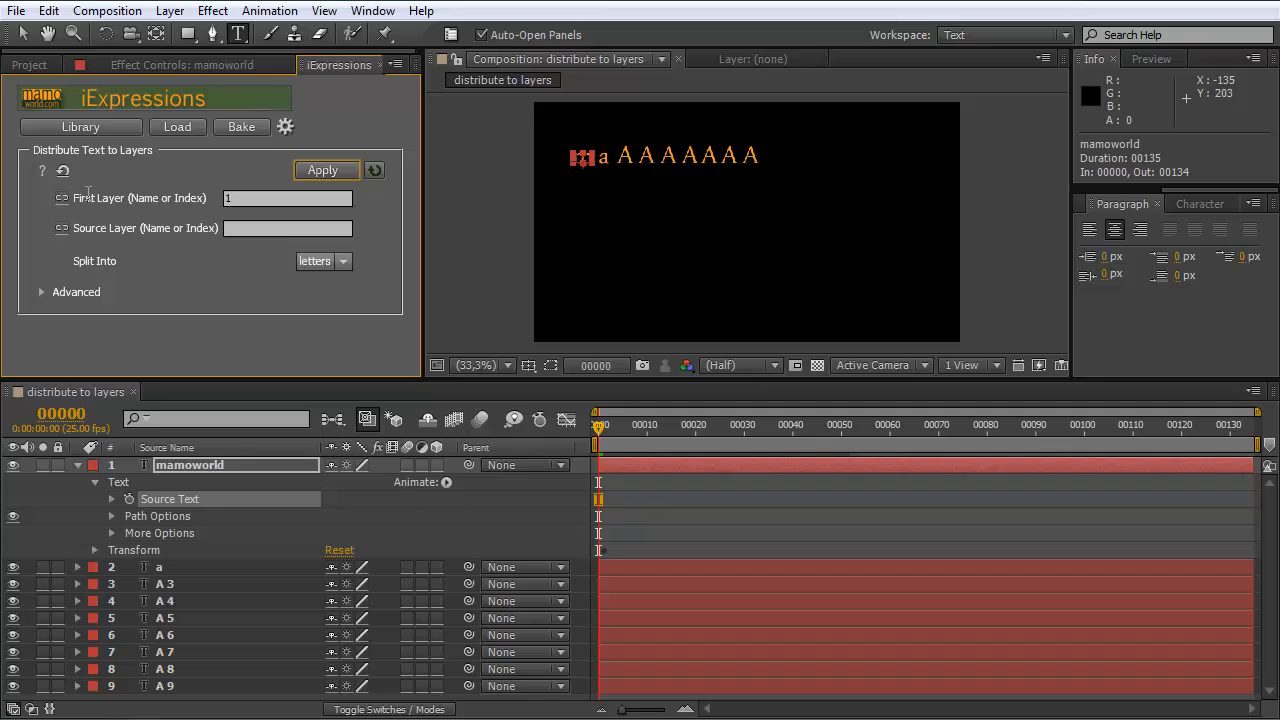
pyautogui.click(288, 198)
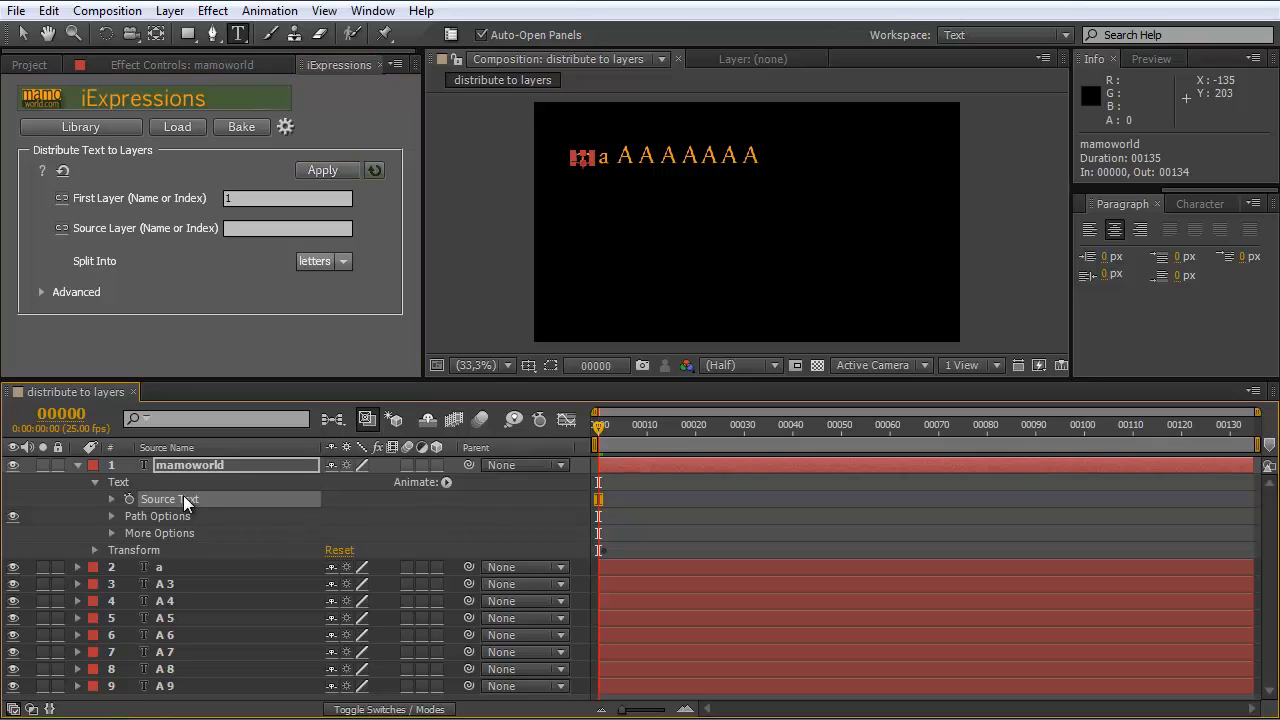
# Step: Copy the Source Text expression only and paste it onto letter layers 2–9
pyautogui.click(48, 12)
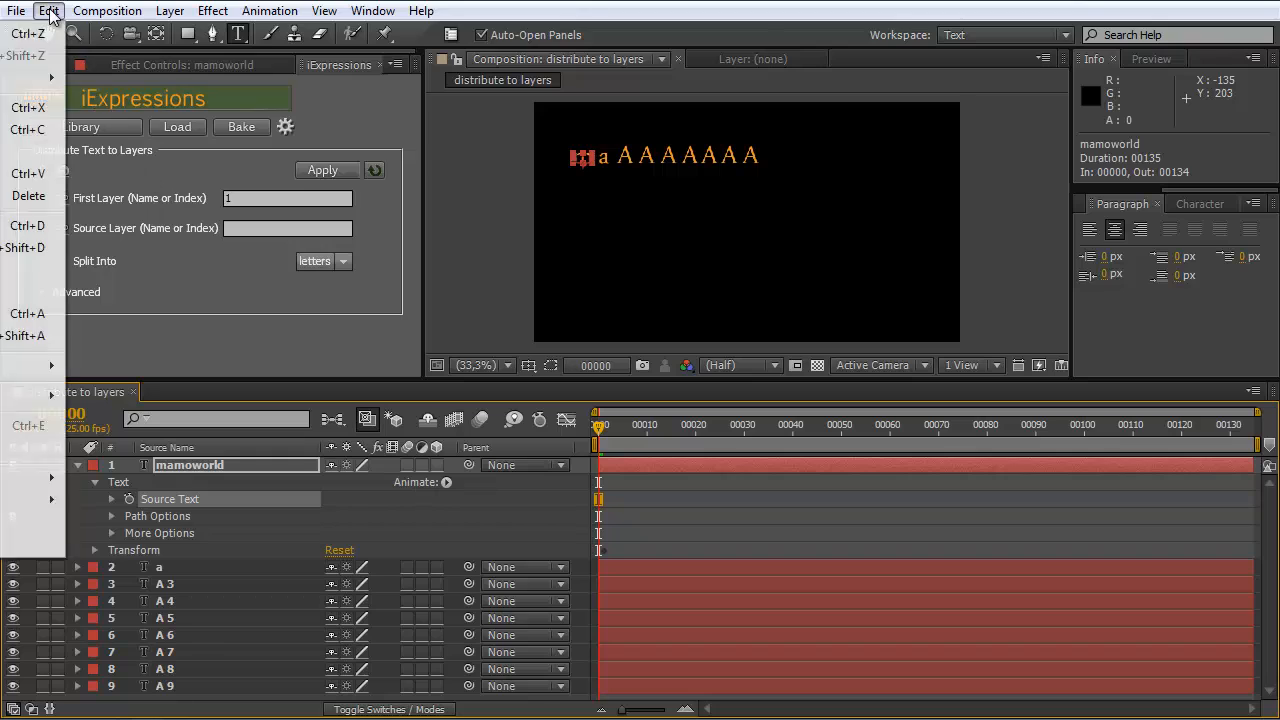
pyautogui.moveTo(32, 130)
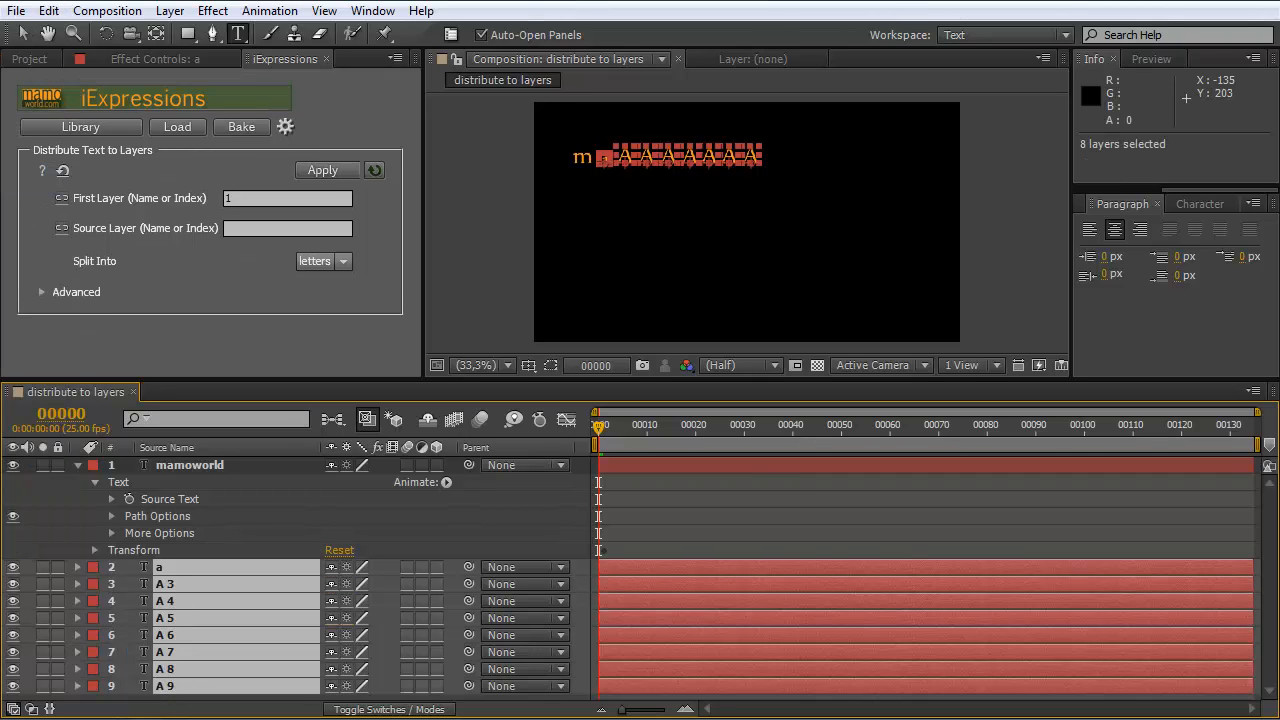
pyautogui.click(322, 170)
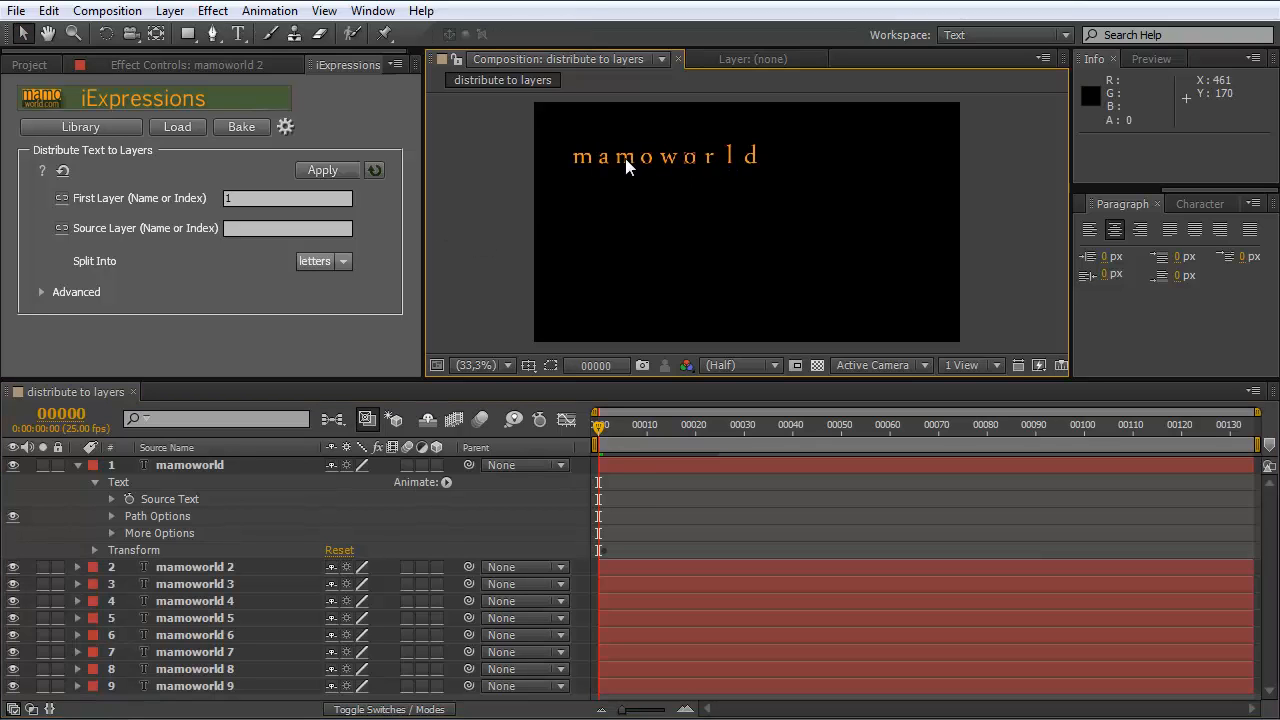
pyautogui.moveTo(168, 520)
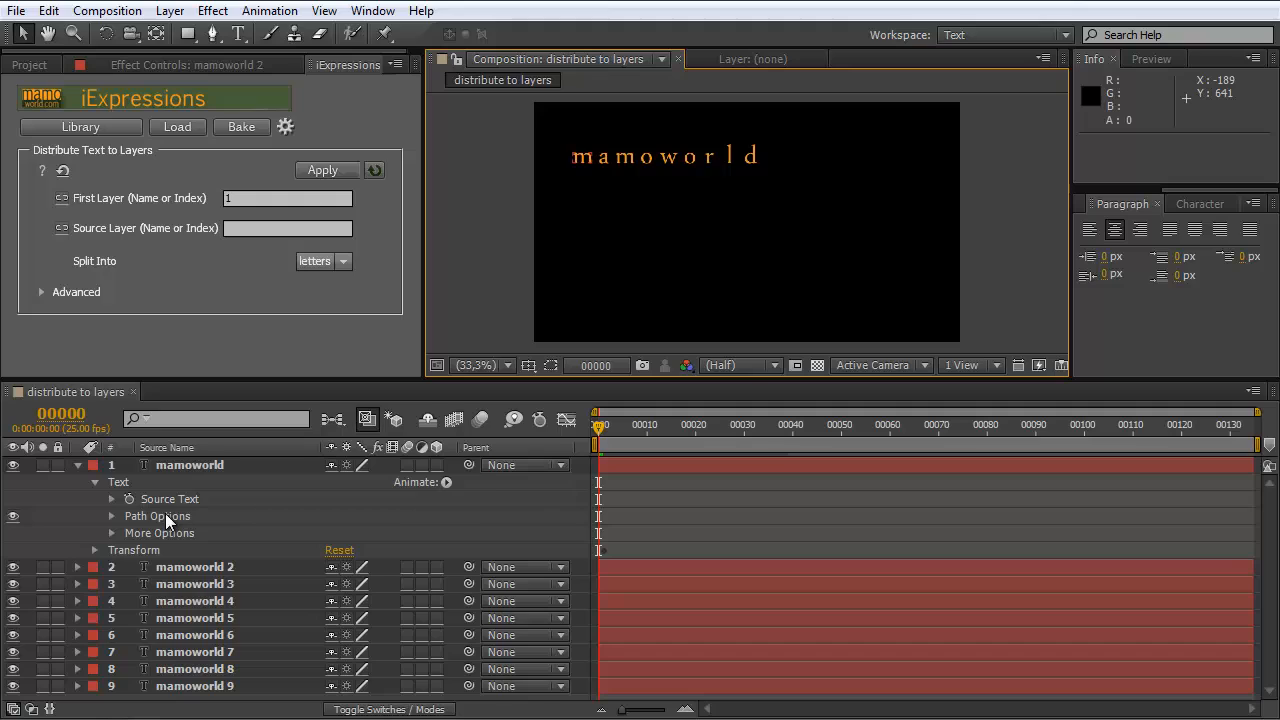
pyautogui.moveTo(294, 500)
pyautogui.write('MAMO')
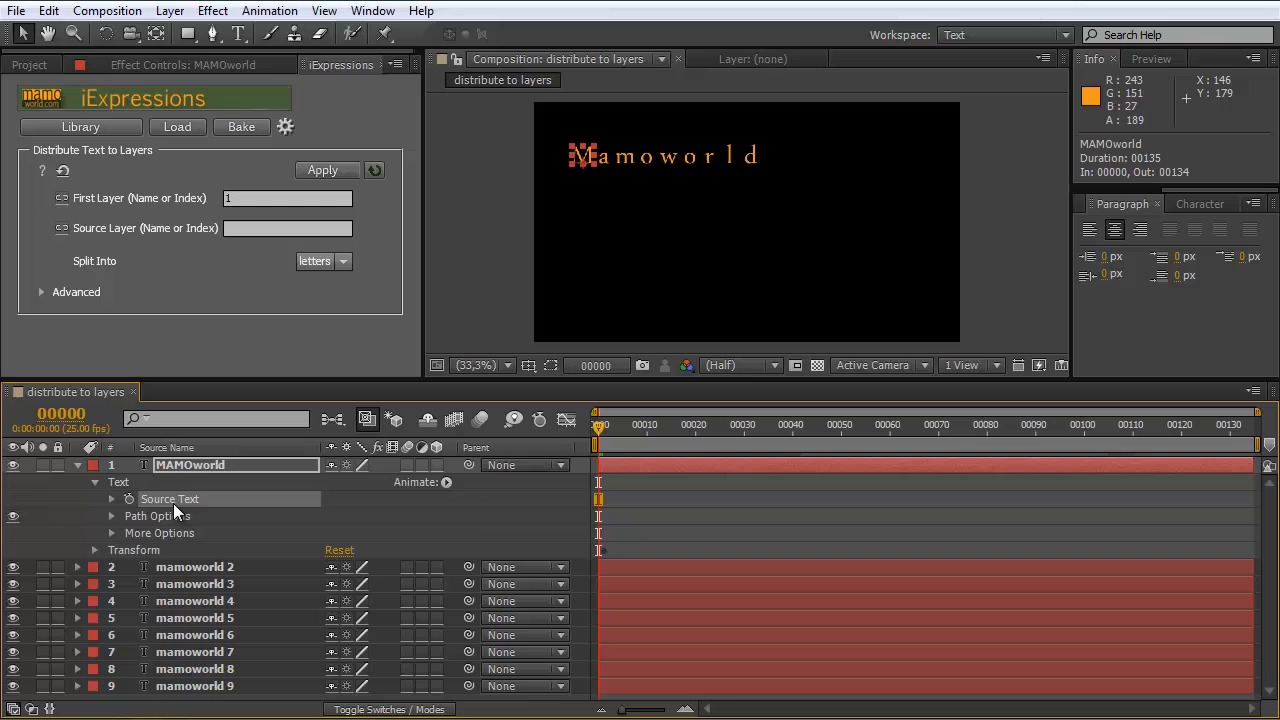
pyautogui.moveTo(198, 576)
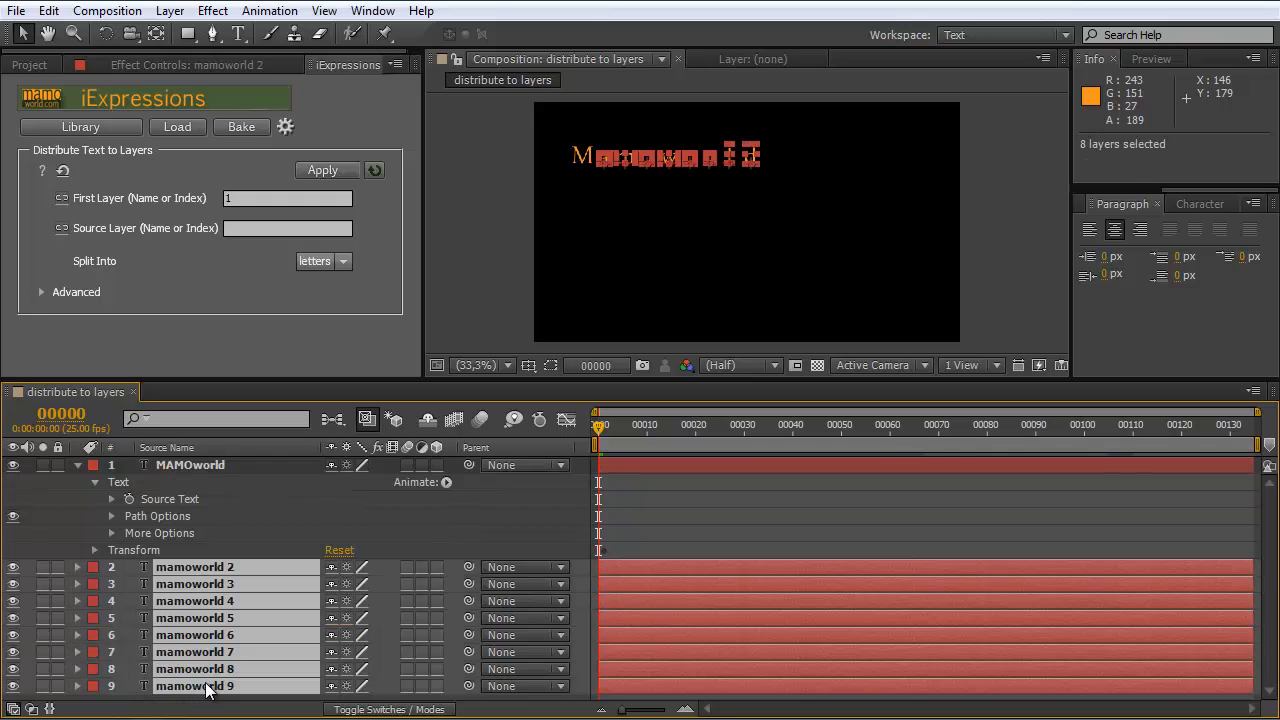
# Step: Deselect the letter layers after changing the source word to 'MAMOworld'
pyautogui.click(322, 170)
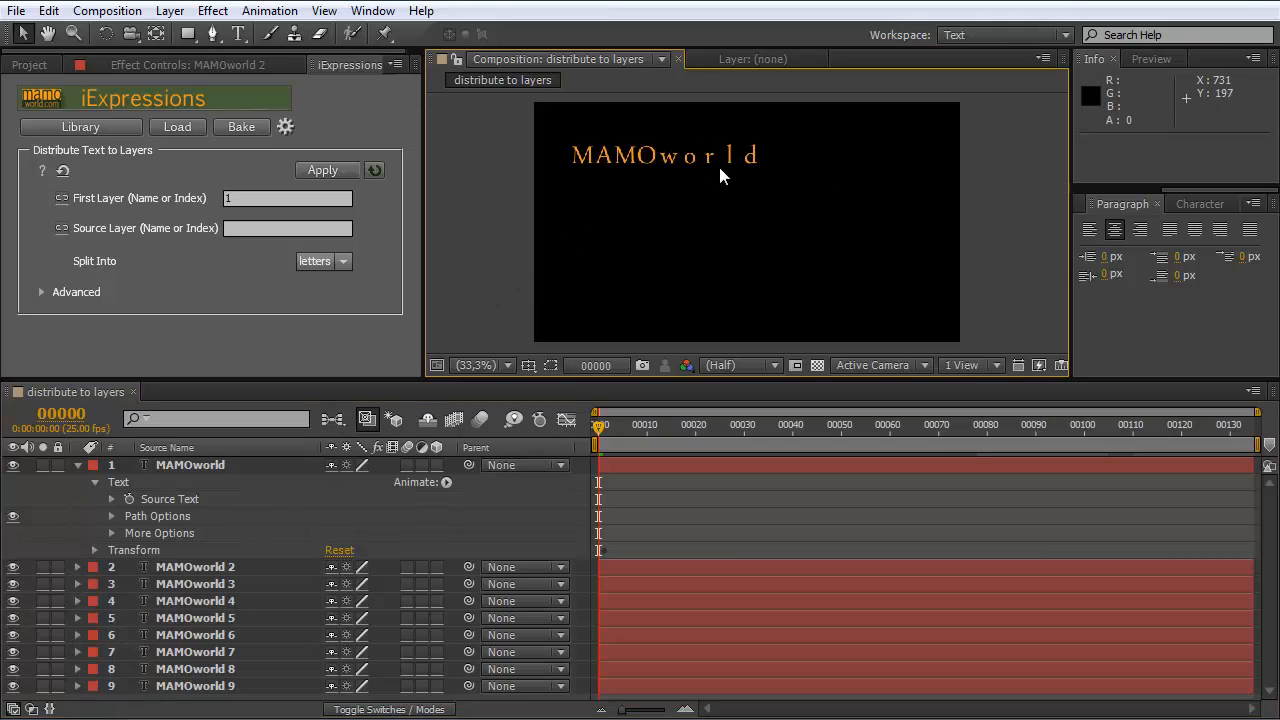
pyautogui.moveTo(598, 410)
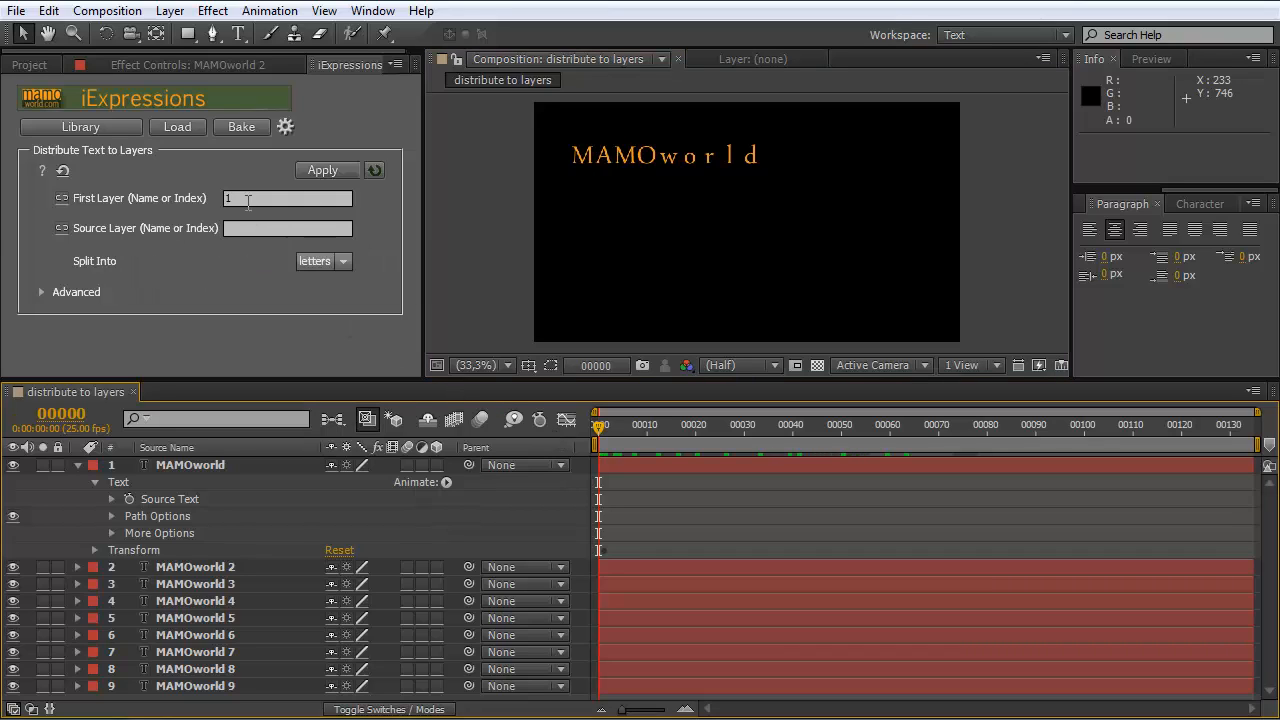
pyautogui.moveTo(248, 312)
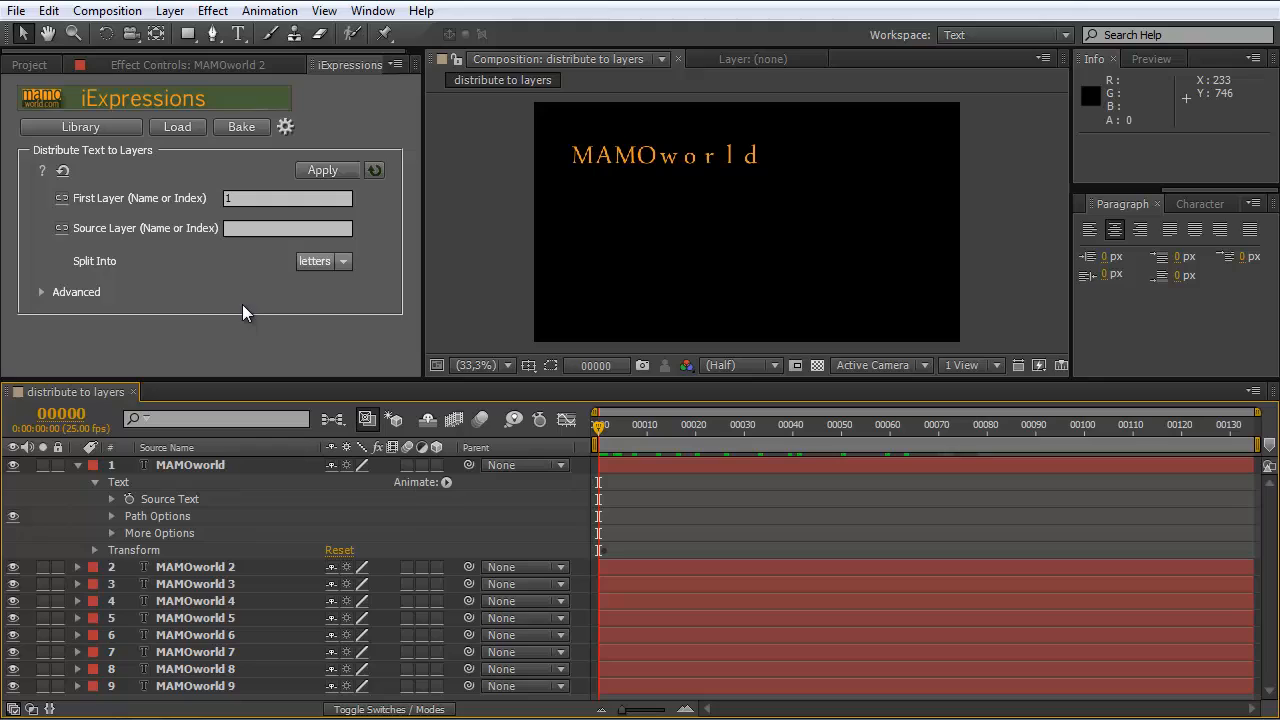
pyautogui.moveTo(136, 280)
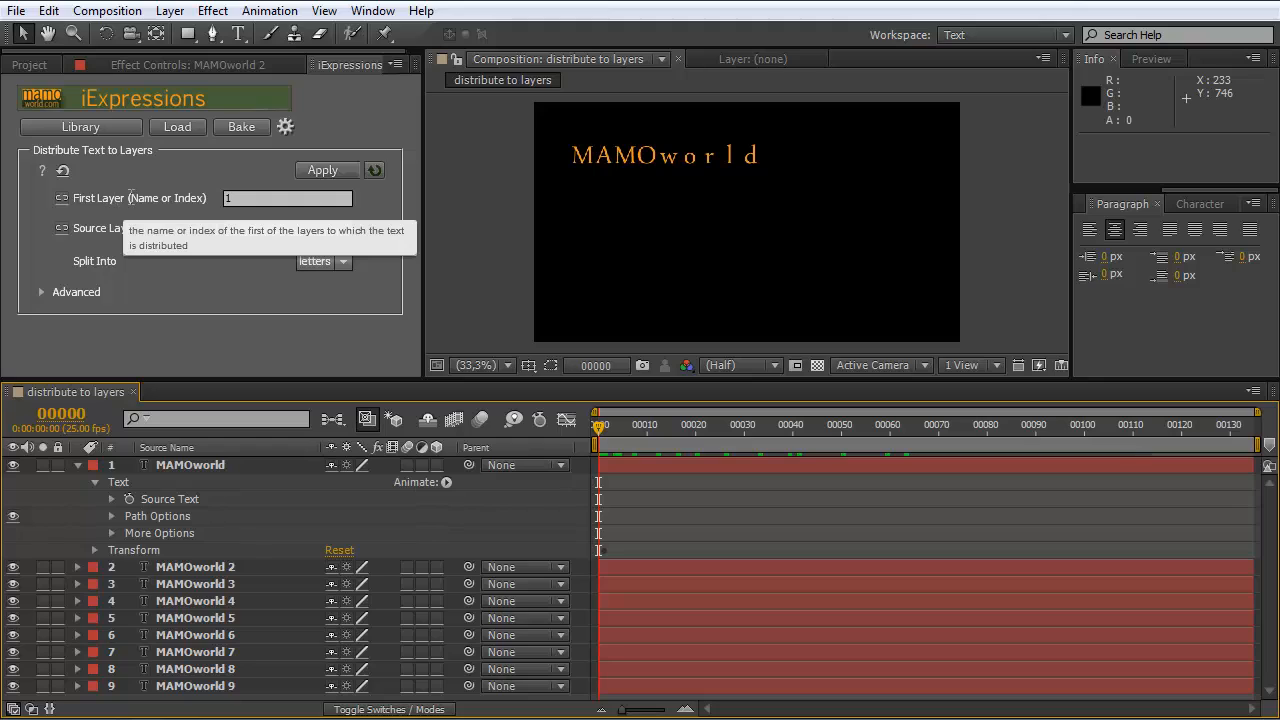
pyautogui.moveTo(212, 482)
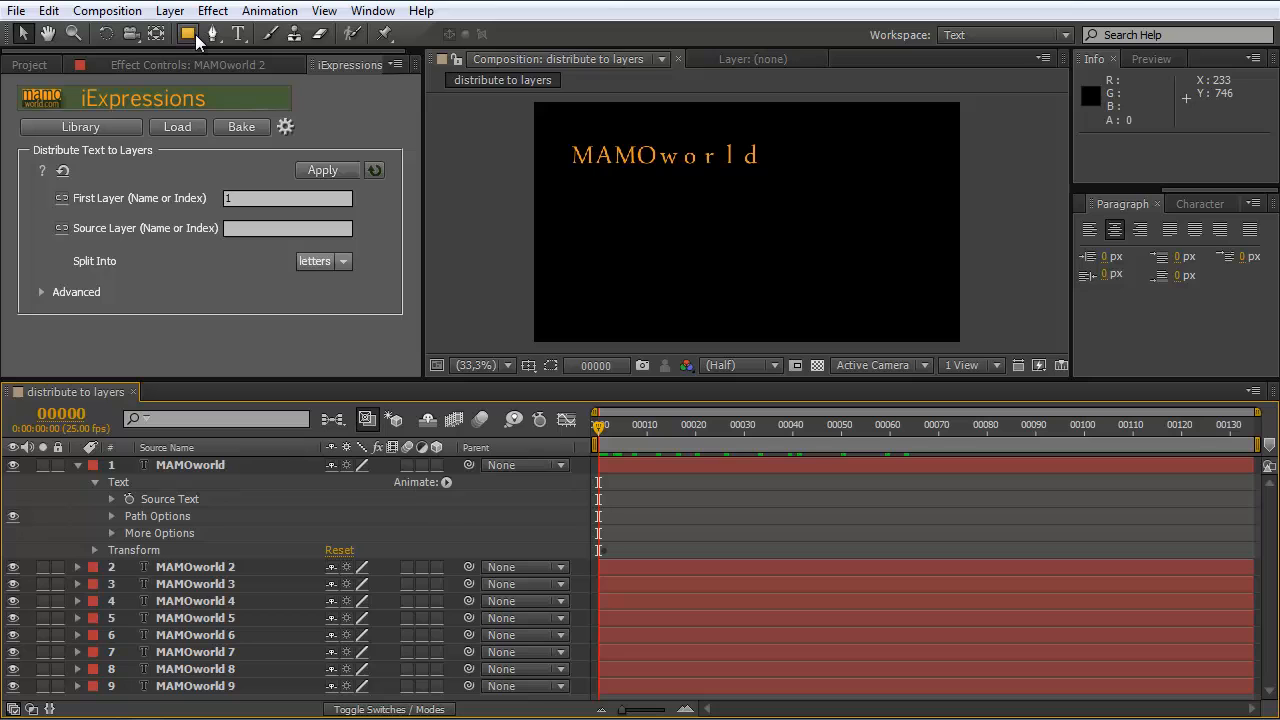
pyautogui.click(168, 12)
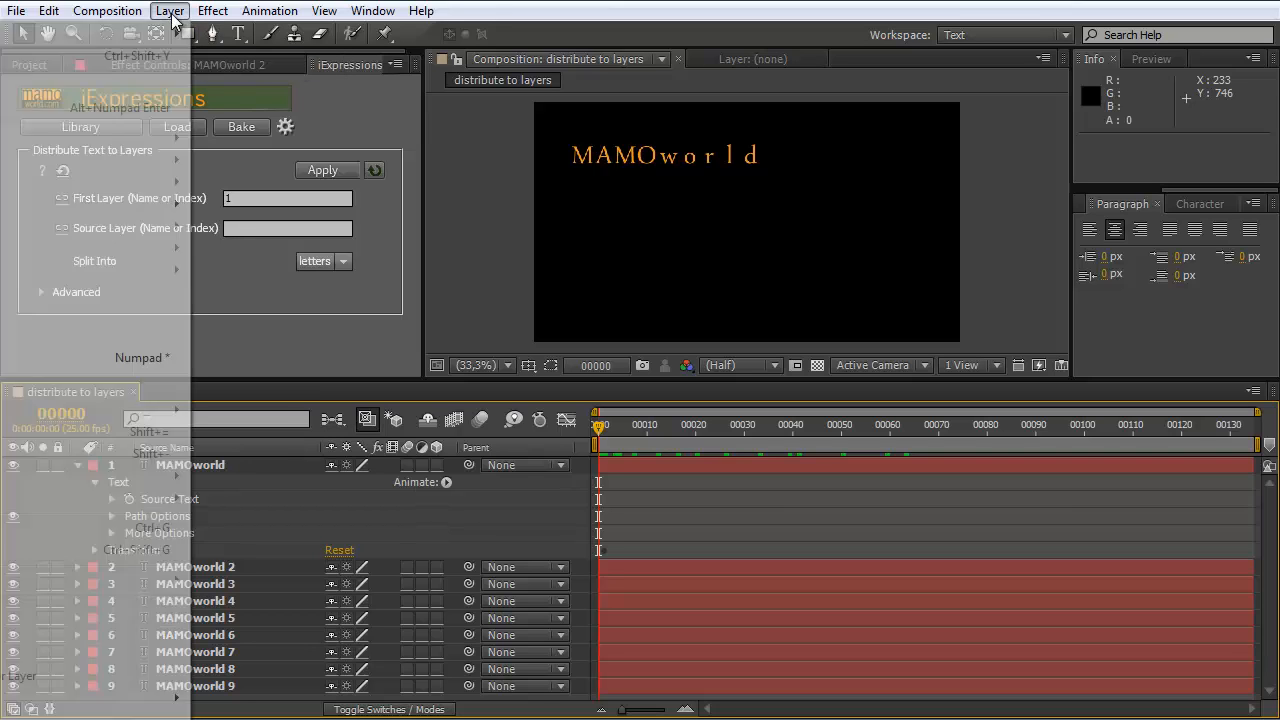
pyautogui.click(168, 10)
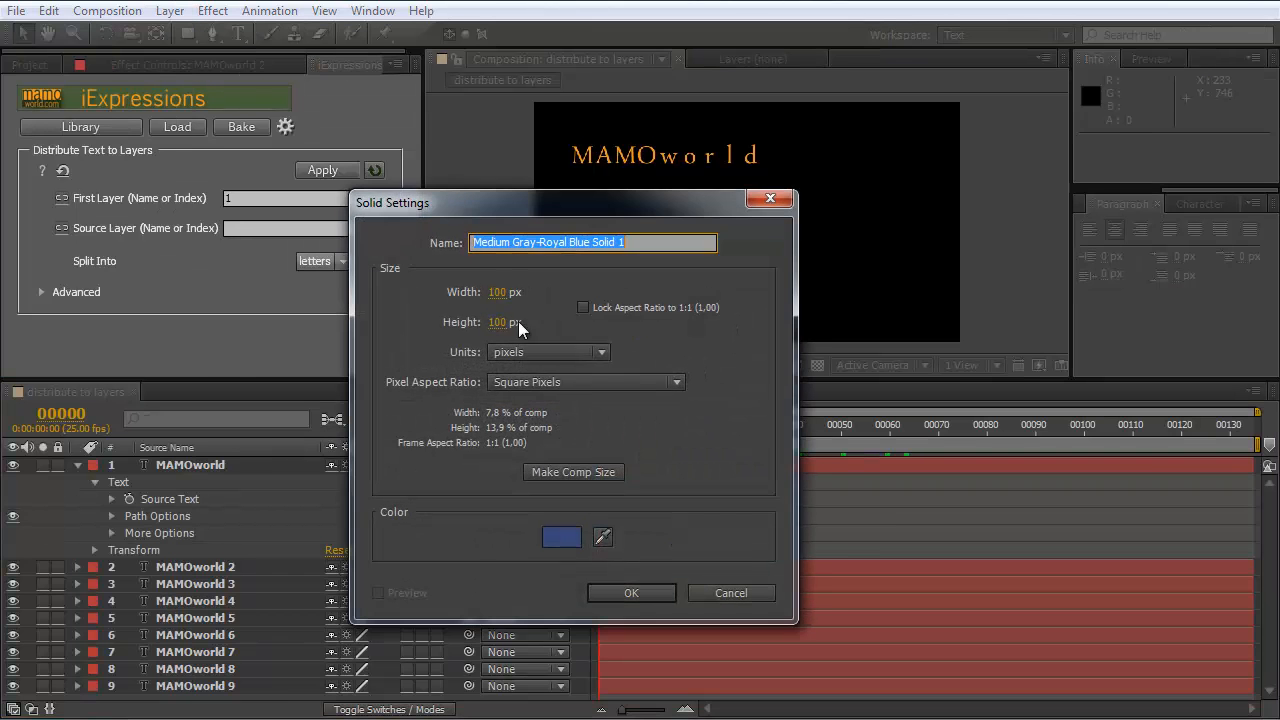
pyautogui.click(632, 592)
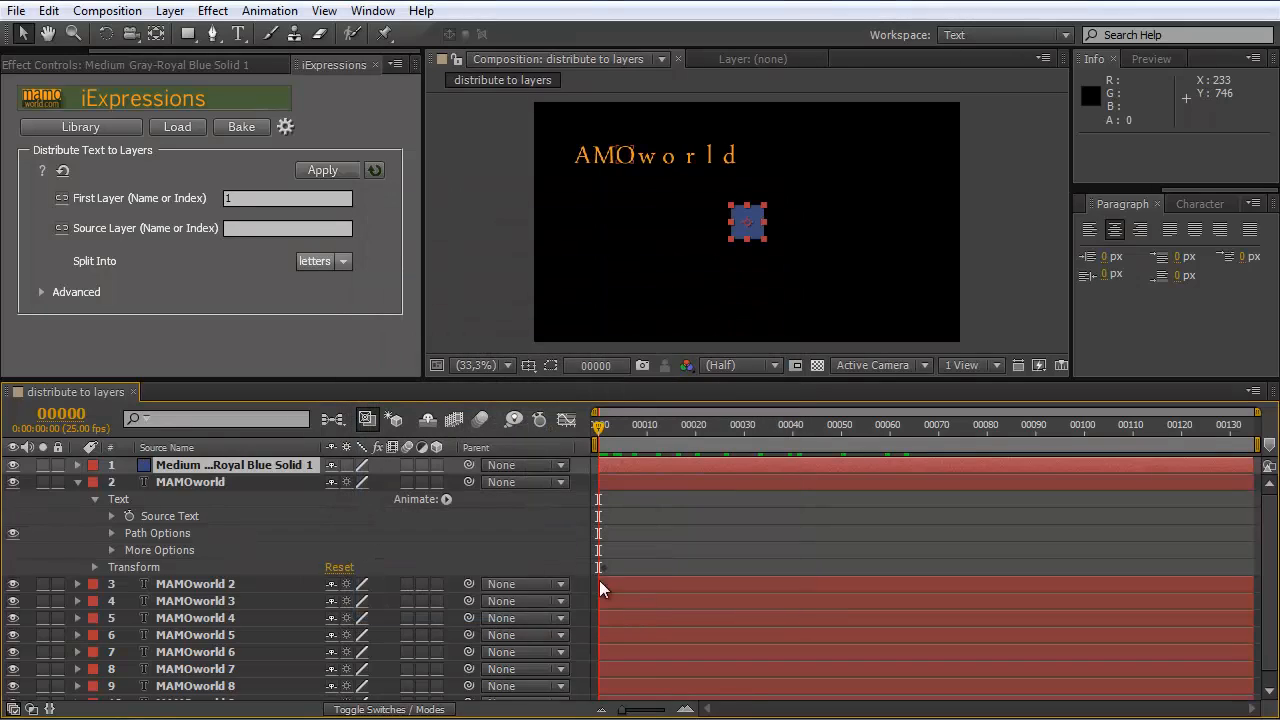
pyautogui.moveTo(758, 240)
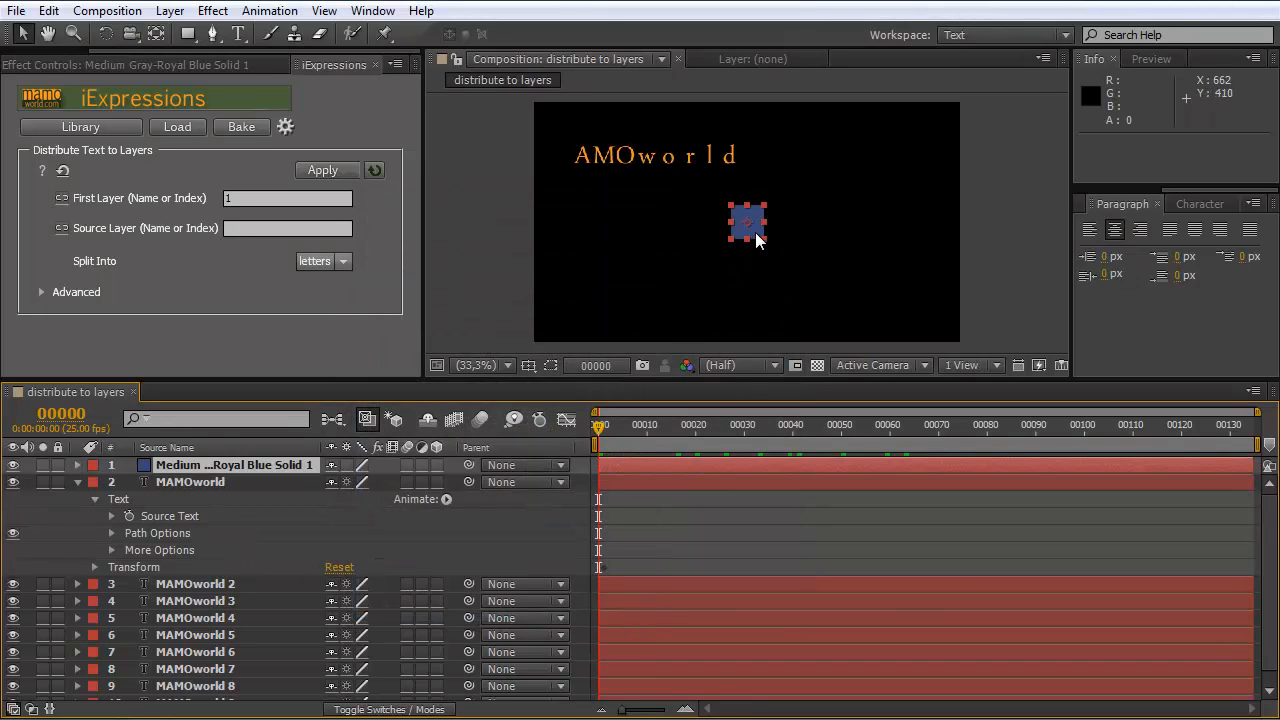
pyautogui.moveTo(656, 164)
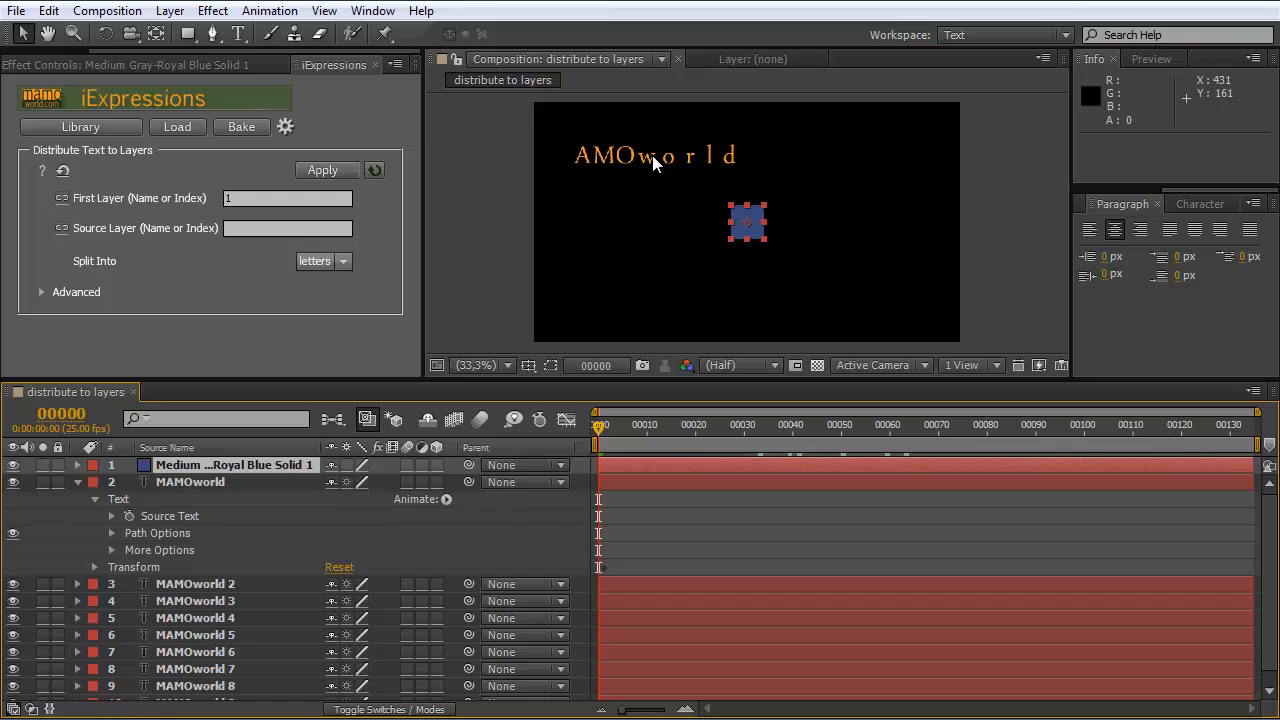
pyautogui.moveTo(668, 162)
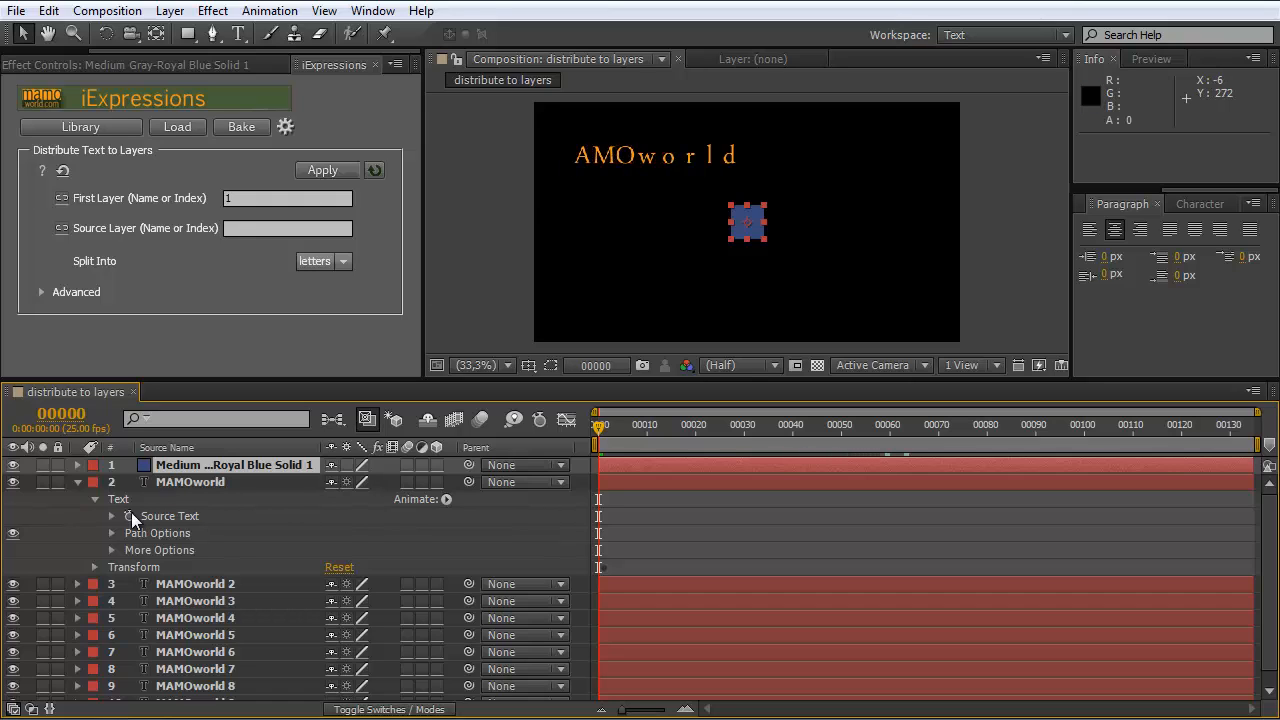
pyautogui.click(190, 482)
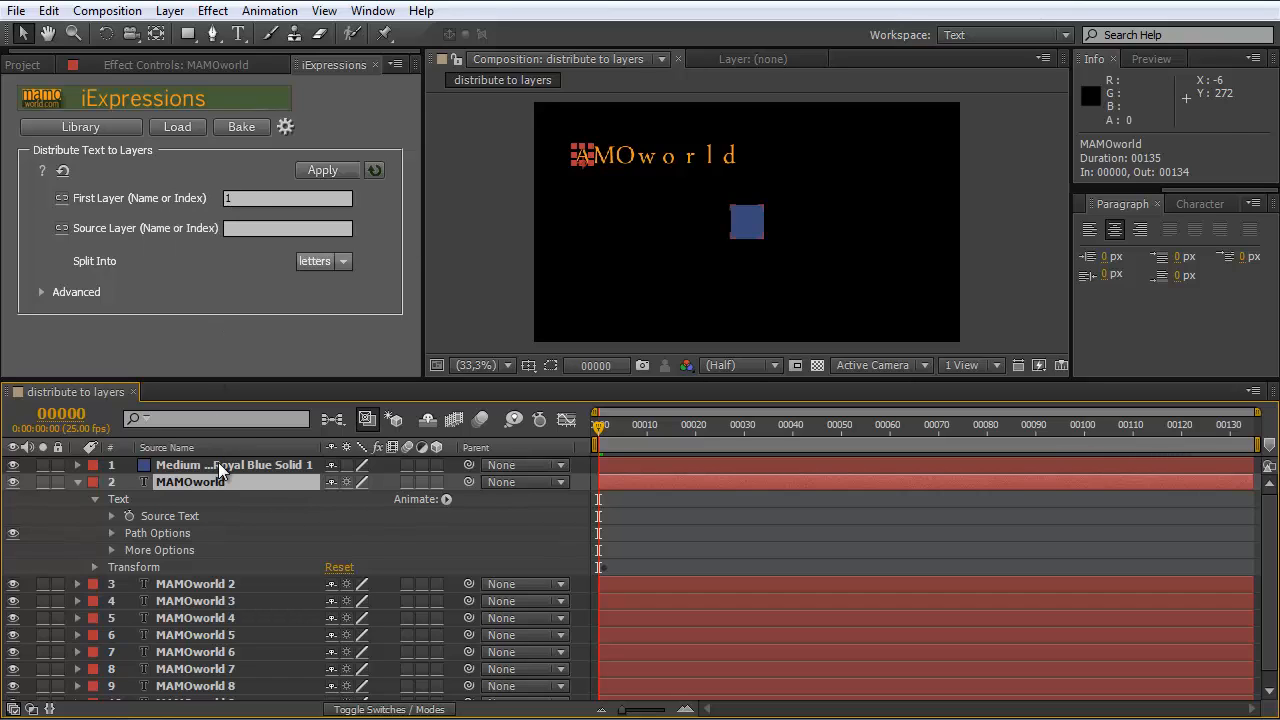
pyautogui.click(230, 464)
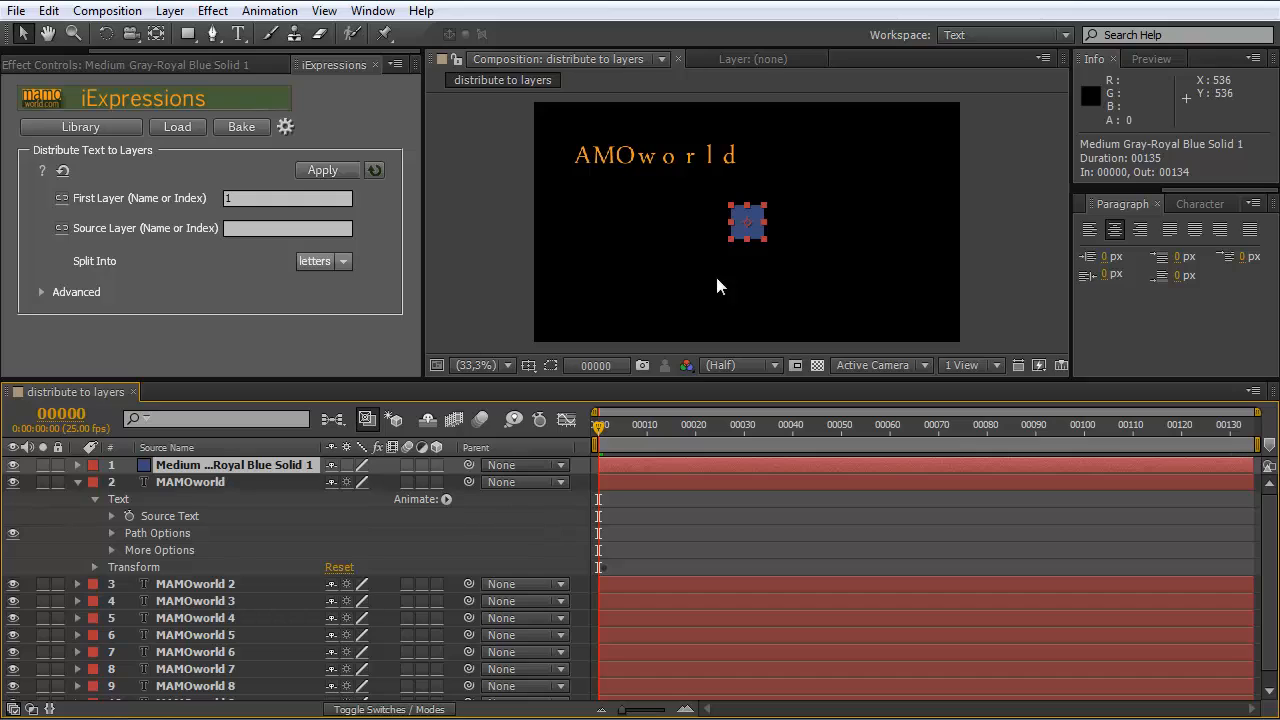
pyautogui.moveTo(564, 220)
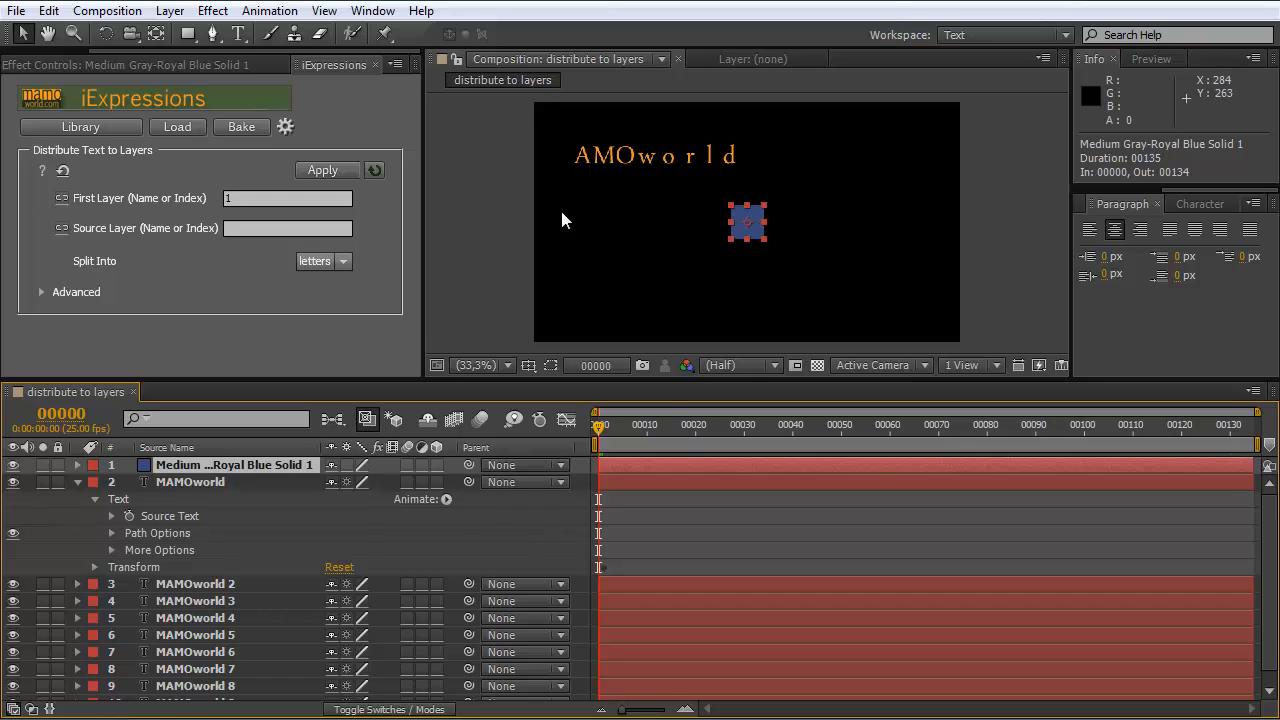
pyautogui.click(190, 480)
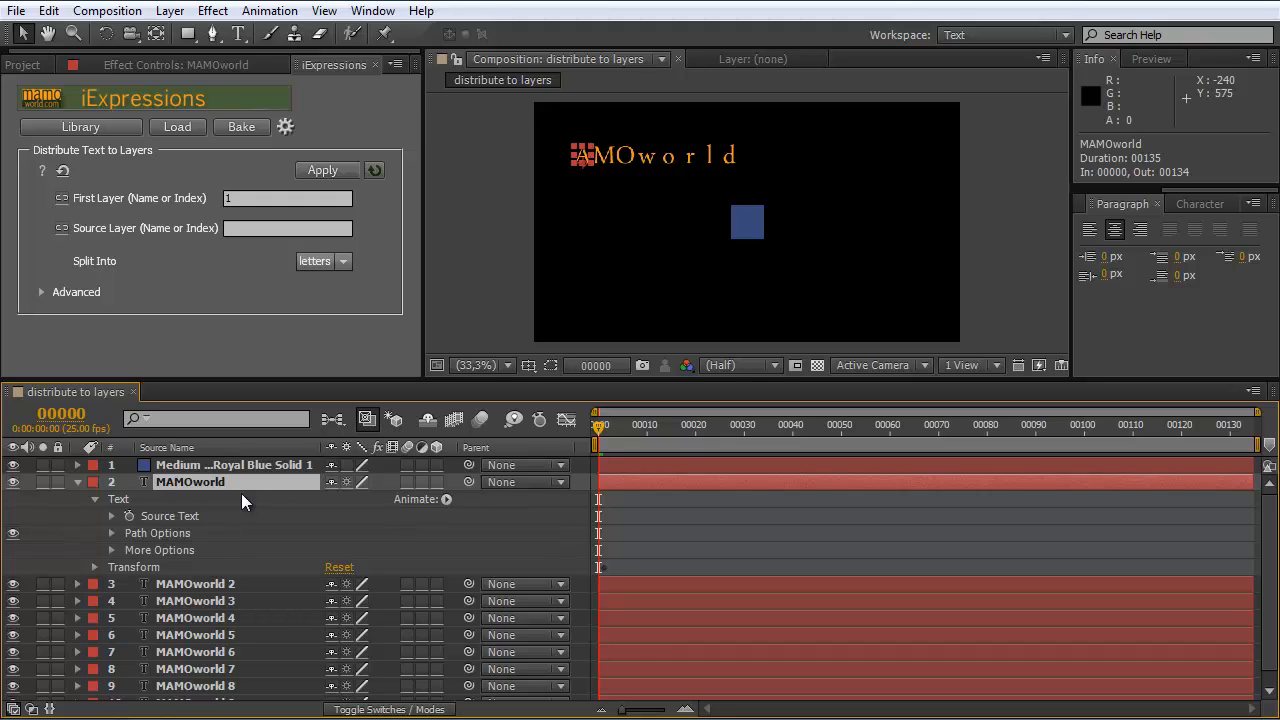
# Step: Rename the MAMOworld text layer to 'firstText' and enter it as the First Layer
pyautogui.doubleClick(190, 482)
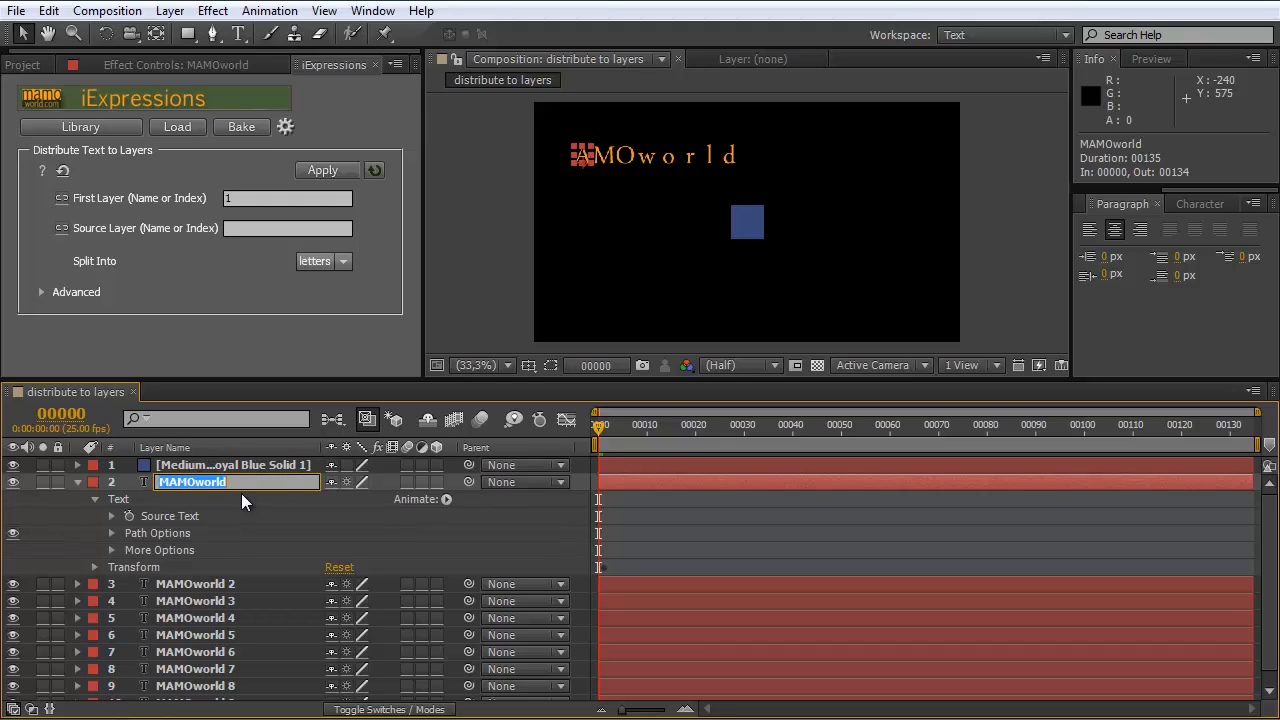
pyautogui.moveTo(332, 632)
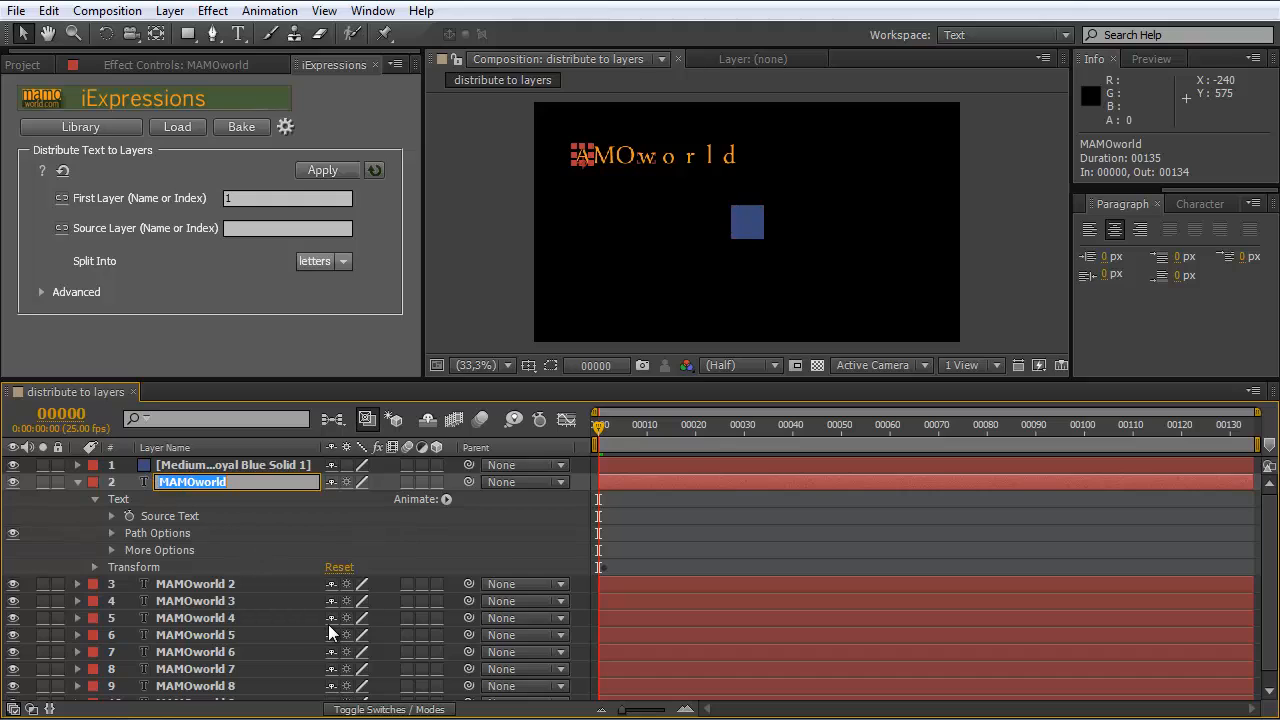
pyautogui.write('firstText')
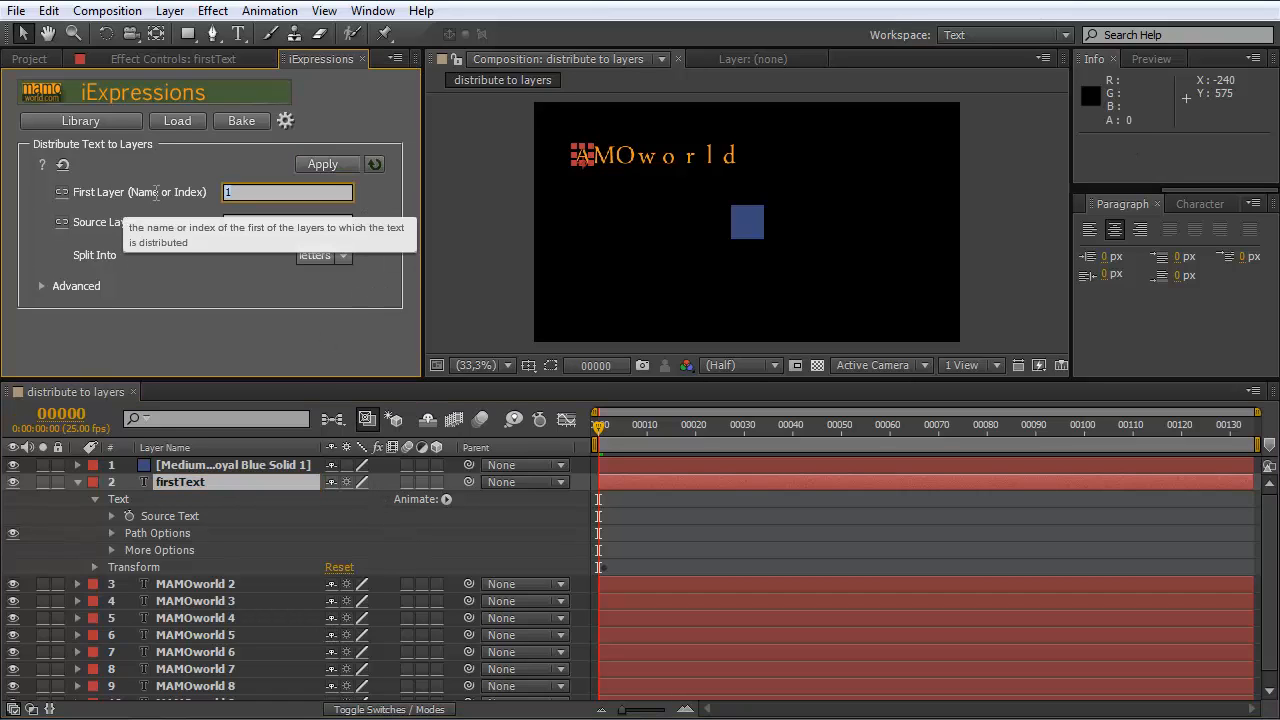
pyautogui.write('firsst')
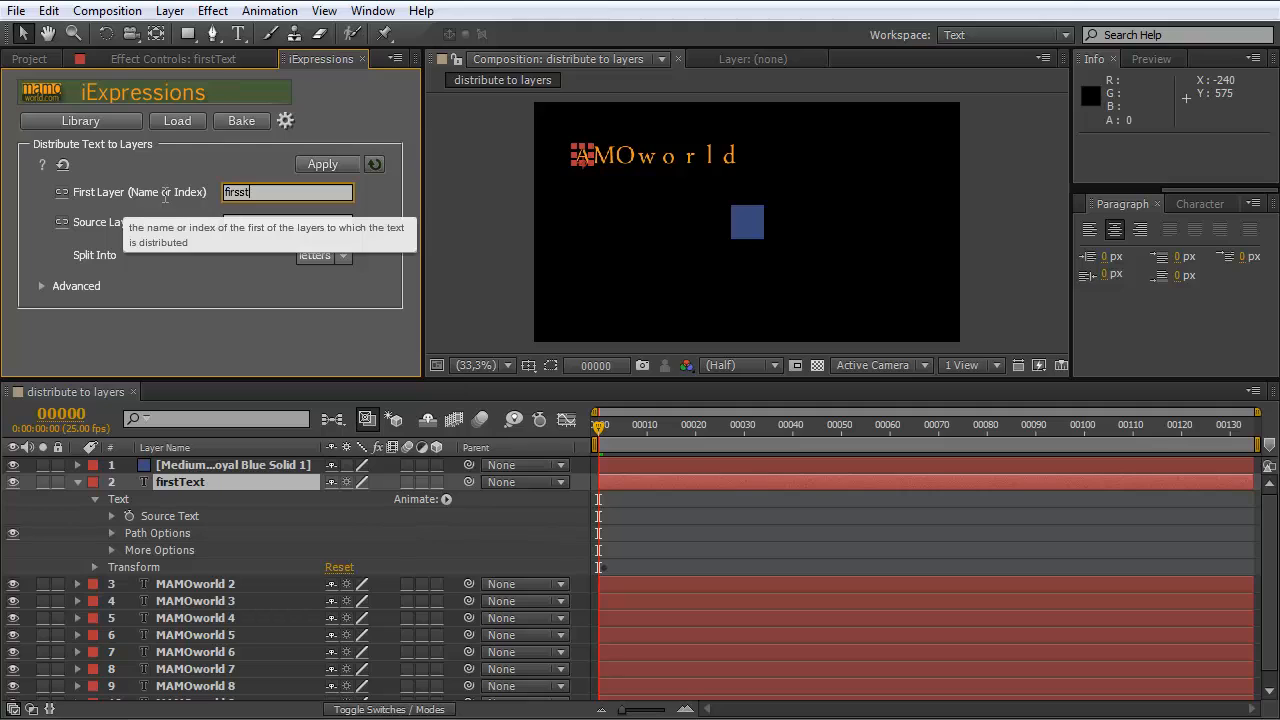
pyautogui.press('Backspace')
pyautogui.write('Text')
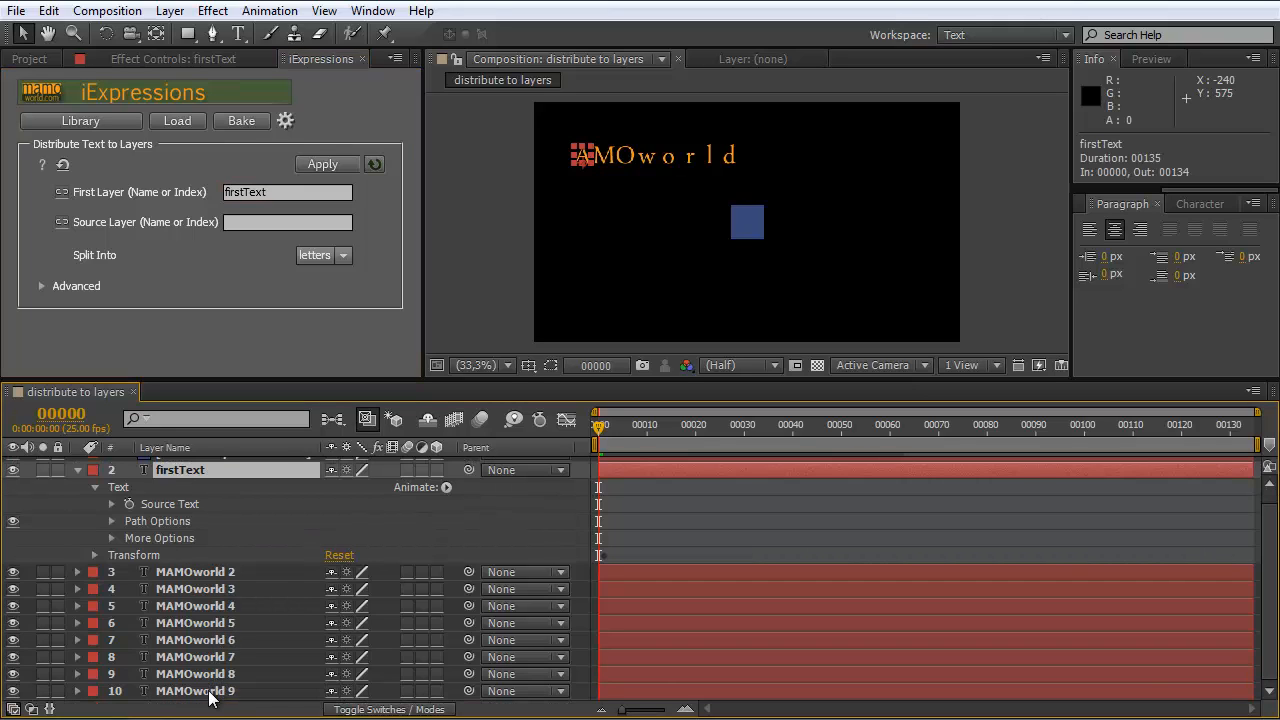
# Step: Distribute the text across the nine selected copy layers, then deselect all
pyautogui.click(326, 164)
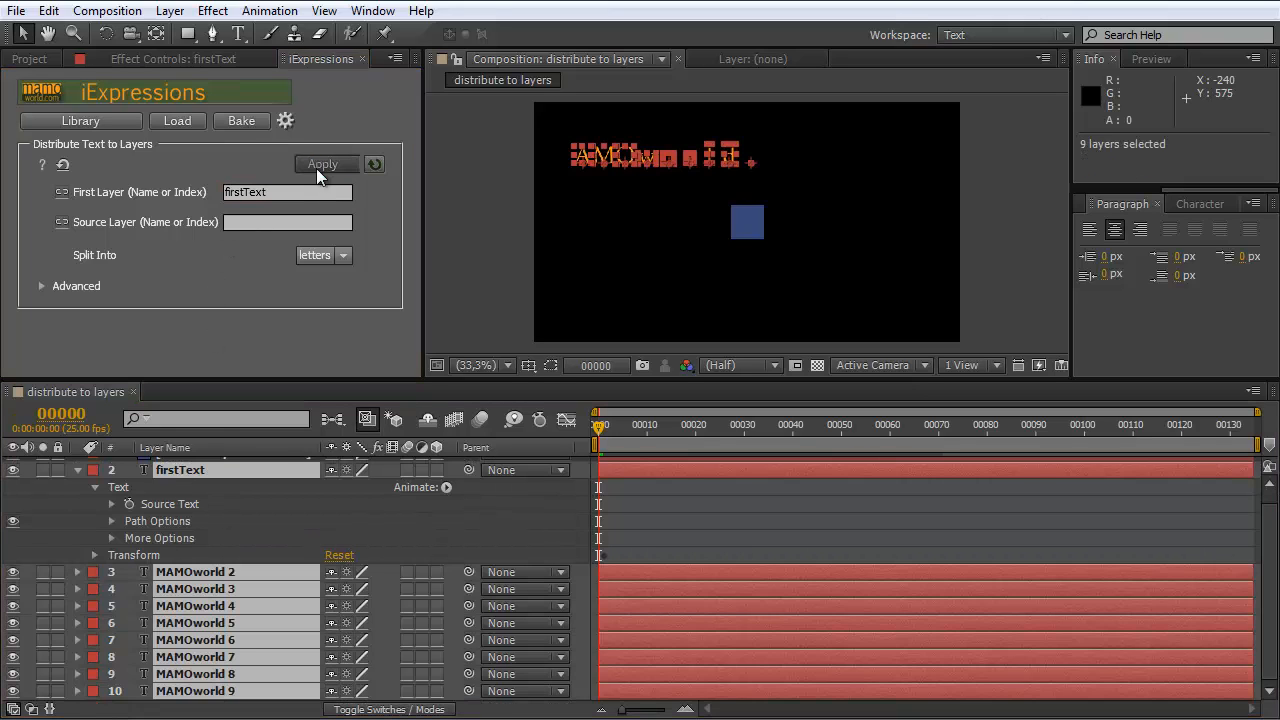
pyautogui.click(326, 164)
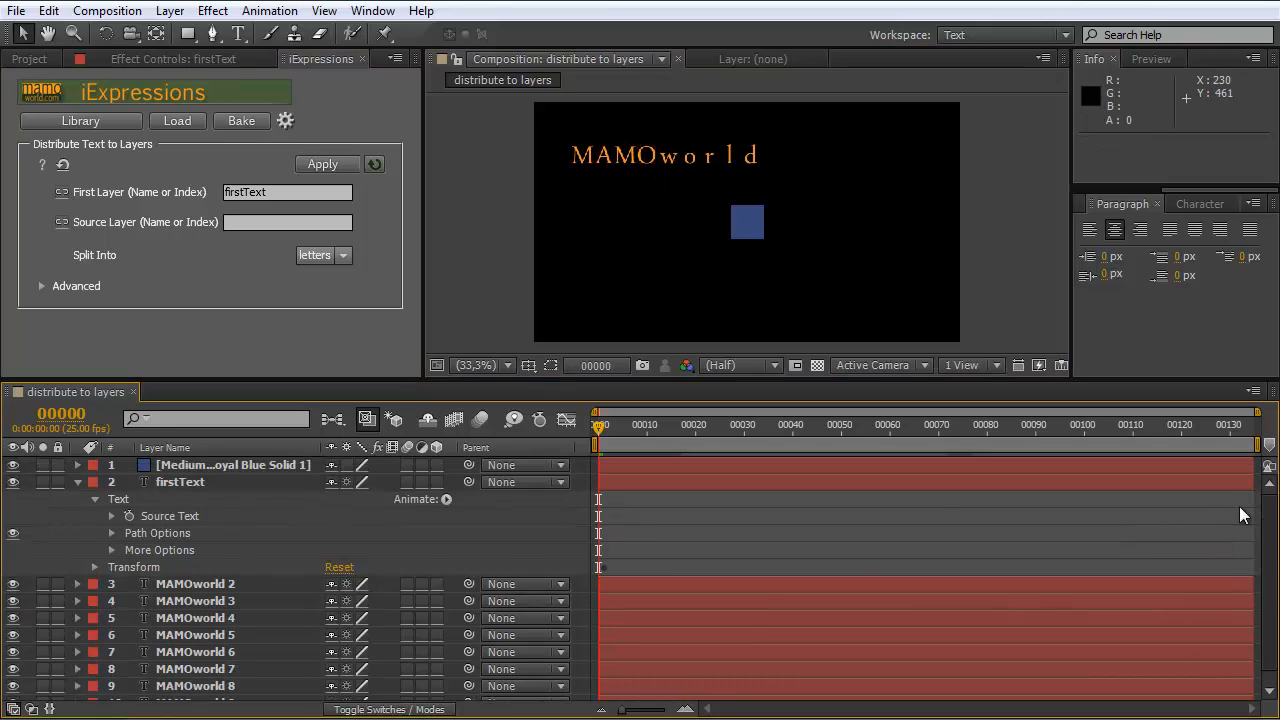
pyautogui.click(232, 464)
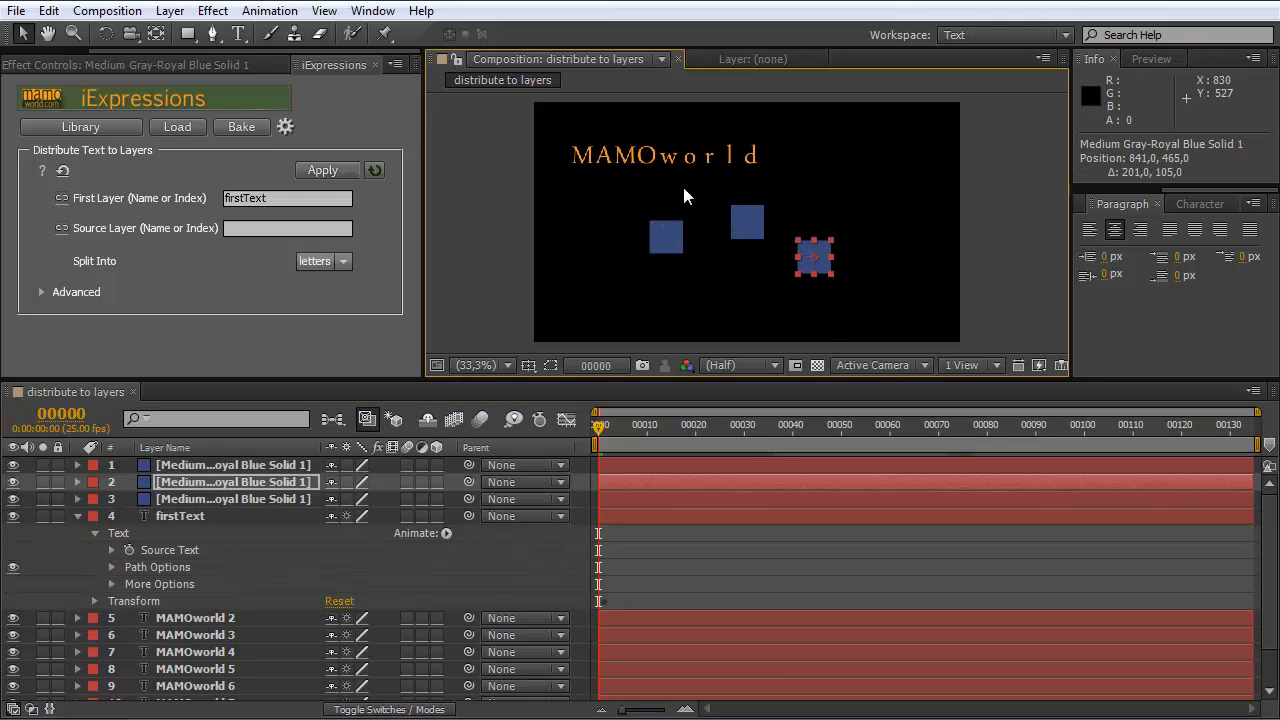
pyautogui.moveTo(604, 196)
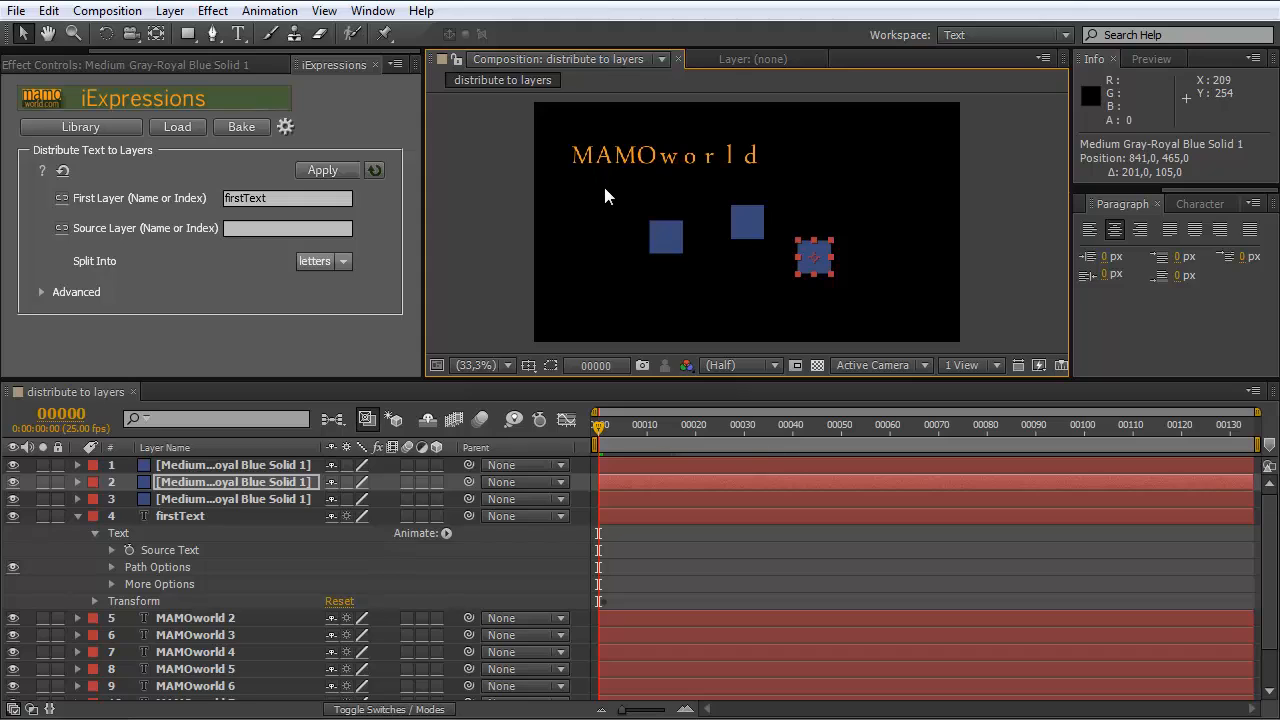
pyautogui.moveTo(112, 284)
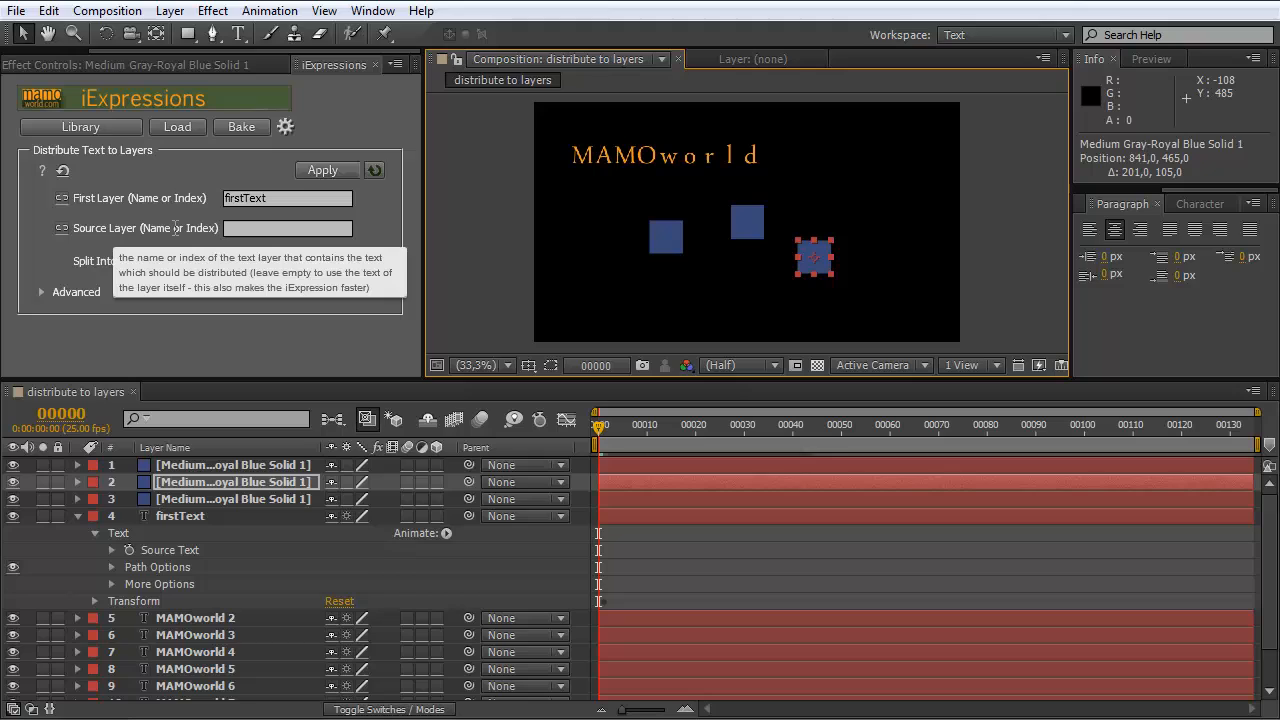
# Step: Duplicate the blue solid and arrange the copies beside the MAMOworld letters
pyautogui.click(288, 228)
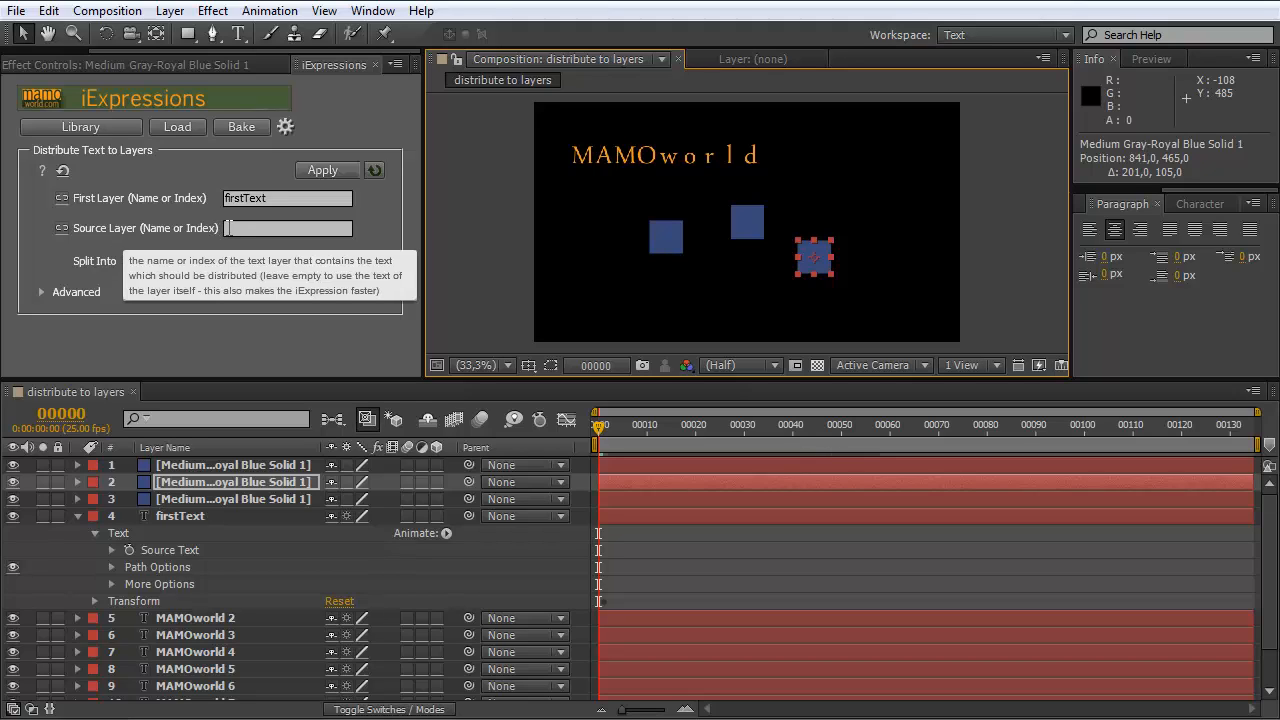
pyautogui.click(180, 516)
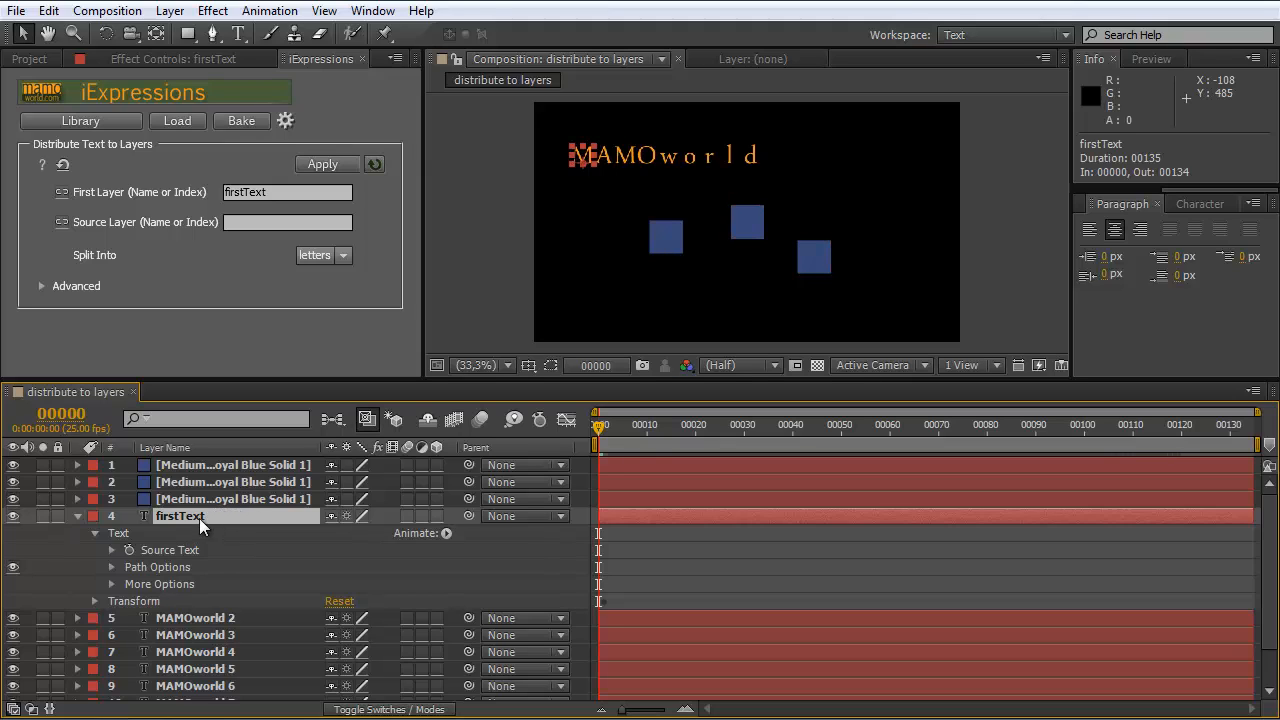
pyautogui.moveTo(218, 700)
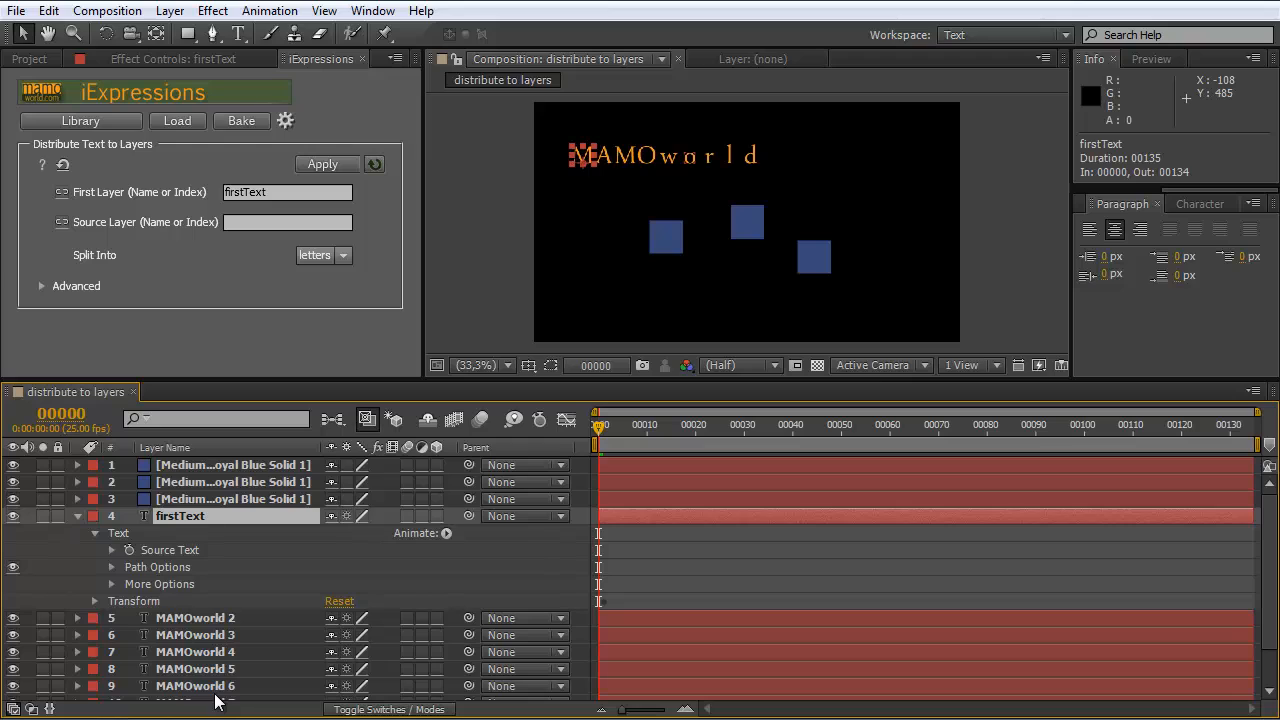
pyautogui.moveTo(600, 160)
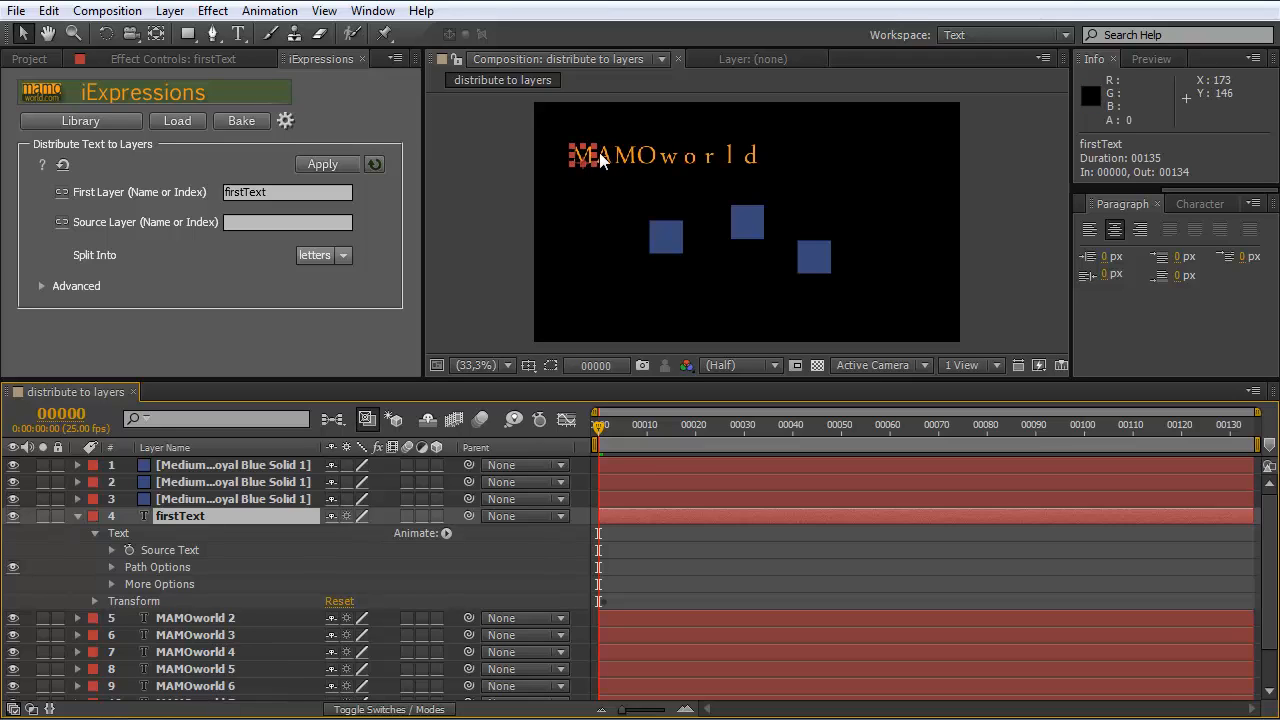
pyautogui.moveTo(584, 168)
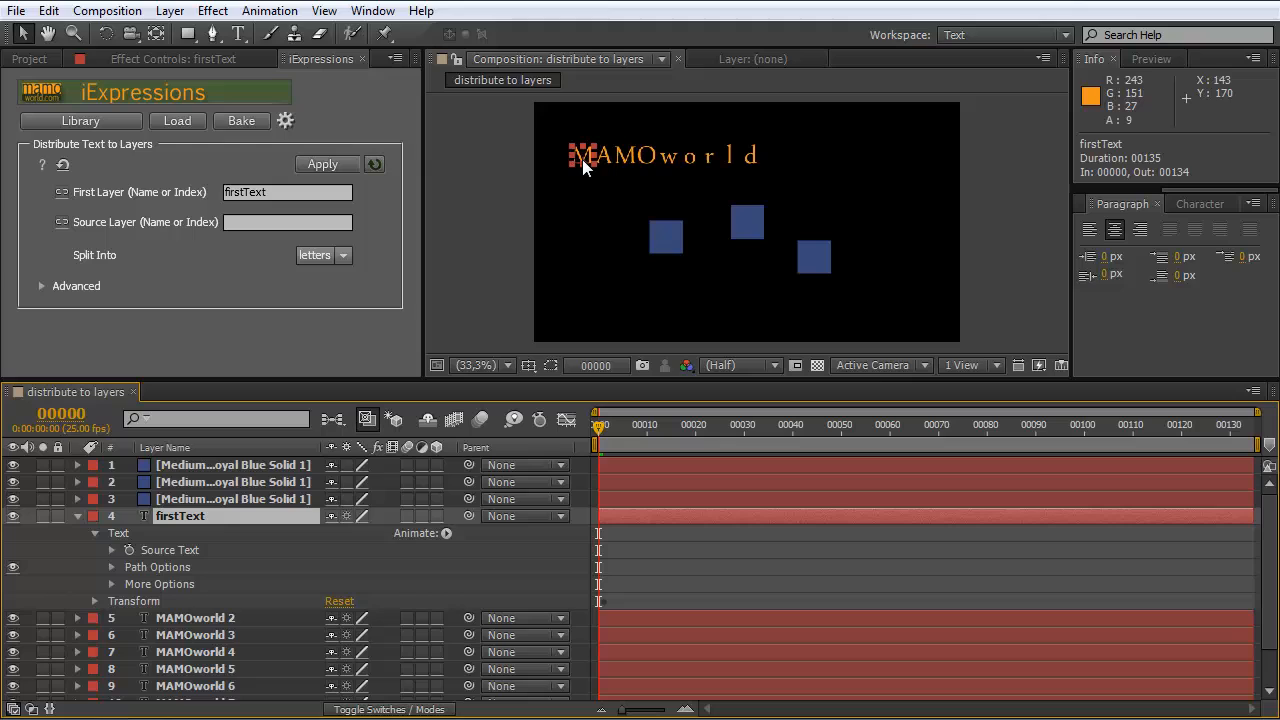
pyautogui.moveTo(720, 196)
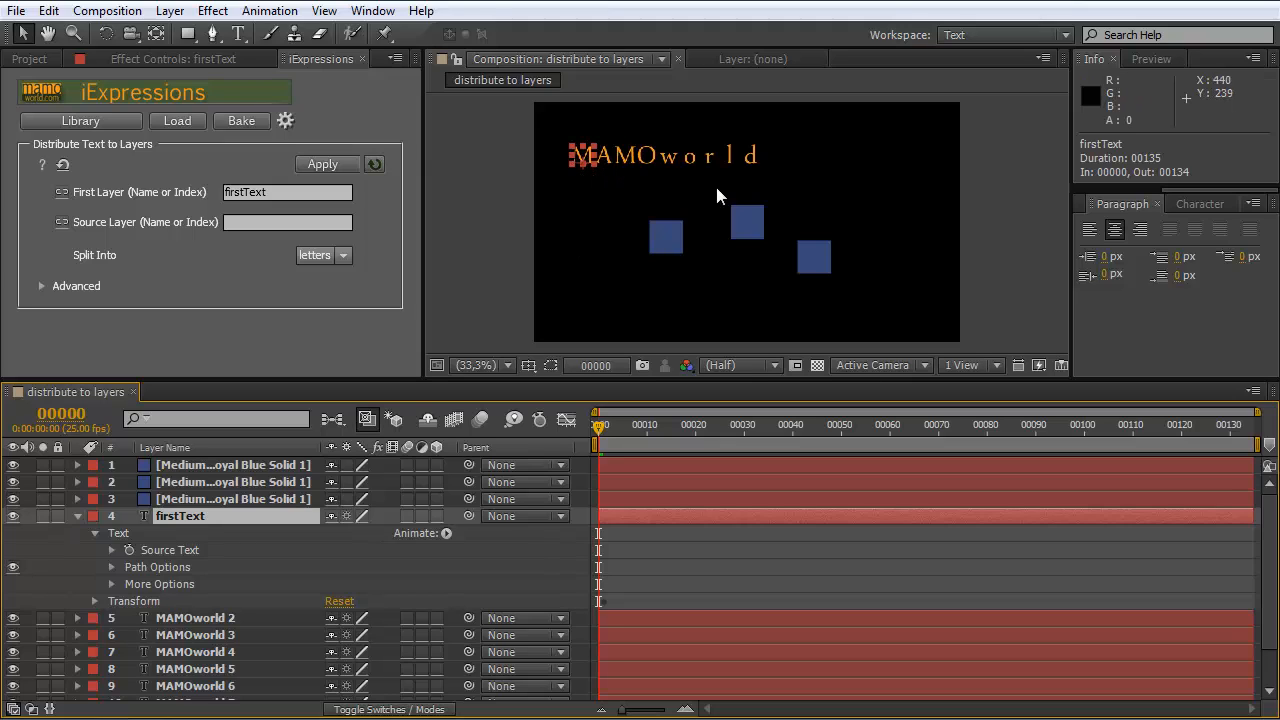
pyautogui.moveTo(716, 196)
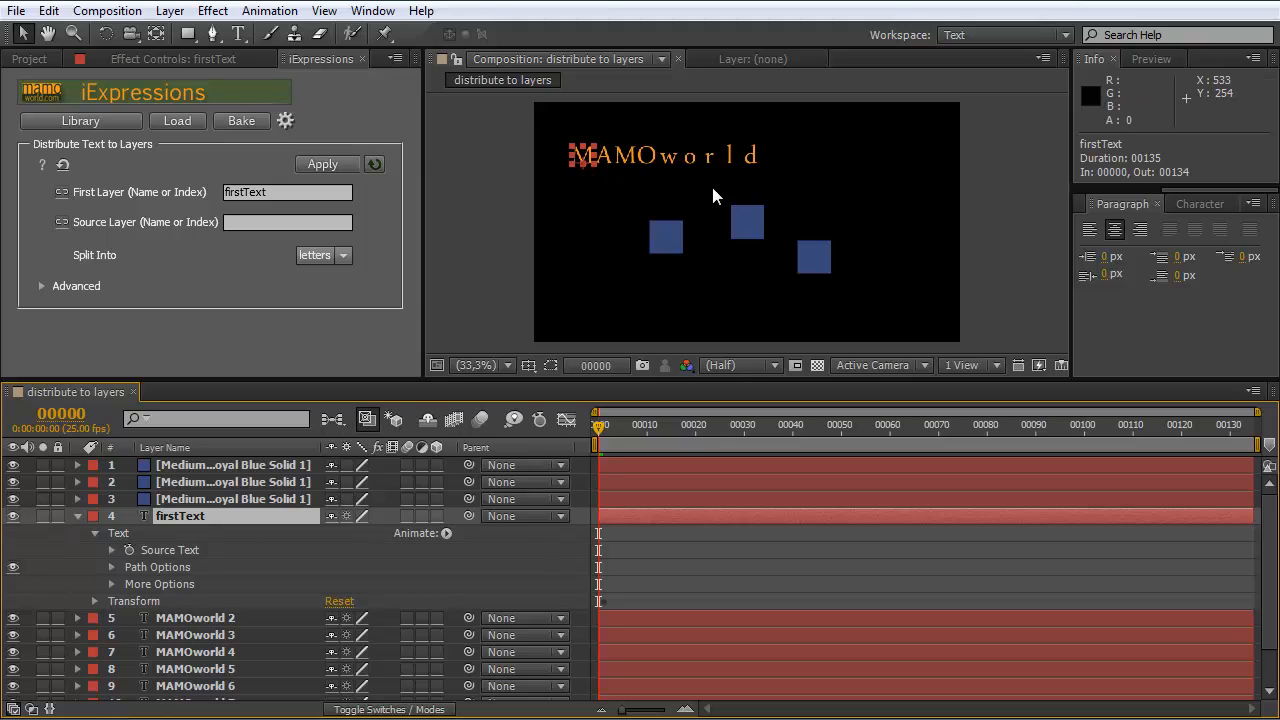
pyautogui.moveTo(196, 584)
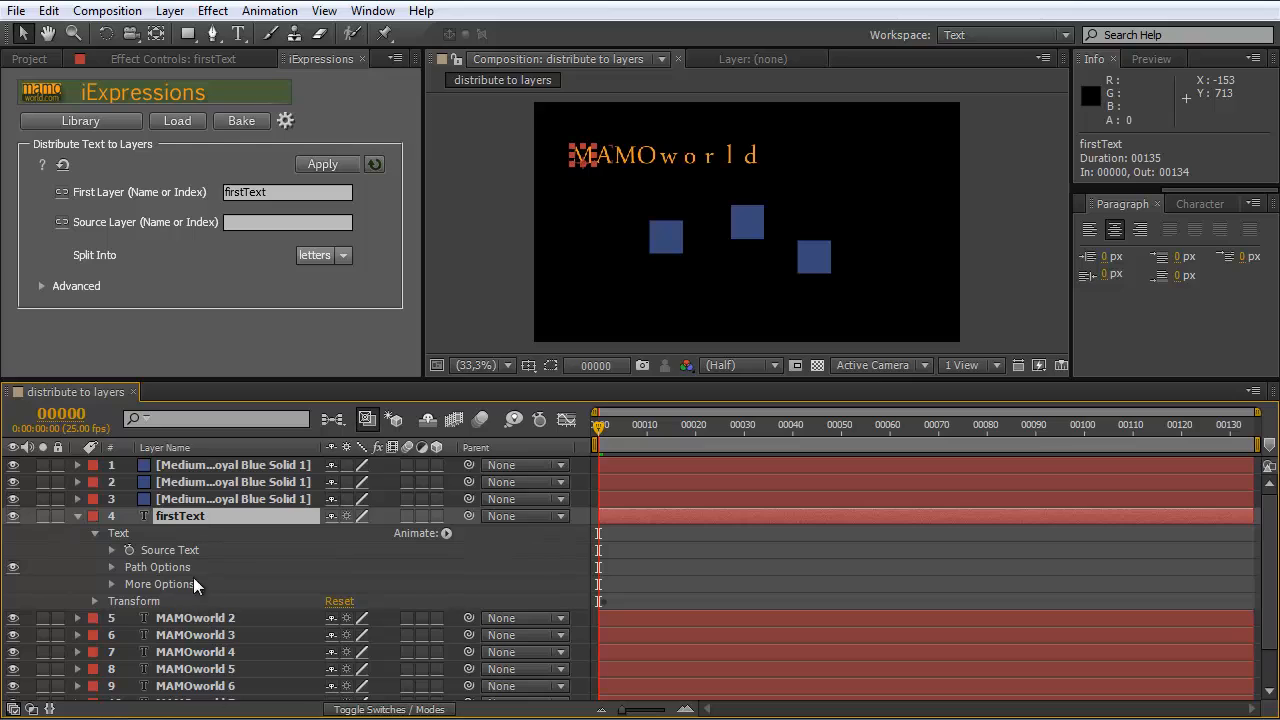
pyautogui.moveTo(238, 34)
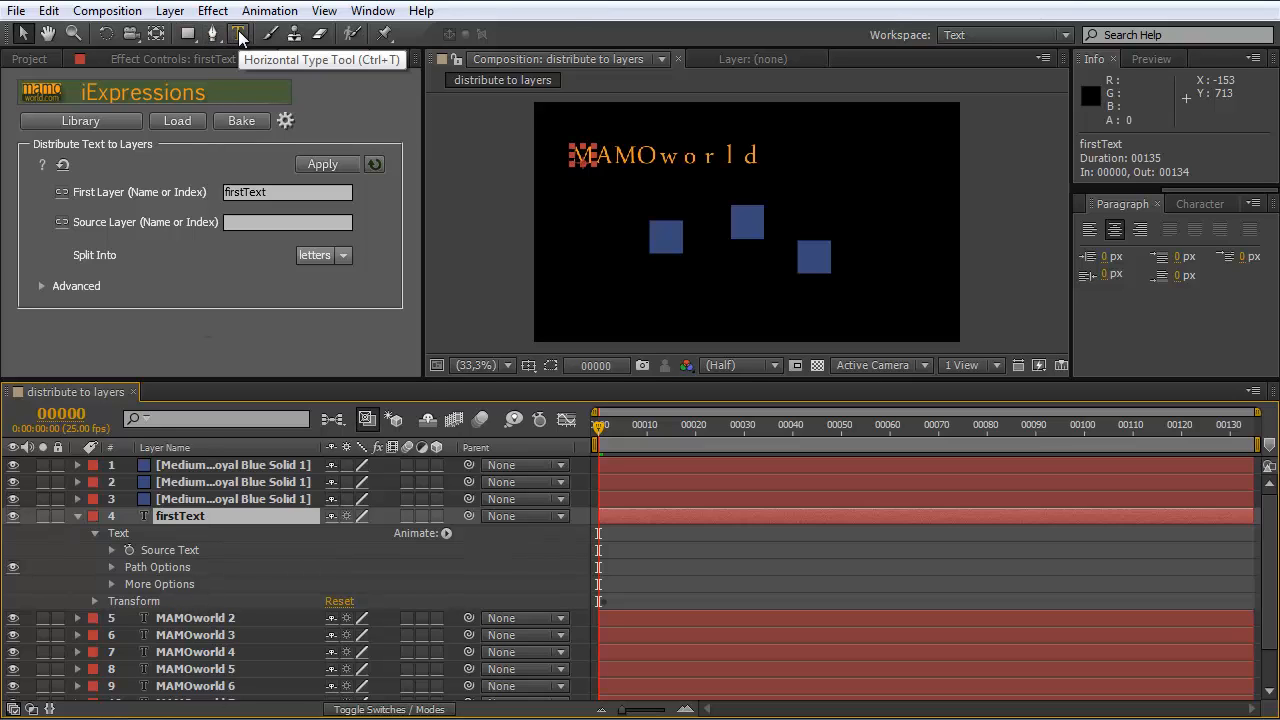
# Step: Switch to the Horizontal Type Tool to add a new line of text
pyautogui.click(240, 32)
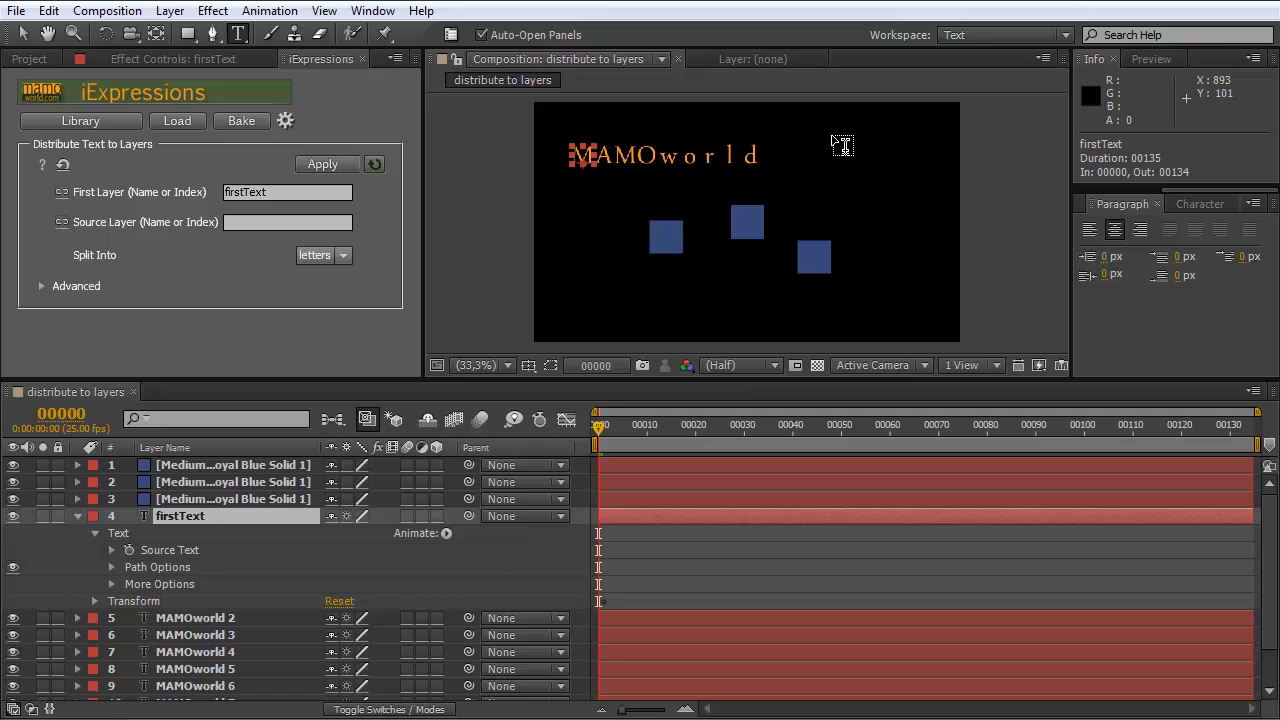
pyautogui.moveTo(844, 148)
pyautogui.write('my New Text')
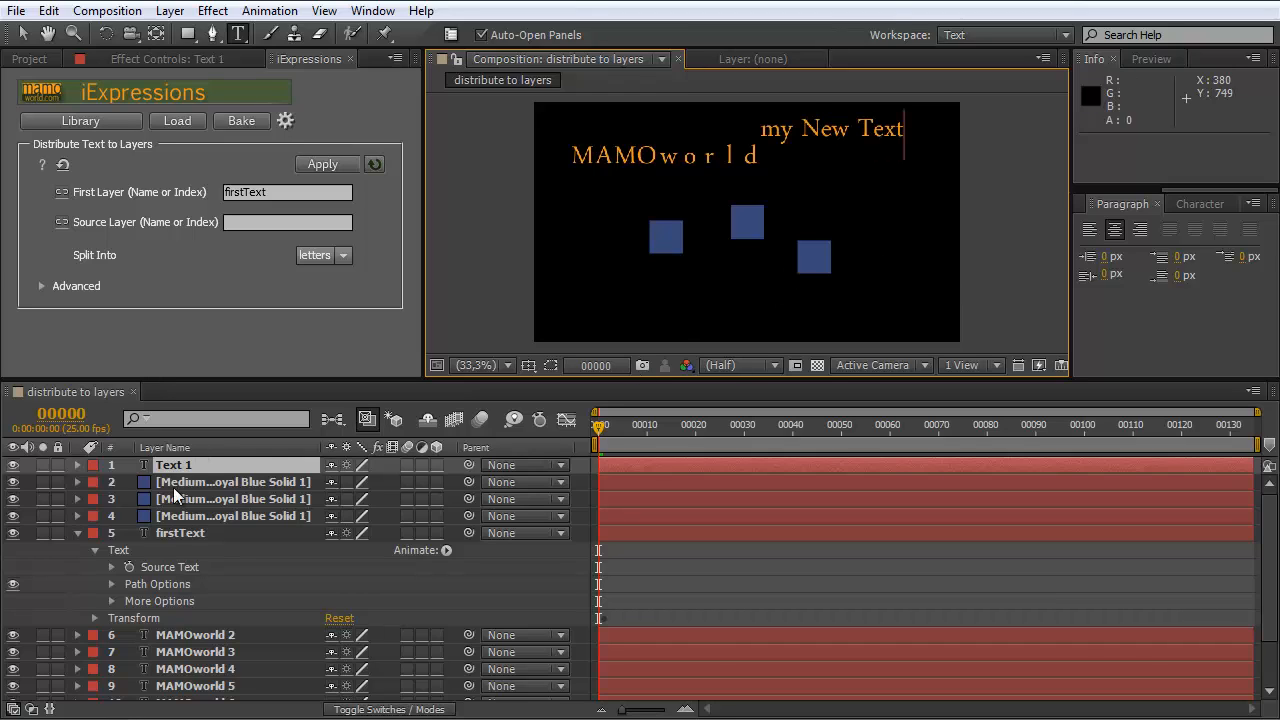
# Step: Rename the new 'my New Text' layer to 'source'
pyautogui.doubleClick(172, 464)
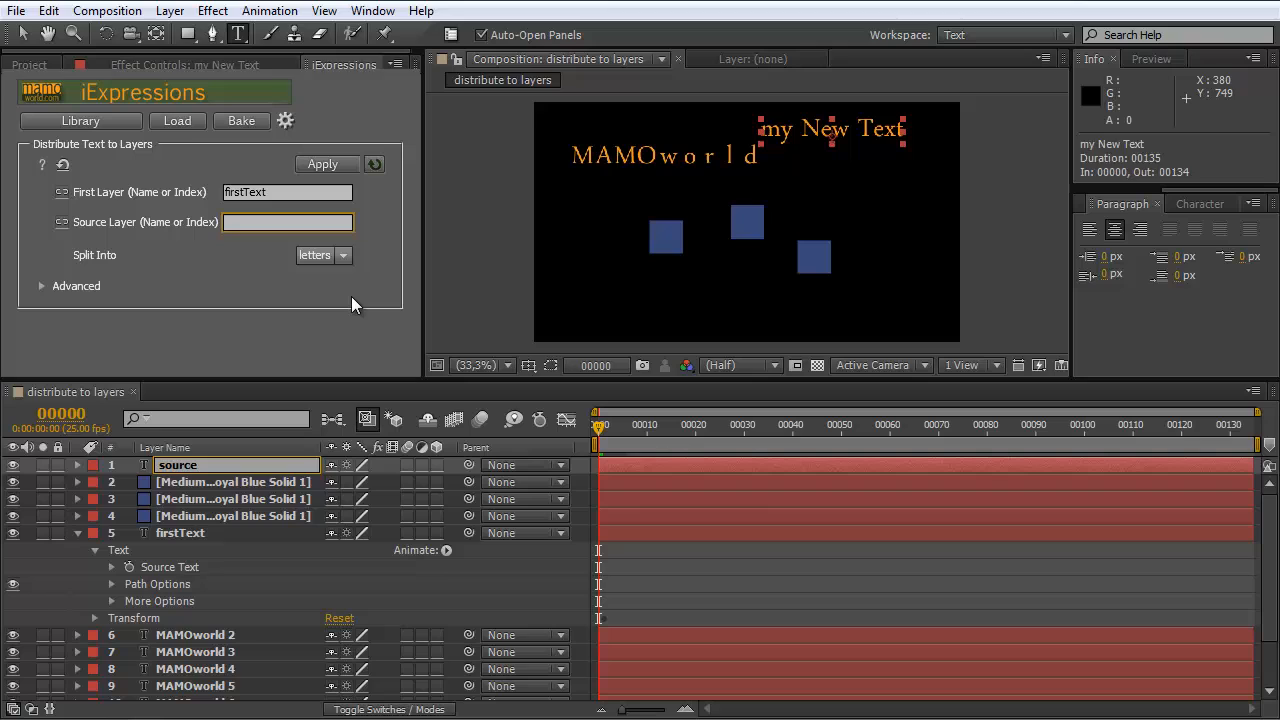
# Step: Set 'source' as the Source Layer so the letter layers spell 'my New Te', then select the source text
pyautogui.write('source')
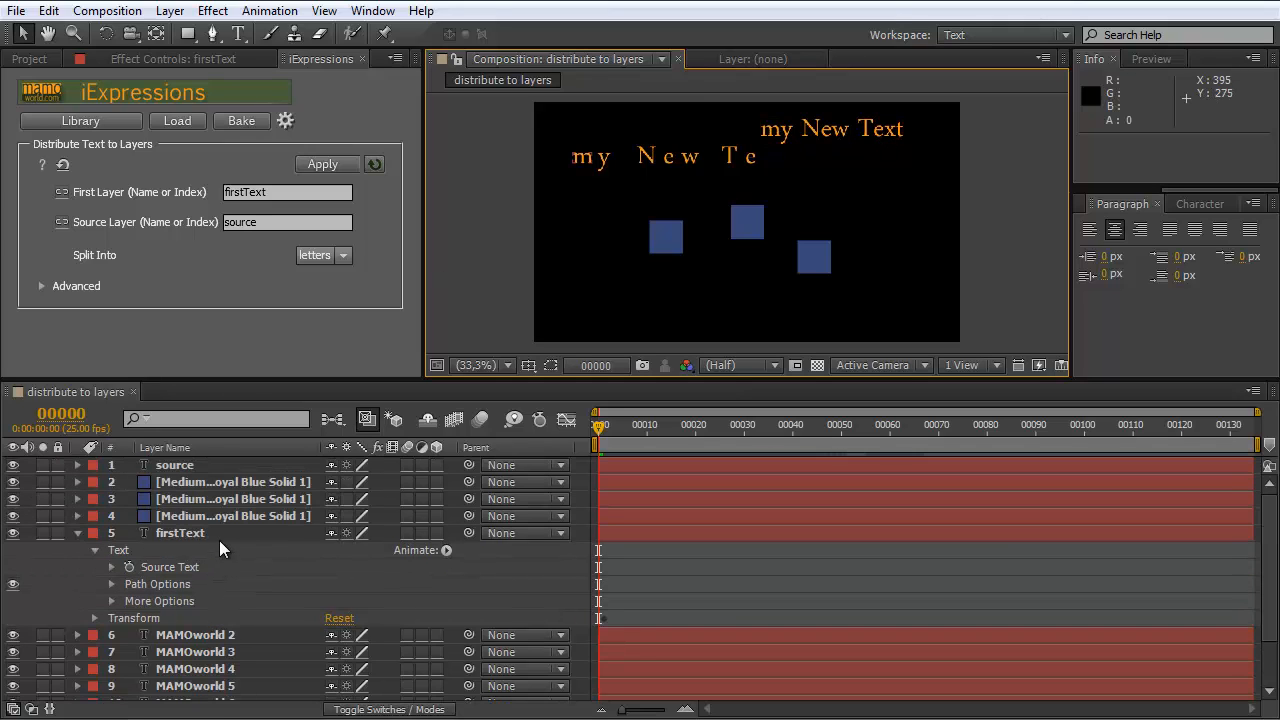
pyautogui.click(176, 464)
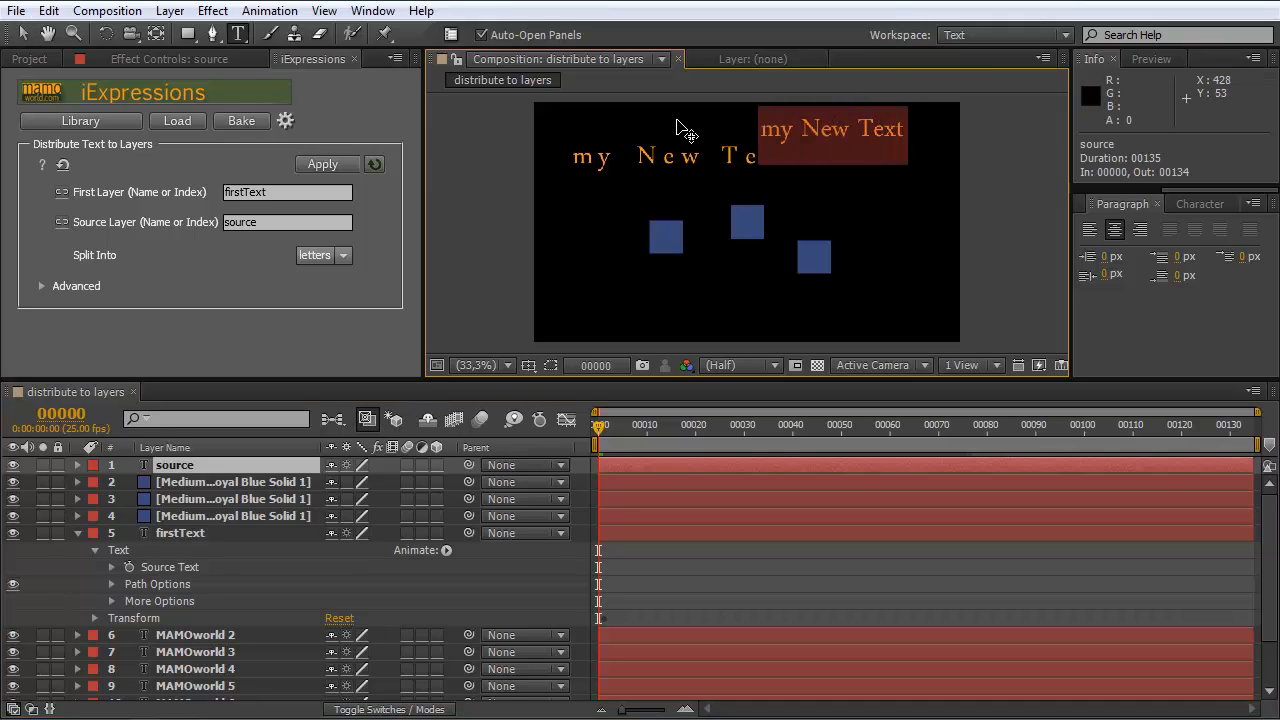
# Step: Retype the source layer's text to read 'update this'
pyautogui.write('update this')
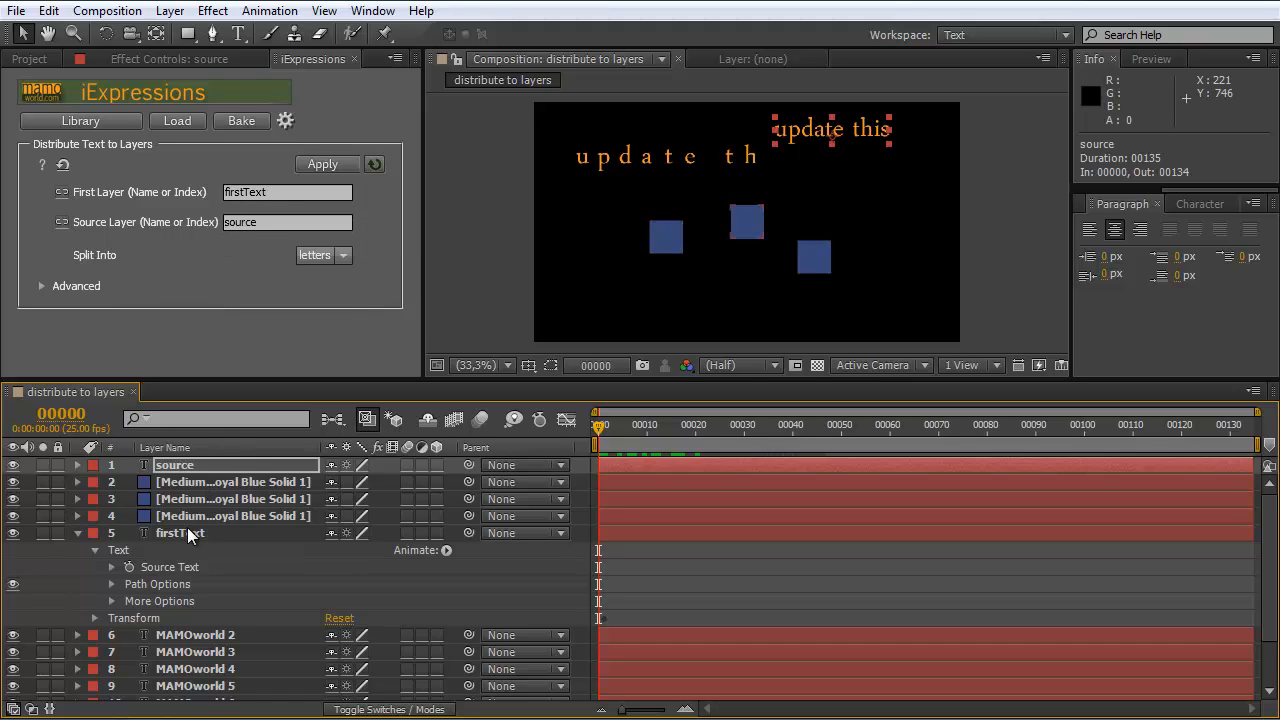
pyautogui.moveTo(196, 684)
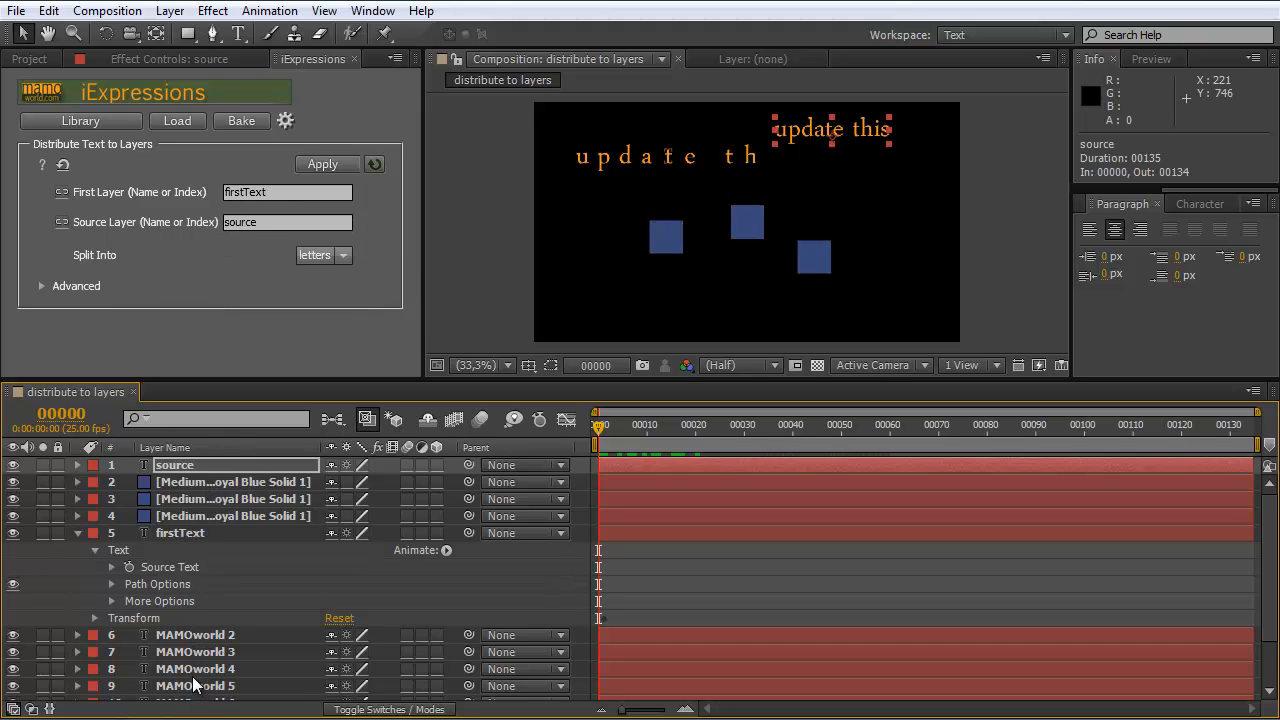
pyautogui.moveTo(180, 550)
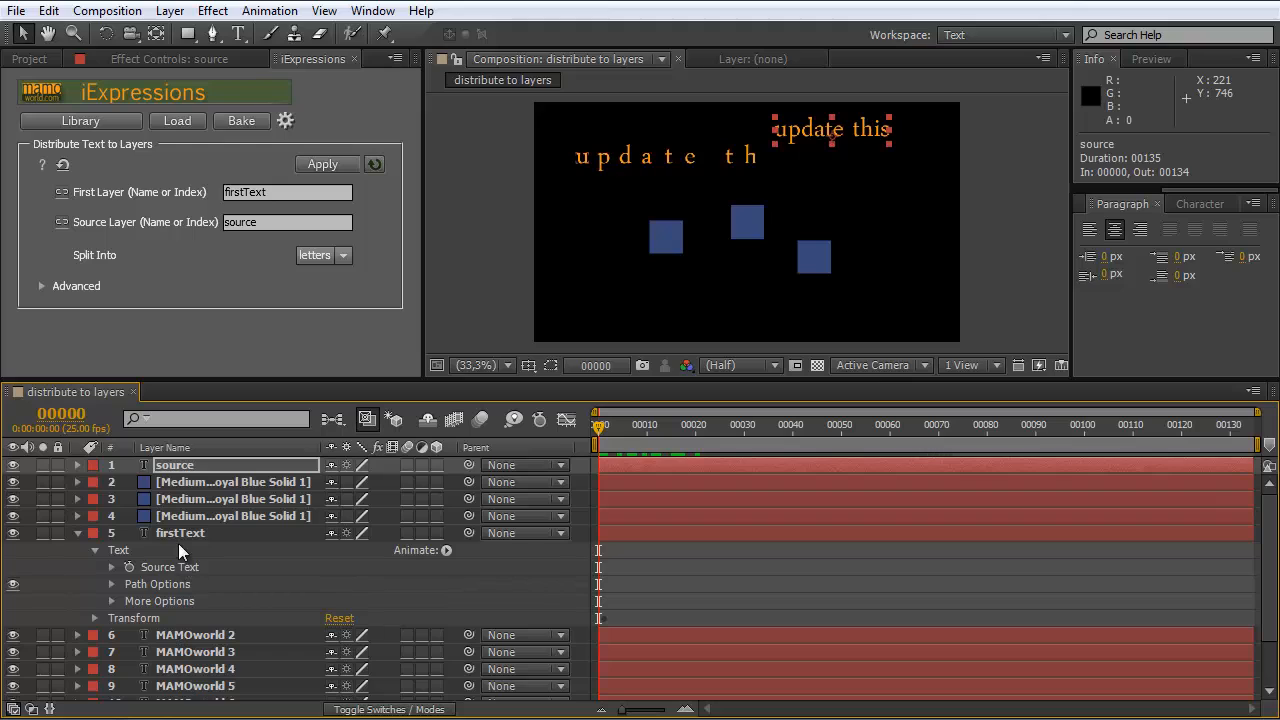
pyautogui.moveTo(200, 540)
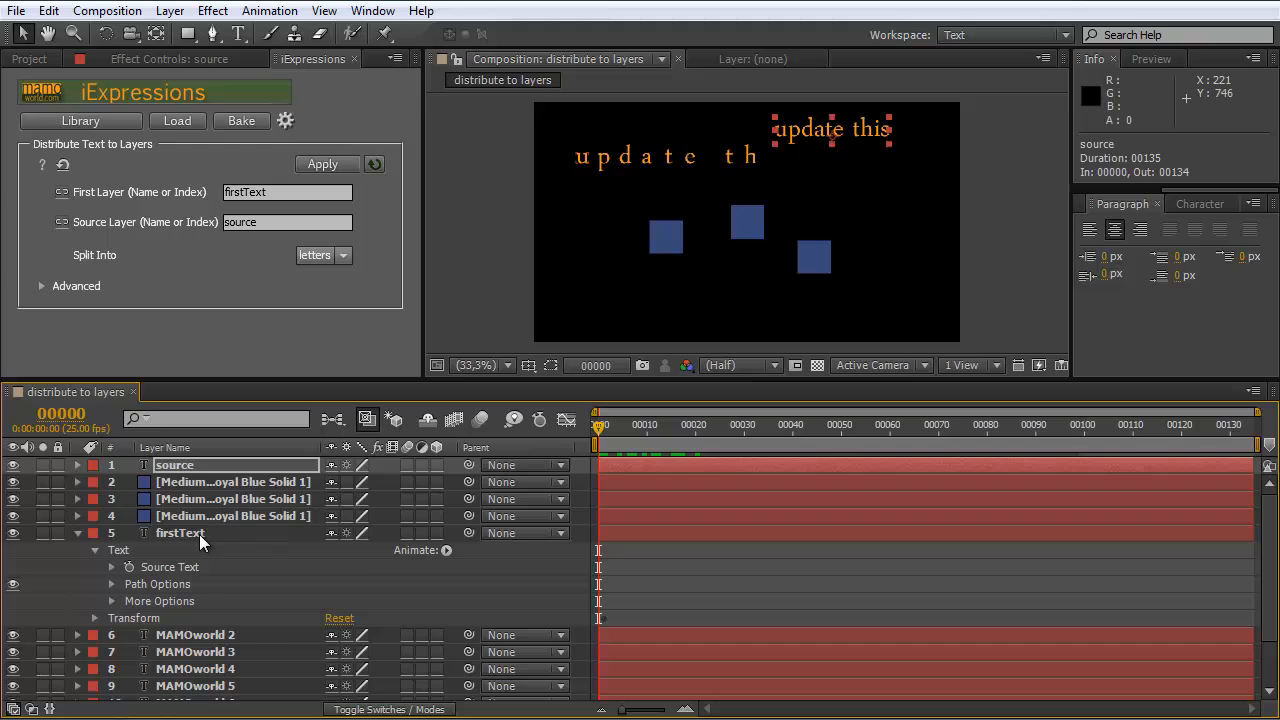
pyautogui.moveTo(240, 568)
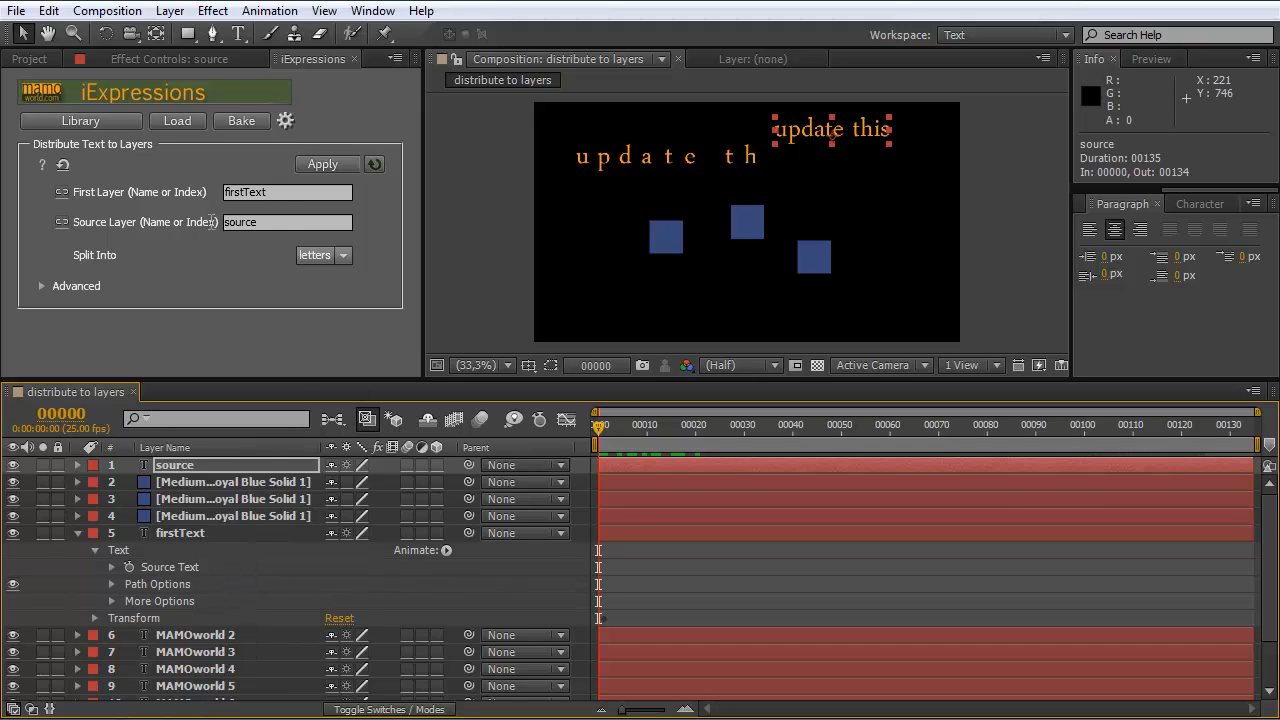
pyautogui.moveTo(844, 136)
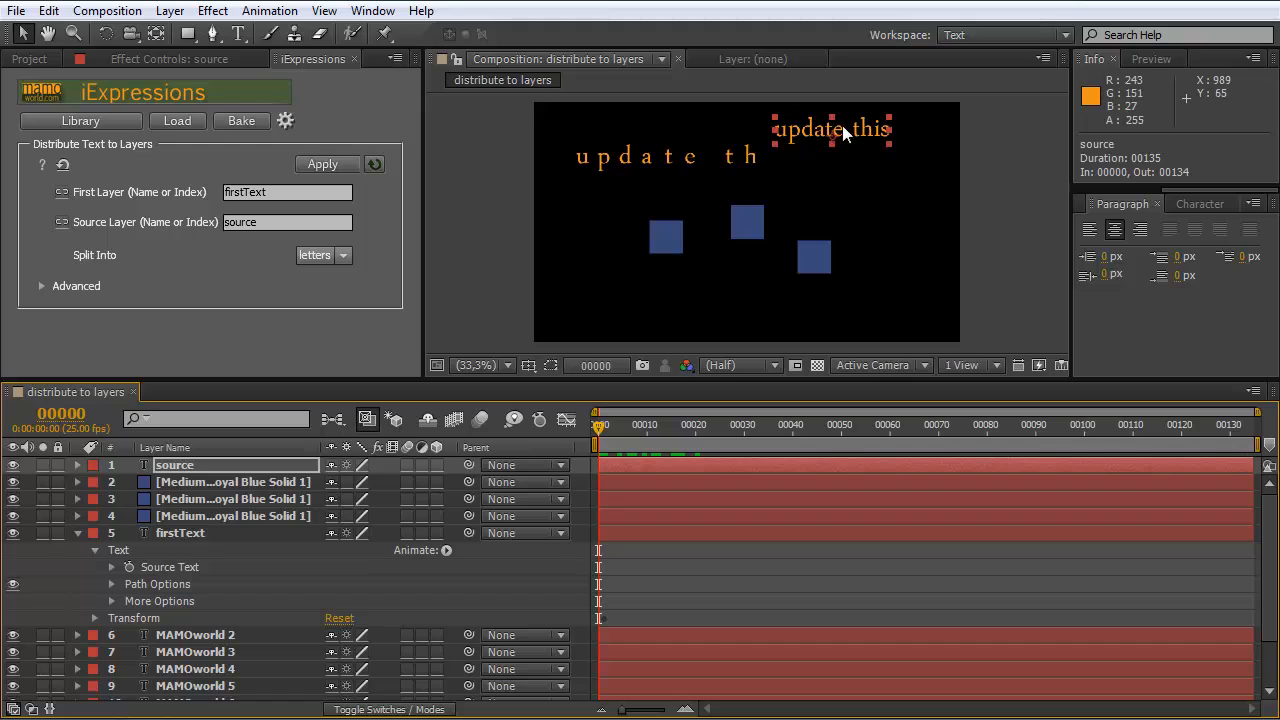
pyautogui.moveTo(686, 170)
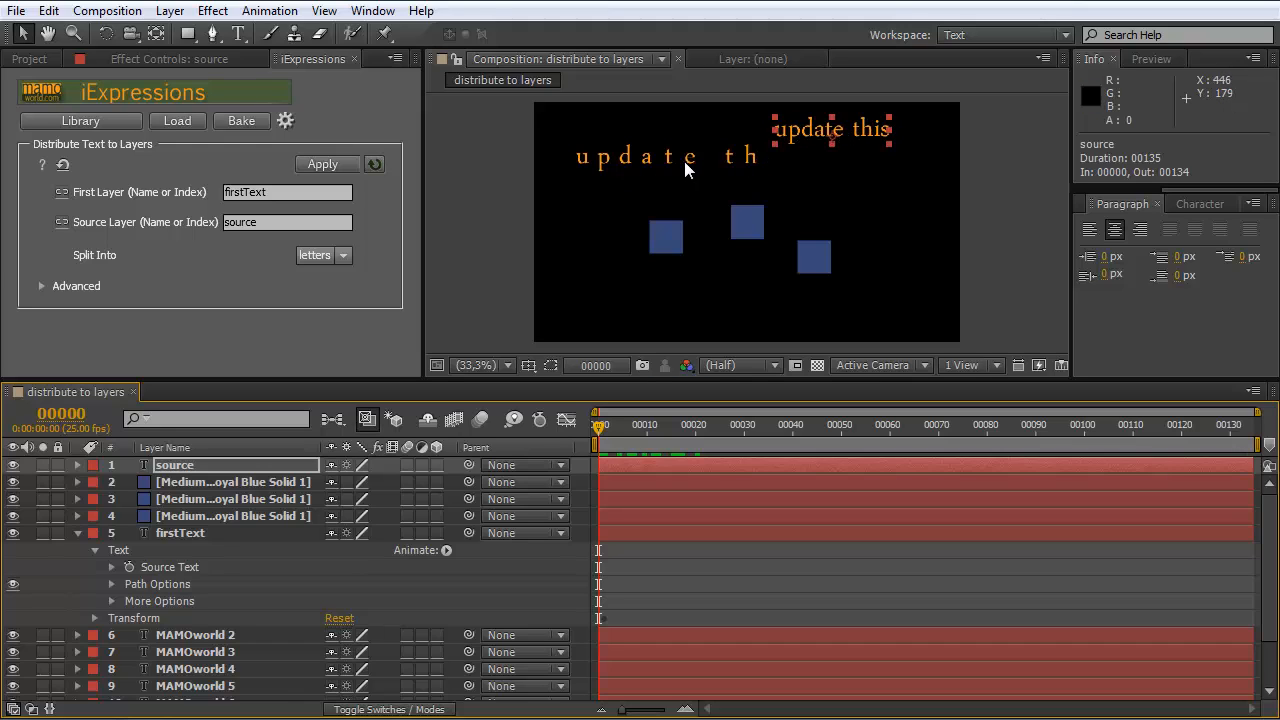
pyautogui.moveTo(698, 168)
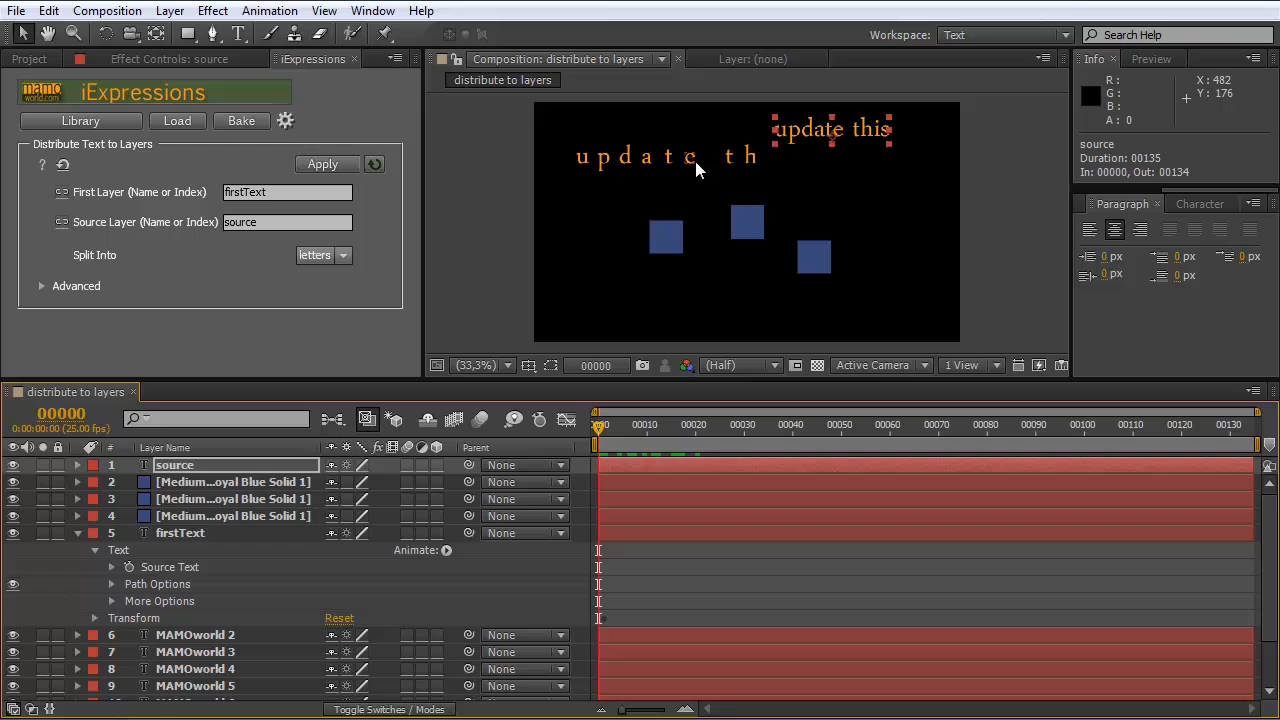
pyautogui.moveTo(240, 222)
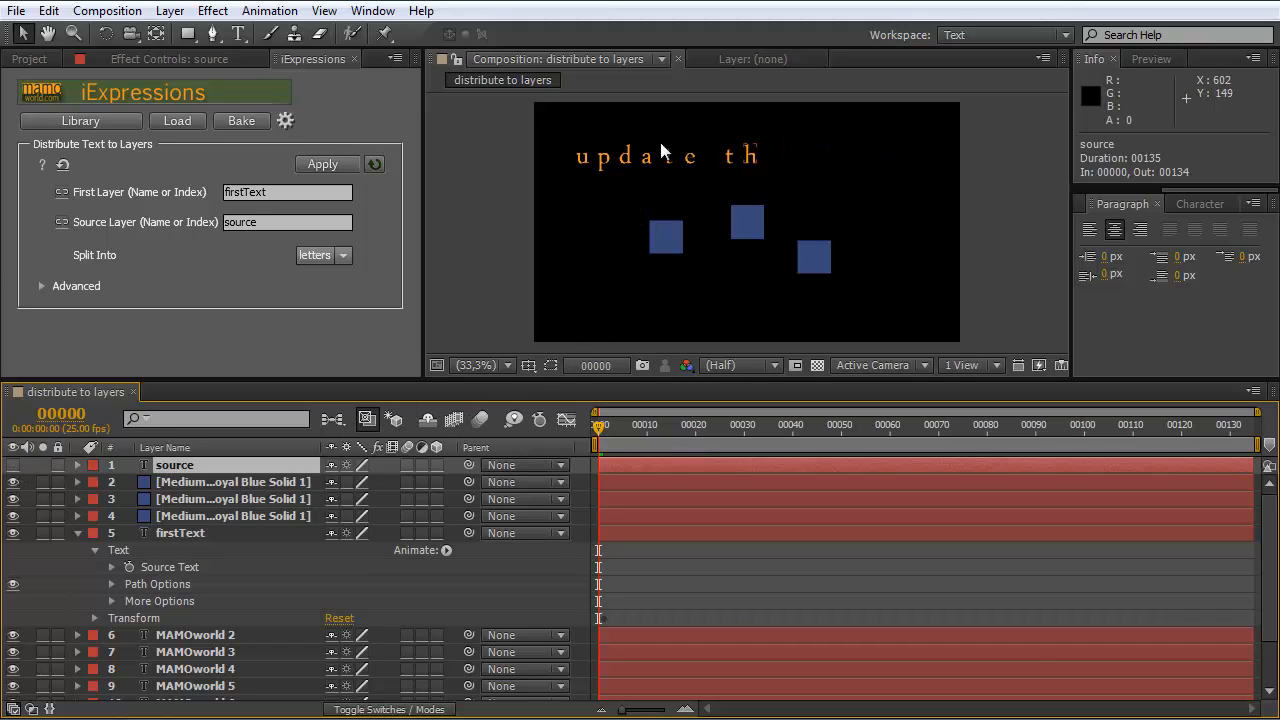
pyautogui.moveTo(256, 432)
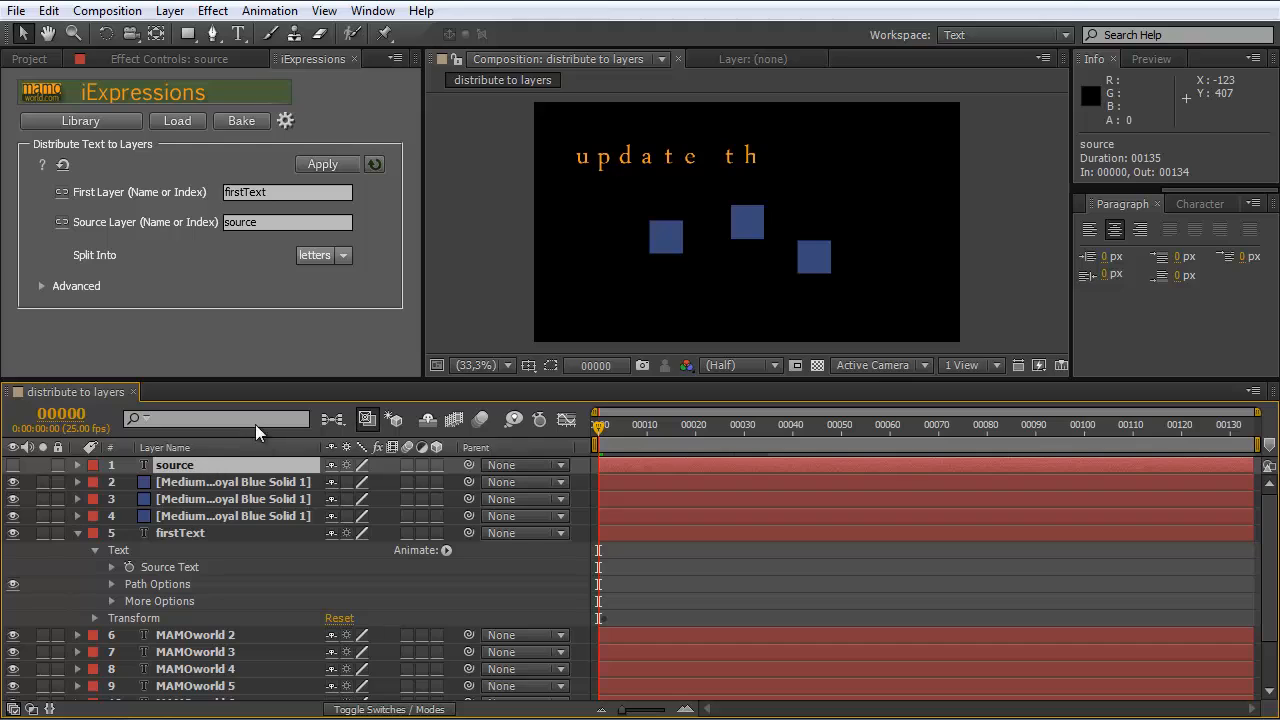
pyautogui.moveTo(640, 160)
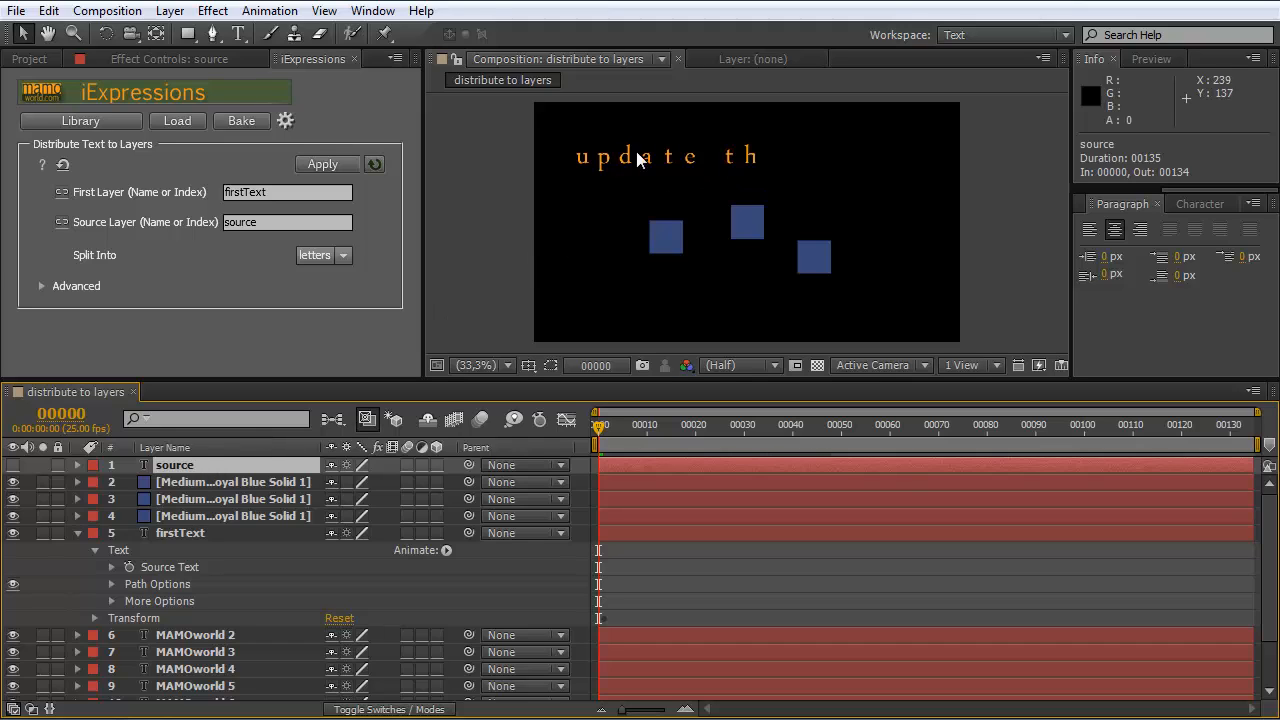
pyautogui.moveTo(640, 170)
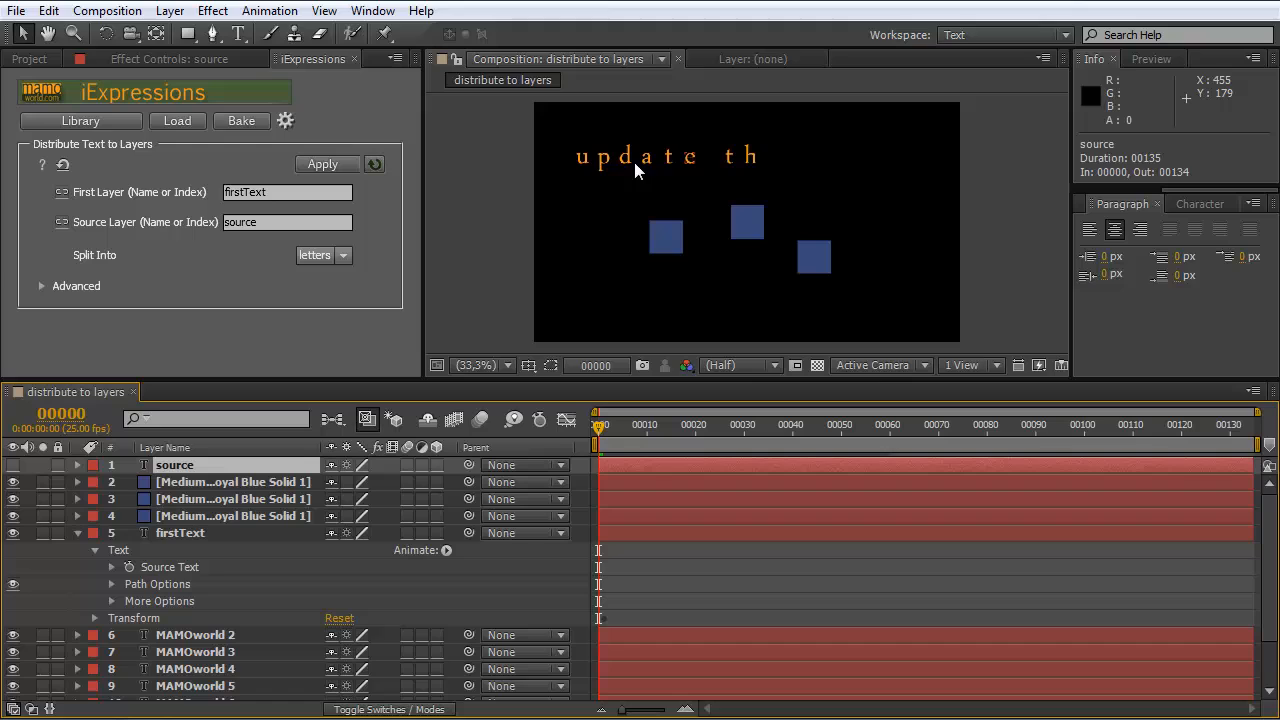
pyautogui.moveTo(900, 138)
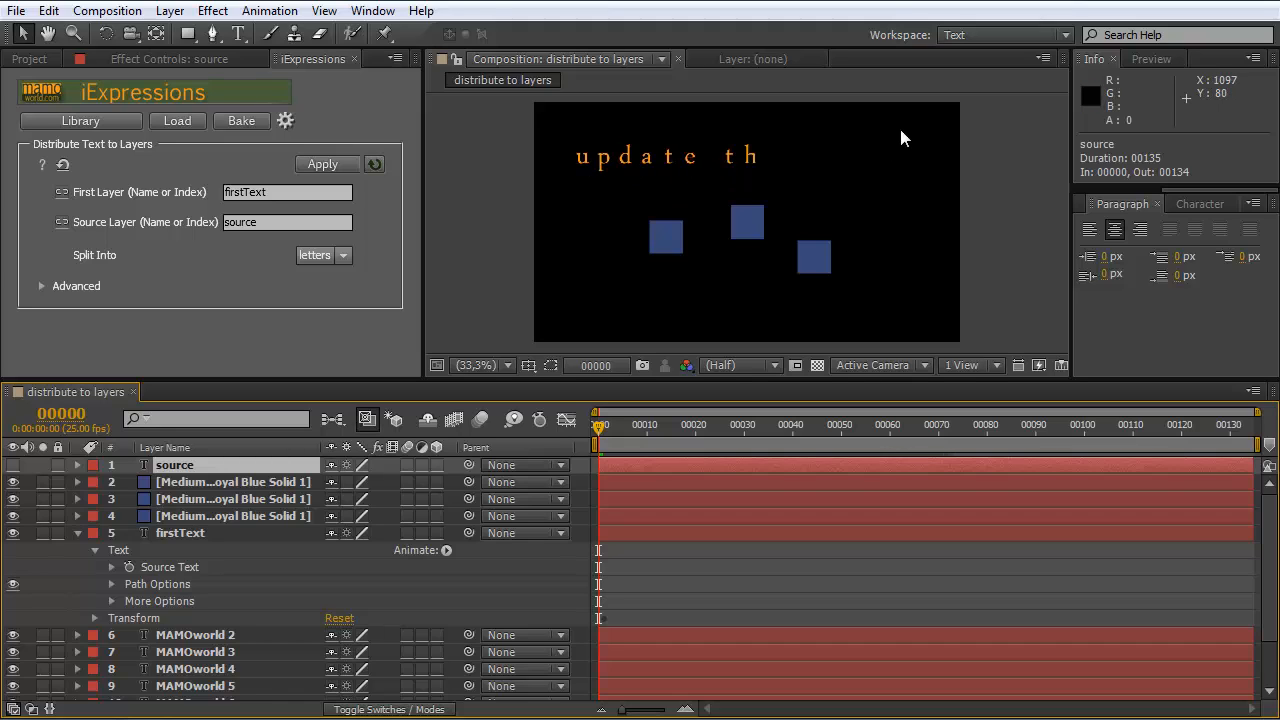
pyautogui.moveTo(884, 136)
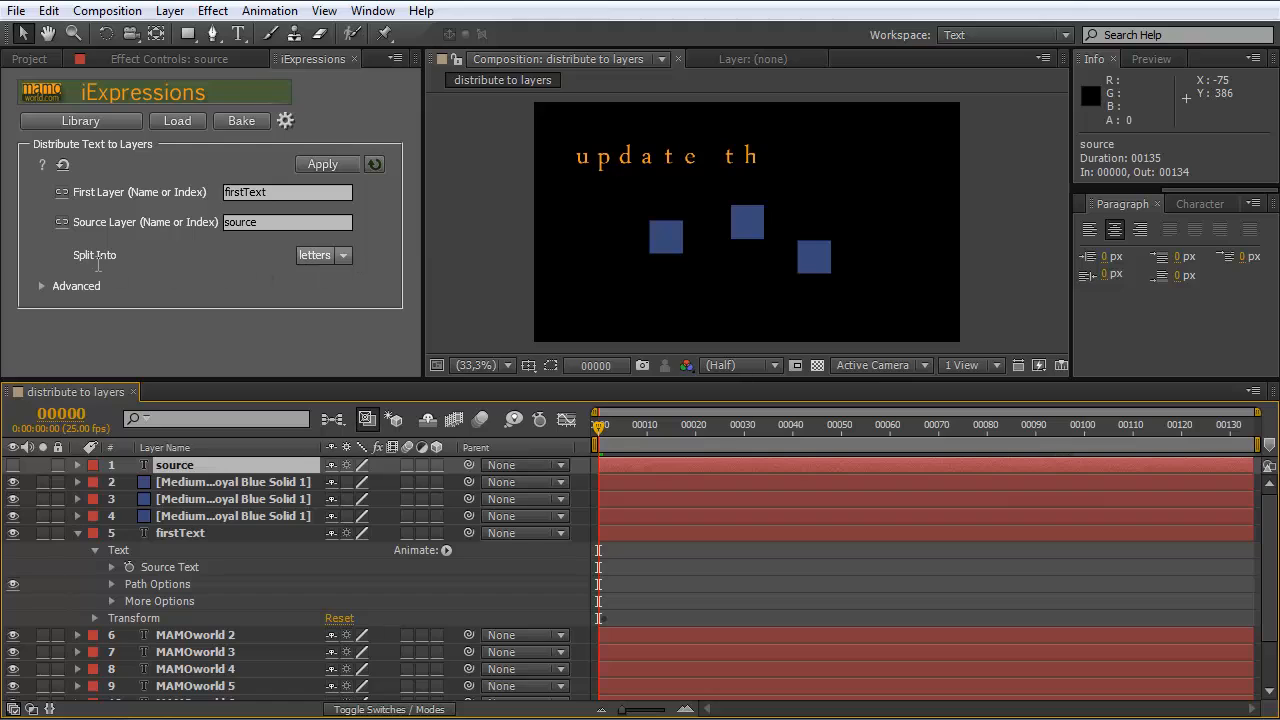
# Step: Show the Split Into options for how the source text is divided across layers
pyautogui.click(322, 256)
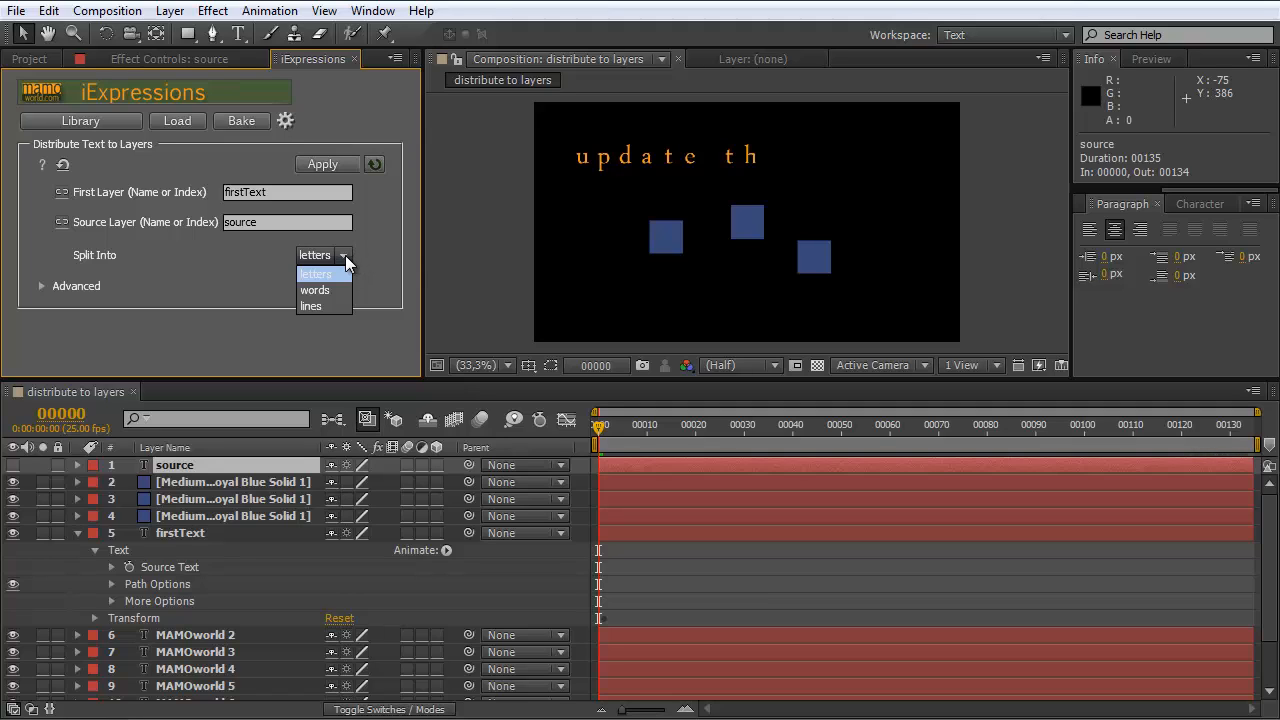
pyautogui.moveTo(164, 560)
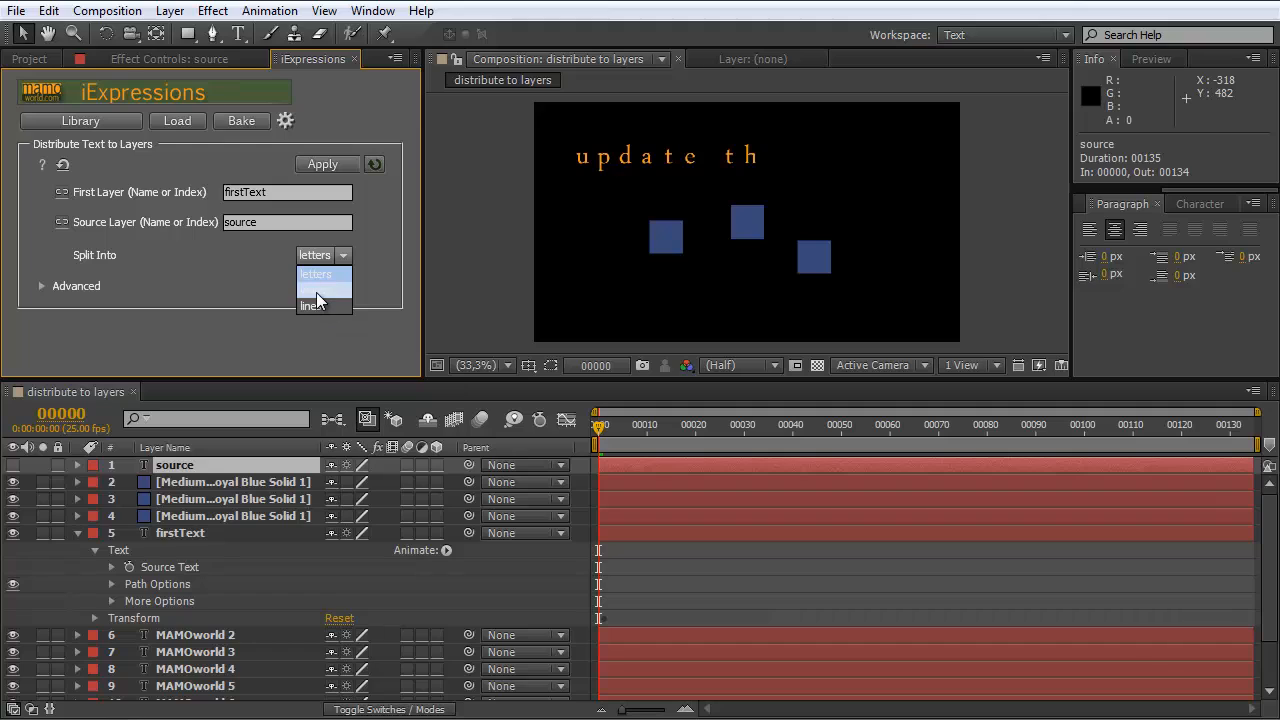
pyautogui.moveTo(324, 300)
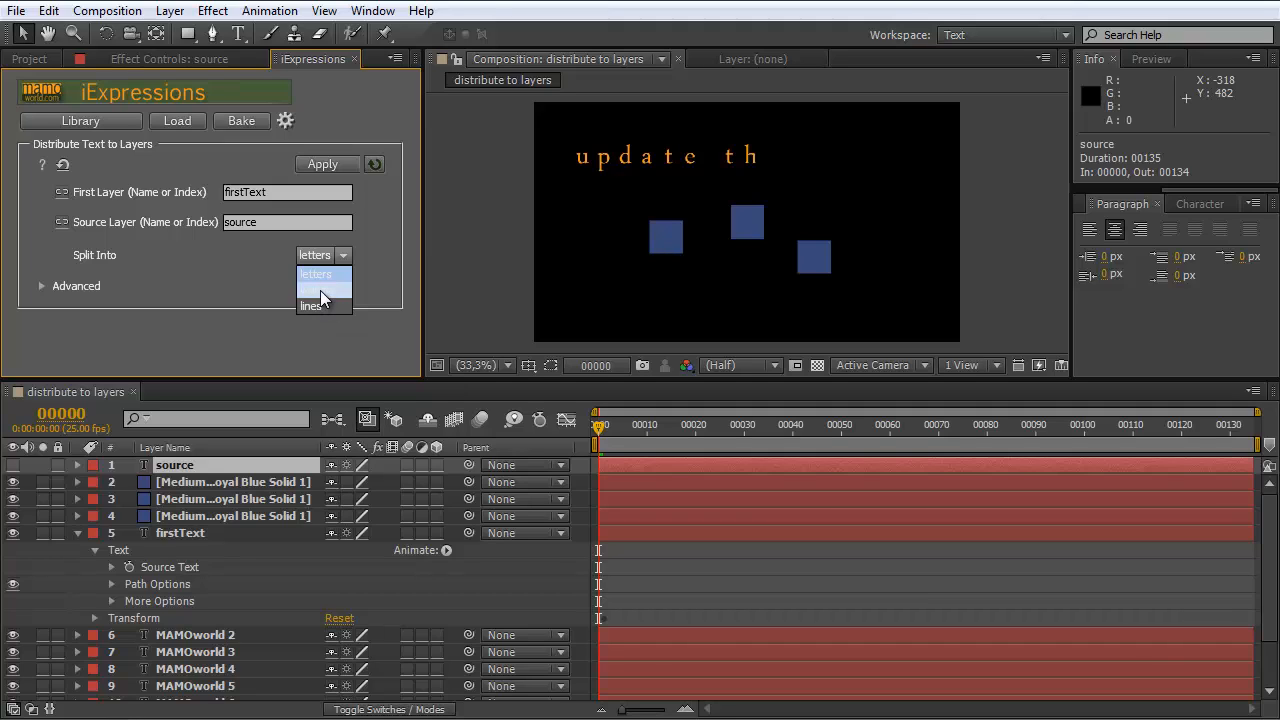
pyautogui.moveTo(330, 298)
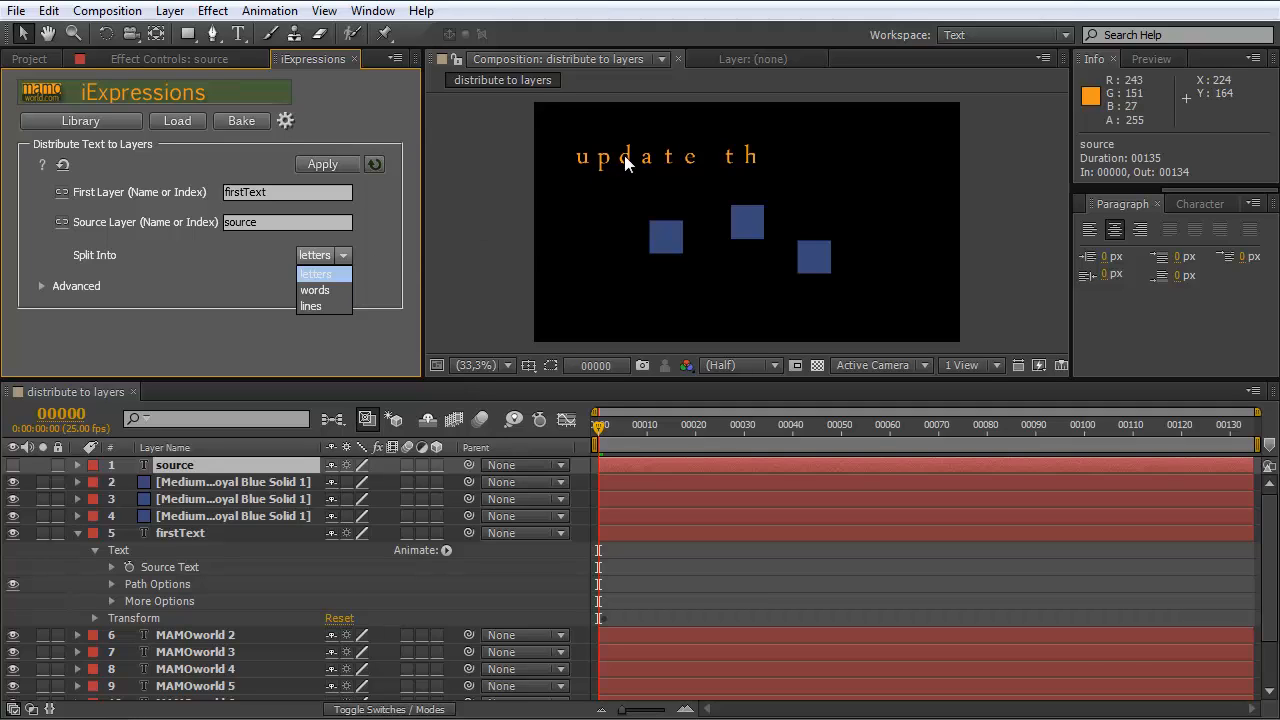
pyautogui.moveTo(770, 170)
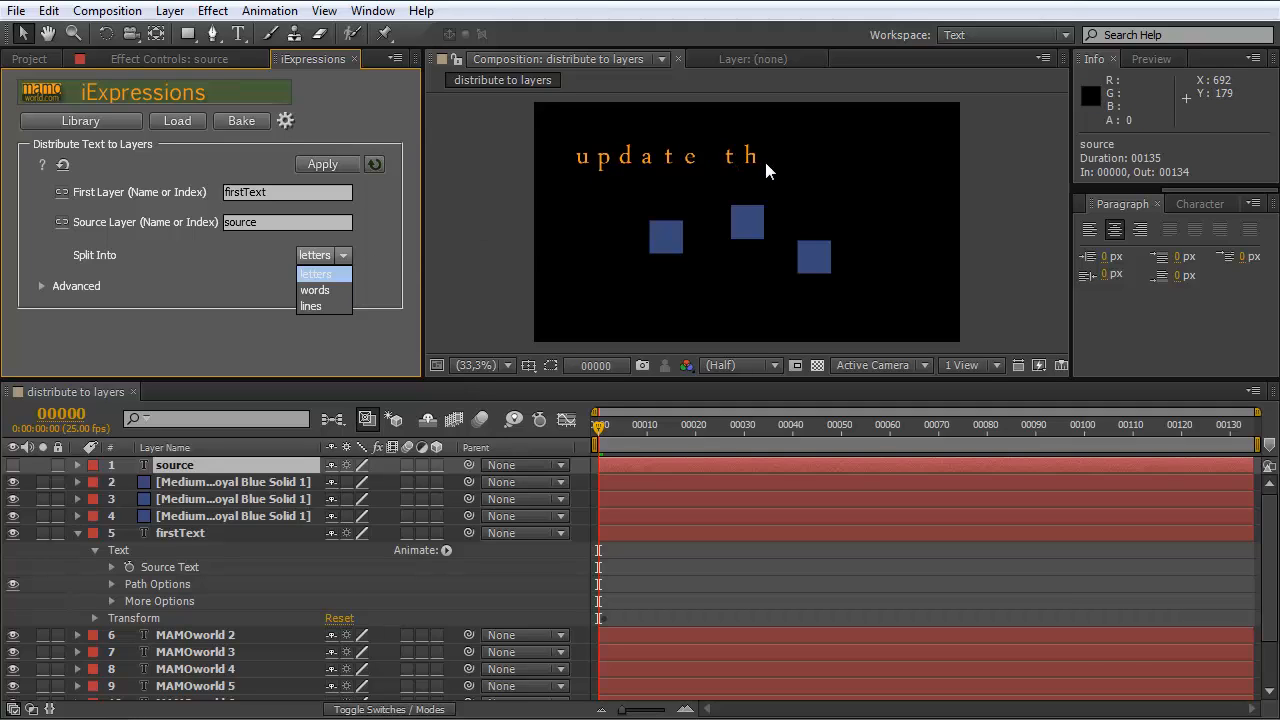
pyautogui.moveTo(316, 304)
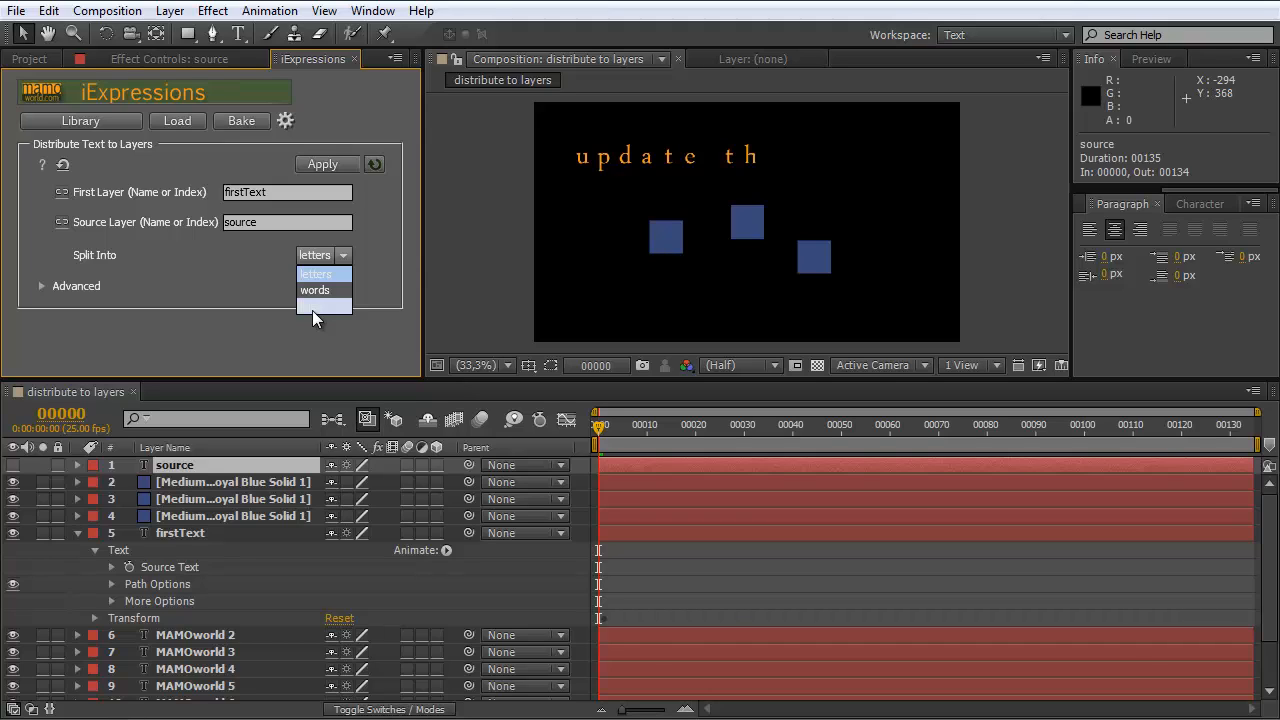
pyautogui.moveTo(310, 316)
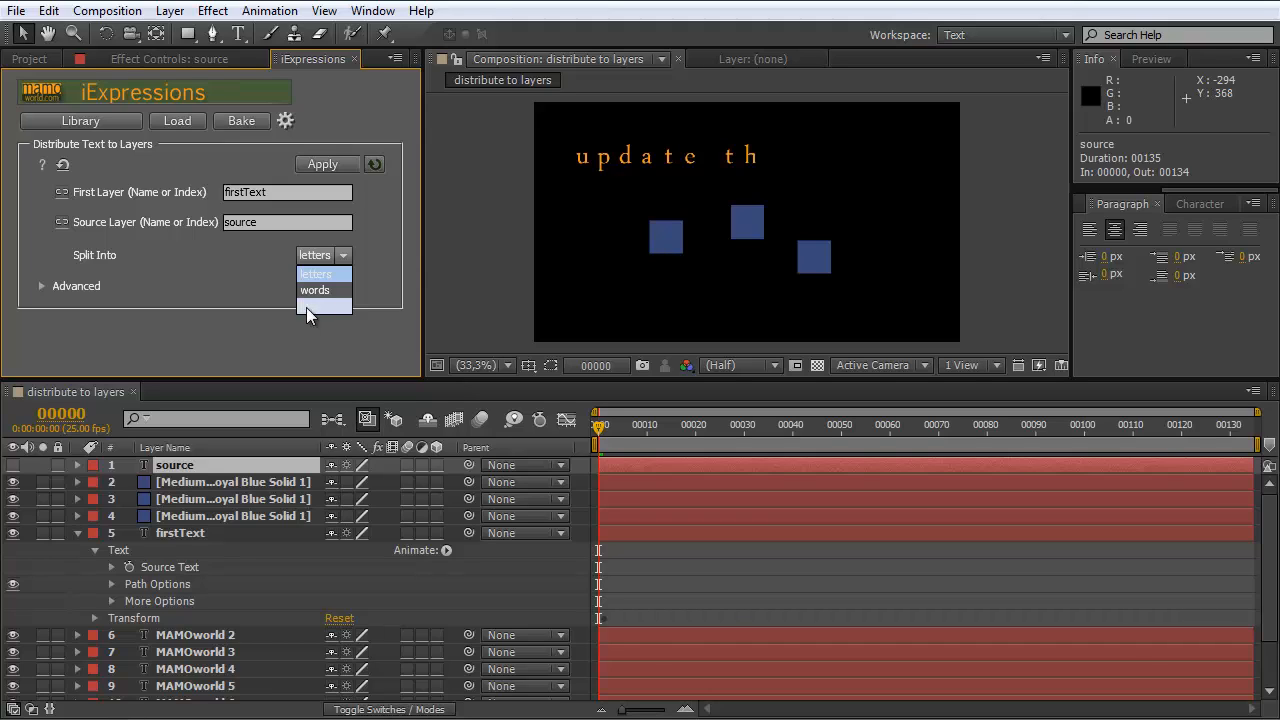
# Step: Choose 'words' in the Split Into list of the Distribute Text to Layers panel
pyautogui.click(316, 272)
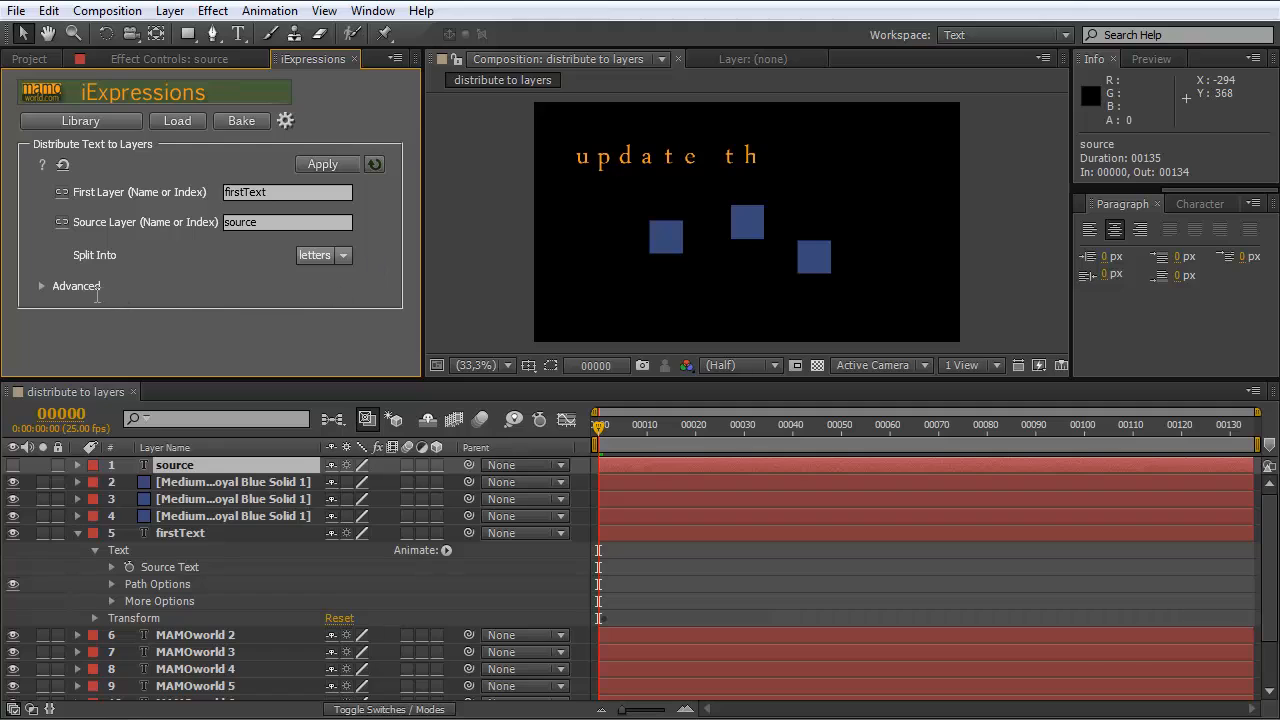
pyautogui.click(322, 256)
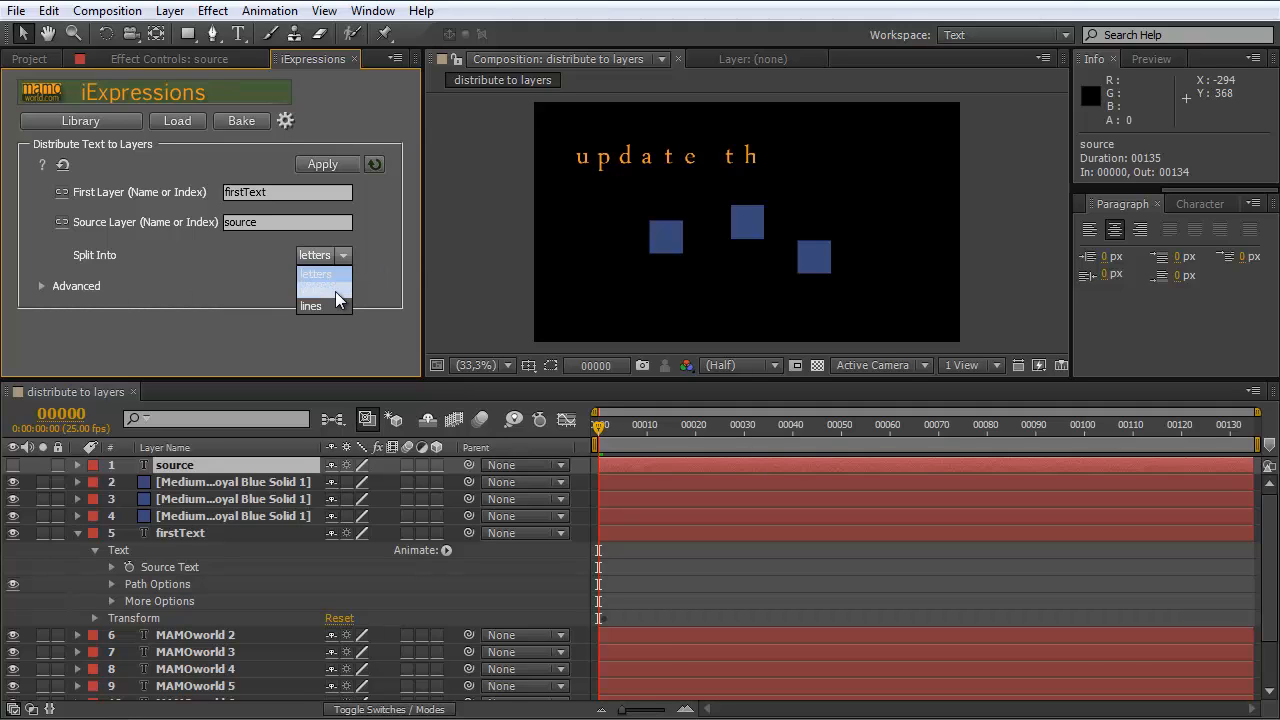
pyautogui.click(318, 290)
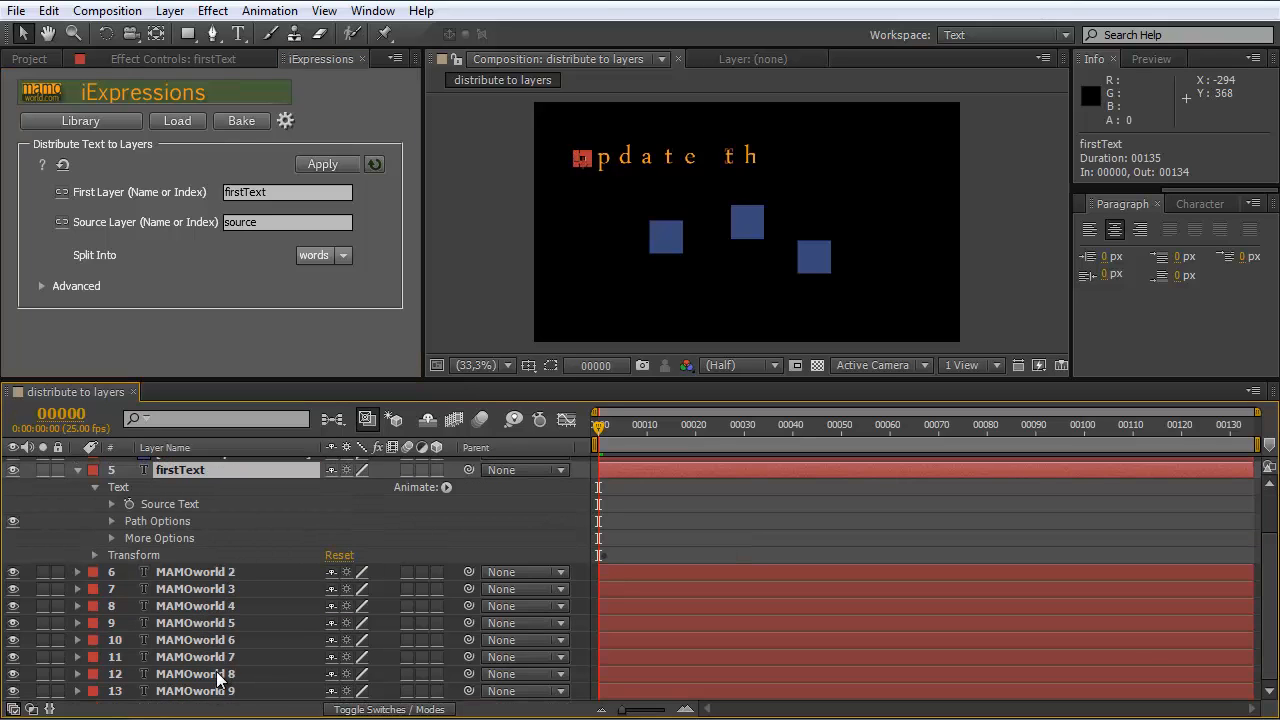
# Step: Reapply the distribution to the selected layers so they show the words 'update' and 'this'
pyautogui.click(324, 164)
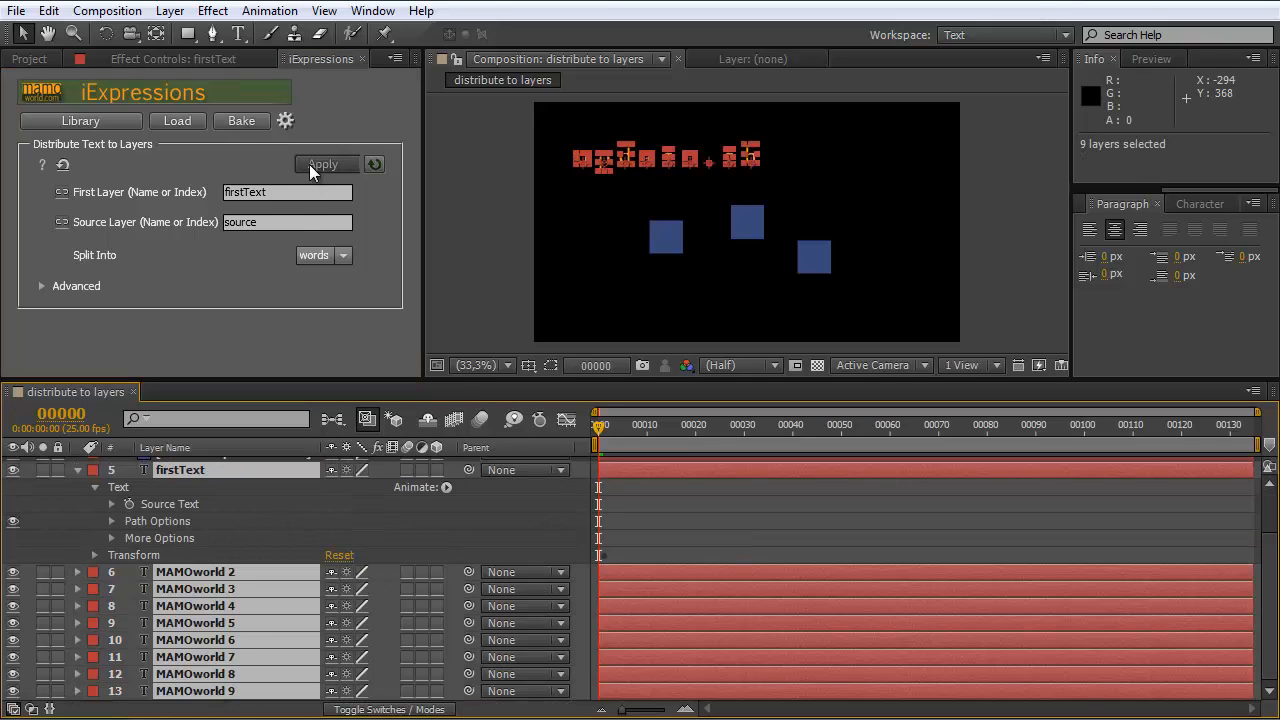
pyautogui.click(326, 164)
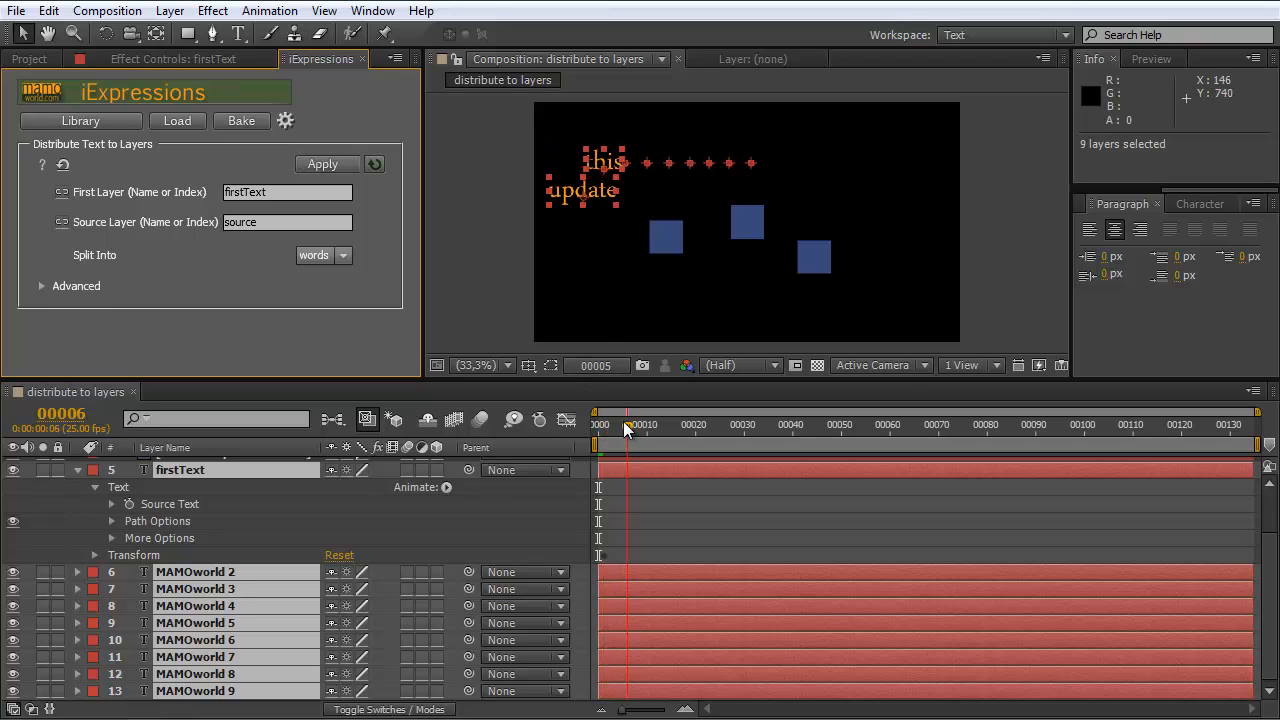
pyautogui.click(628, 424)
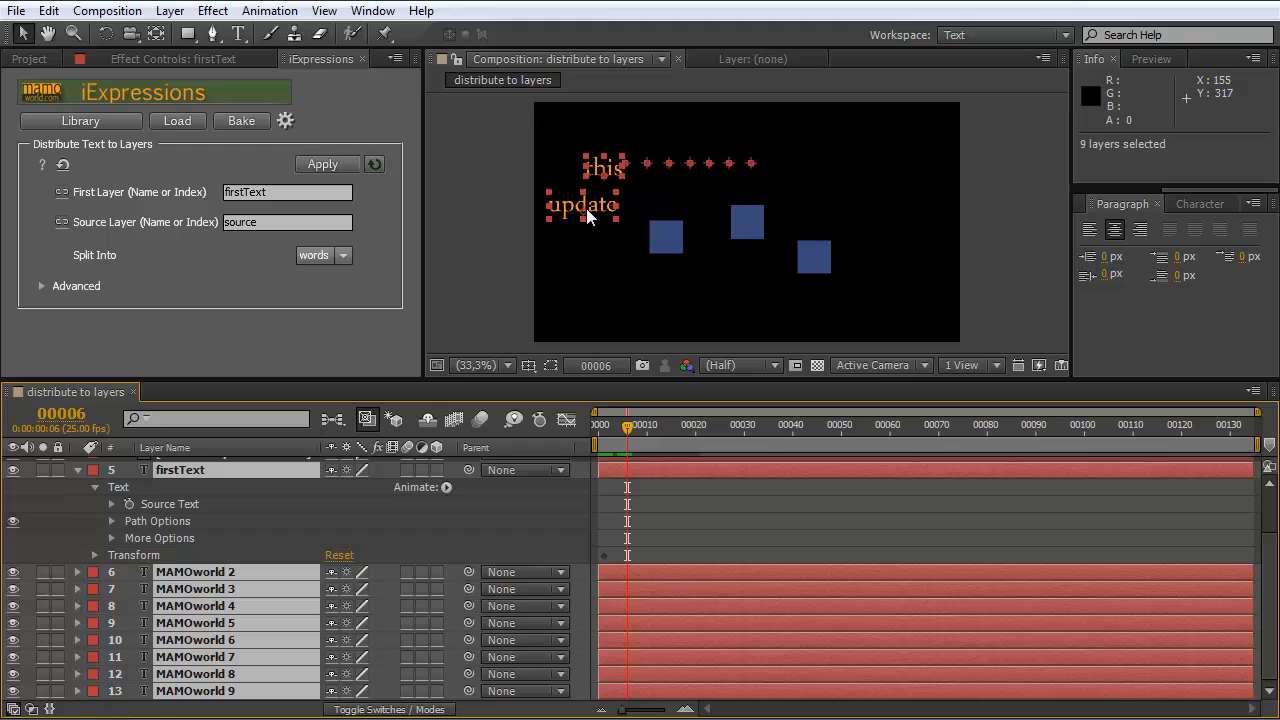
pyautogui.moveTo(596, 210)
pyautogui.write('update this')
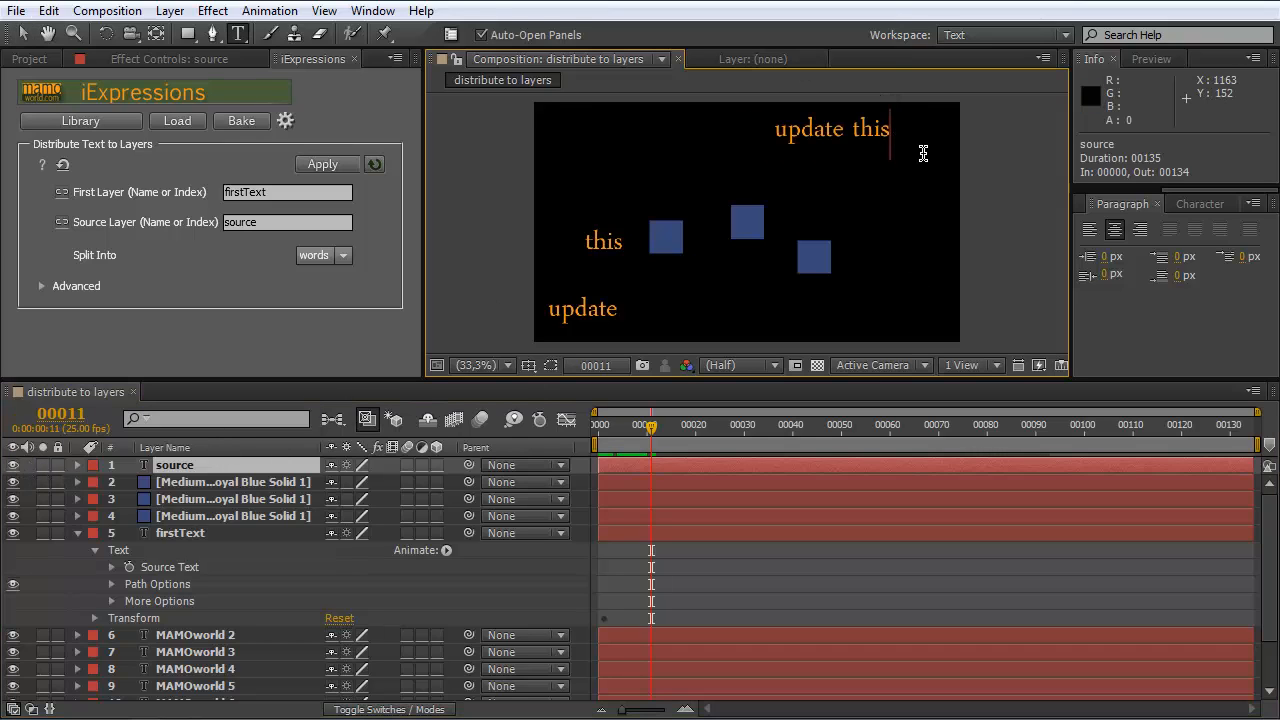
# Step: Extend the source text with ' text with' and preview the new word layers animating
pyautogui.write('rtext')
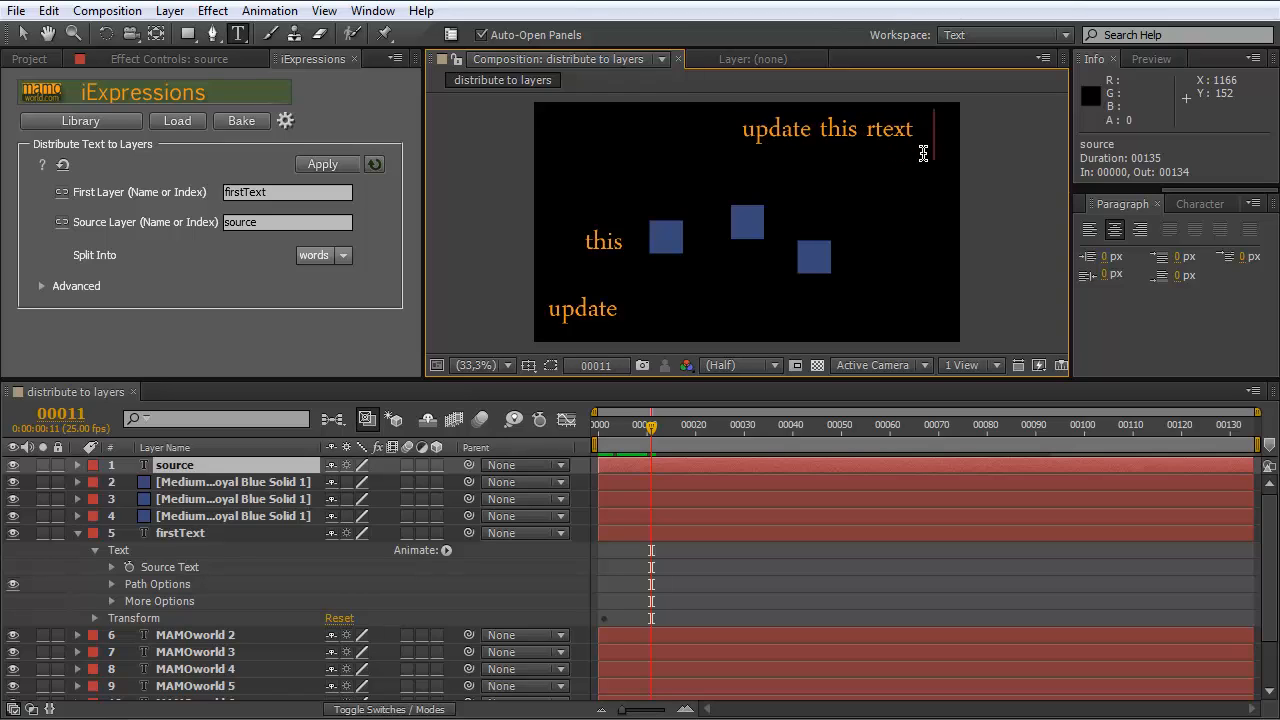
pyautogui.write('with')
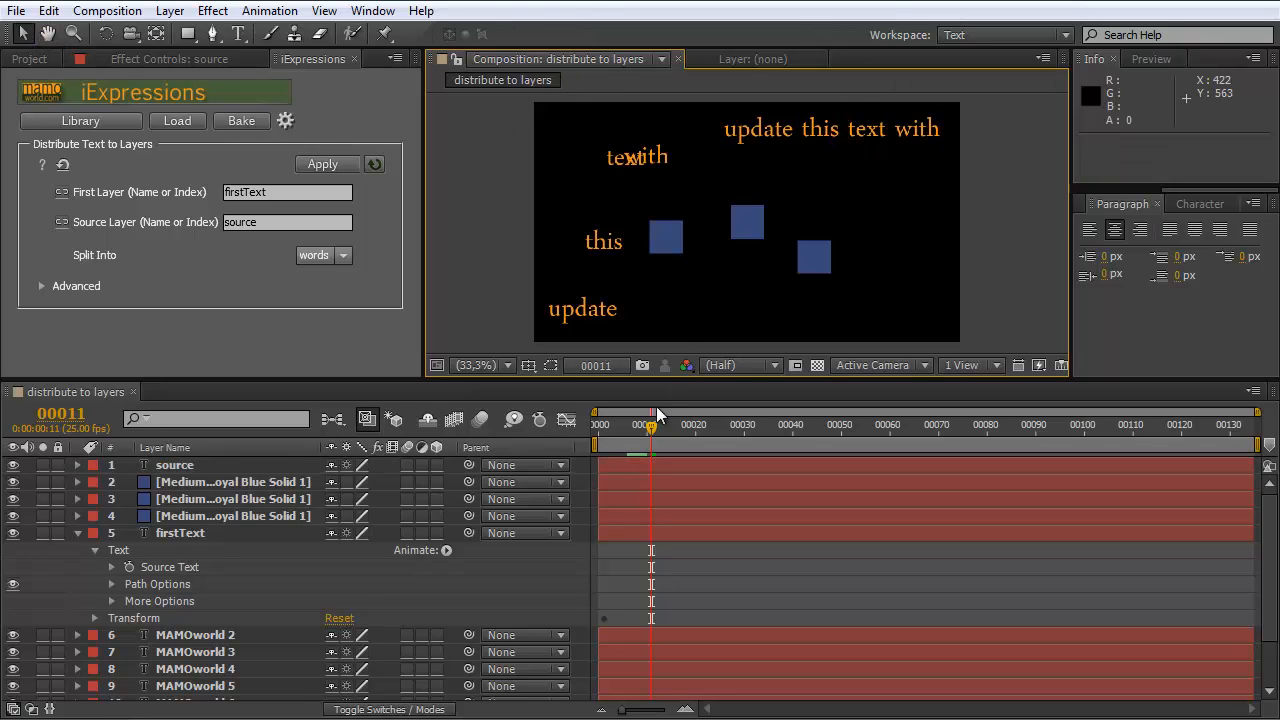
pyautogui.moveTo(652, 428); pyautogui.dragTo(698, 428)
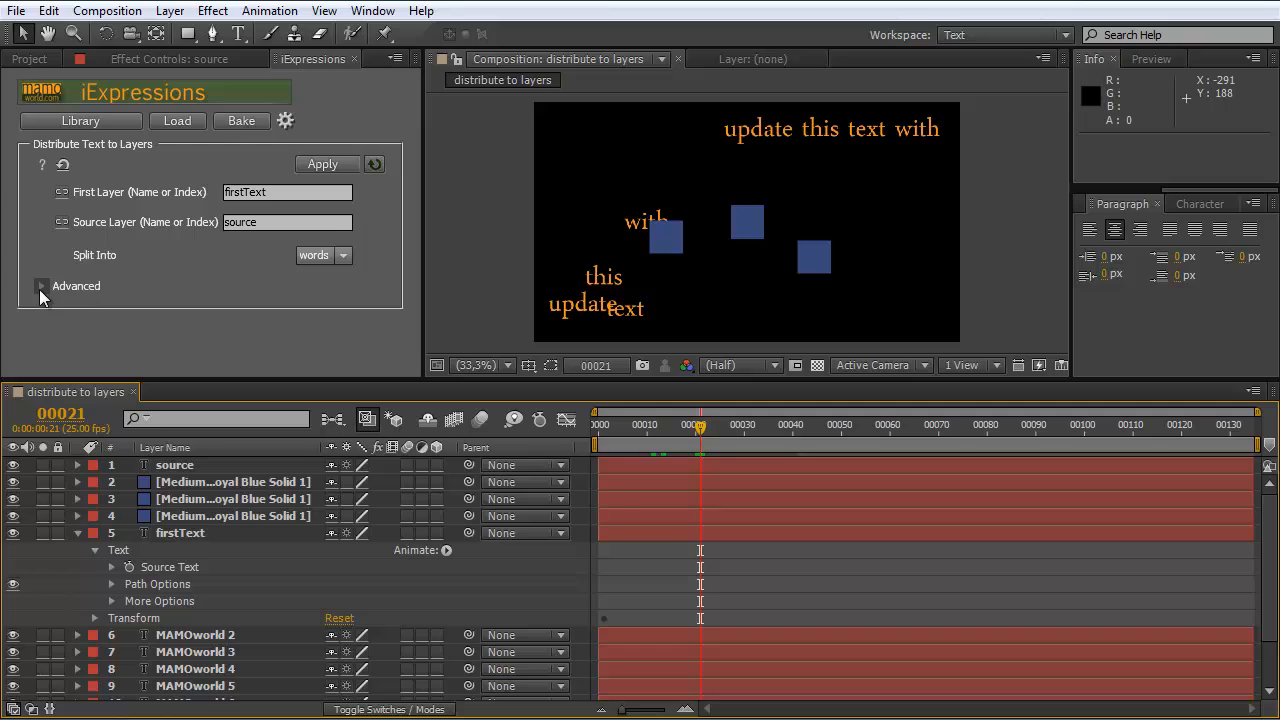
# Step: Expand Advanced, set Split Into back to 'letters' and edit the letters-per-layer value
pyautogui.click(42, 286)
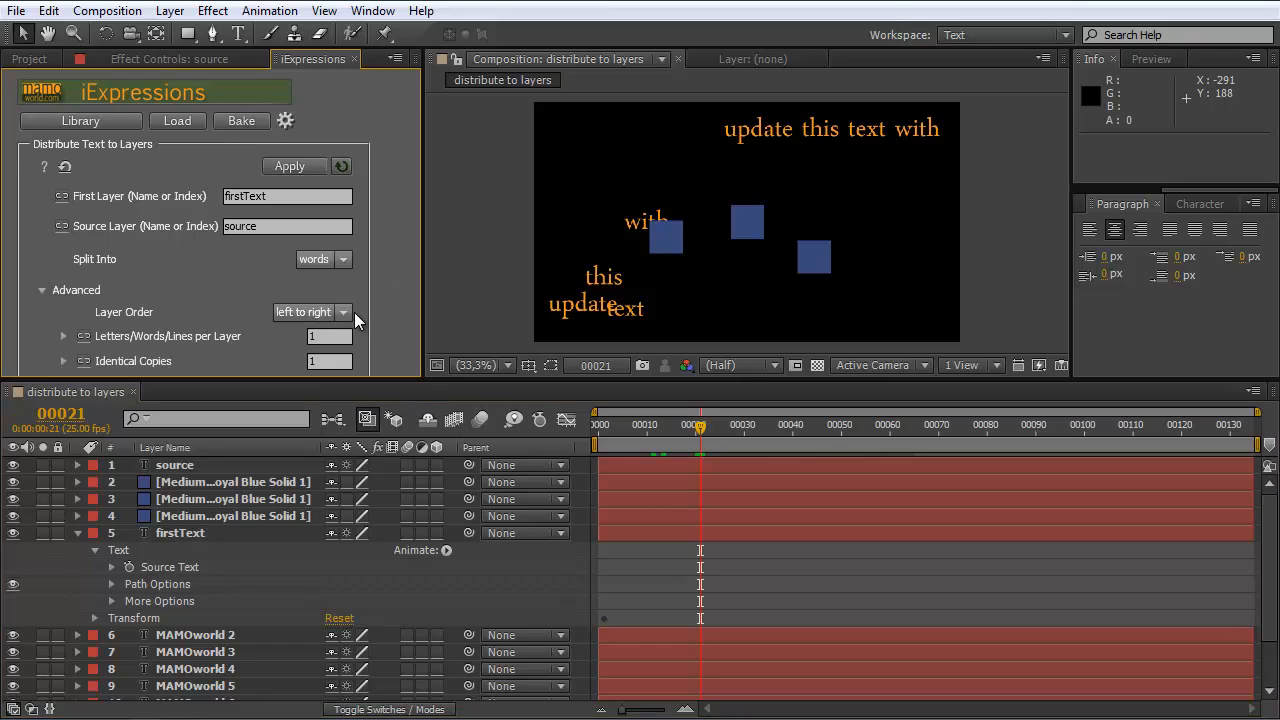
pyautogui.moveTo(360, 336)
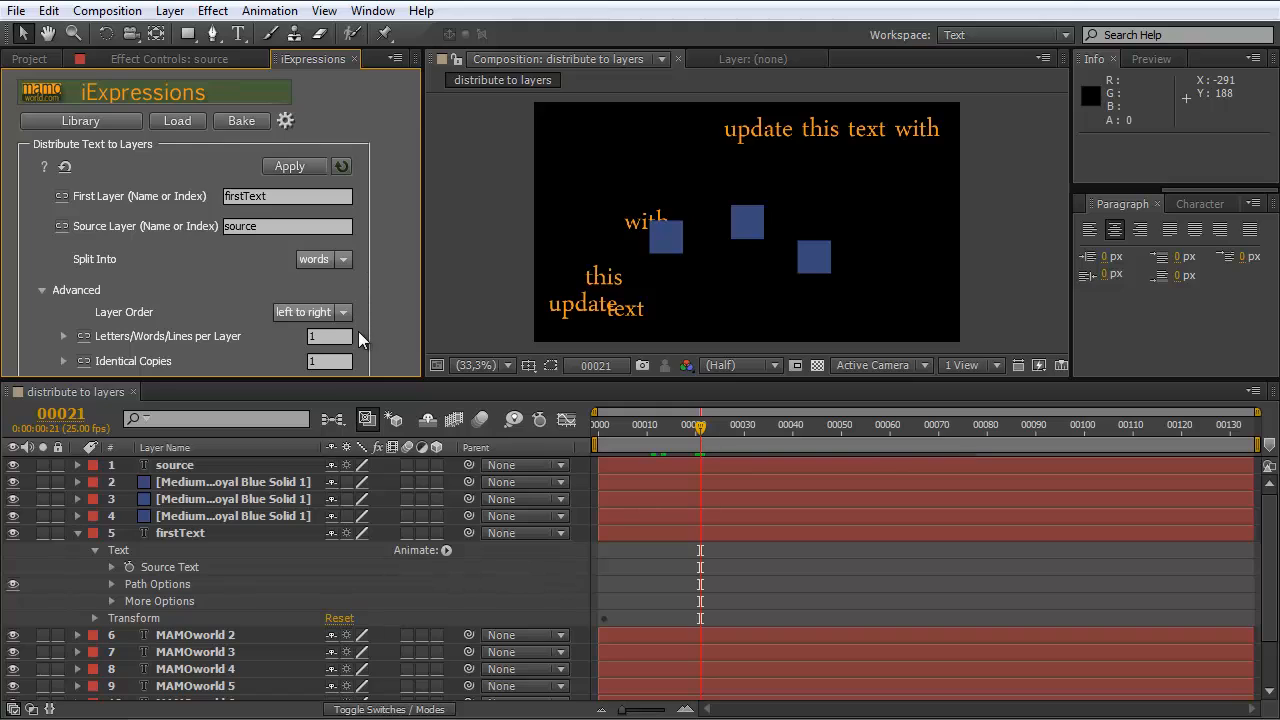
pyautogui.moveTo(168, 336)
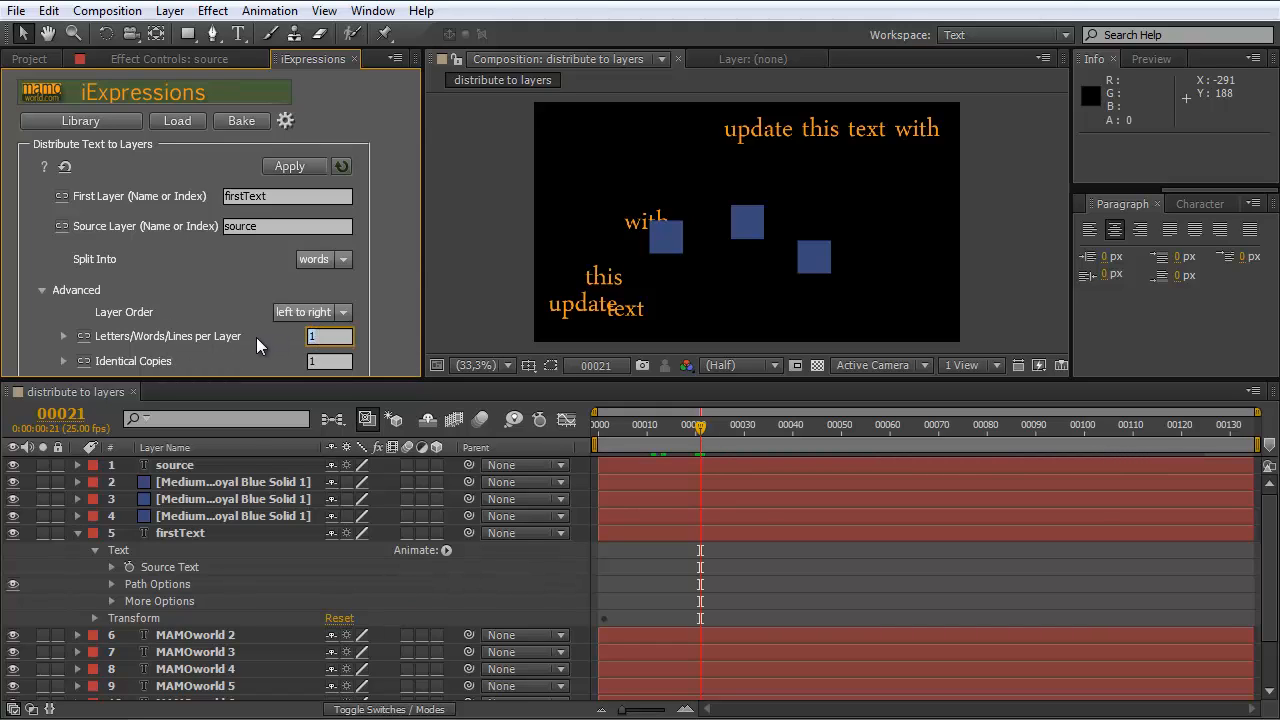
pyautogui.click(322, 260)
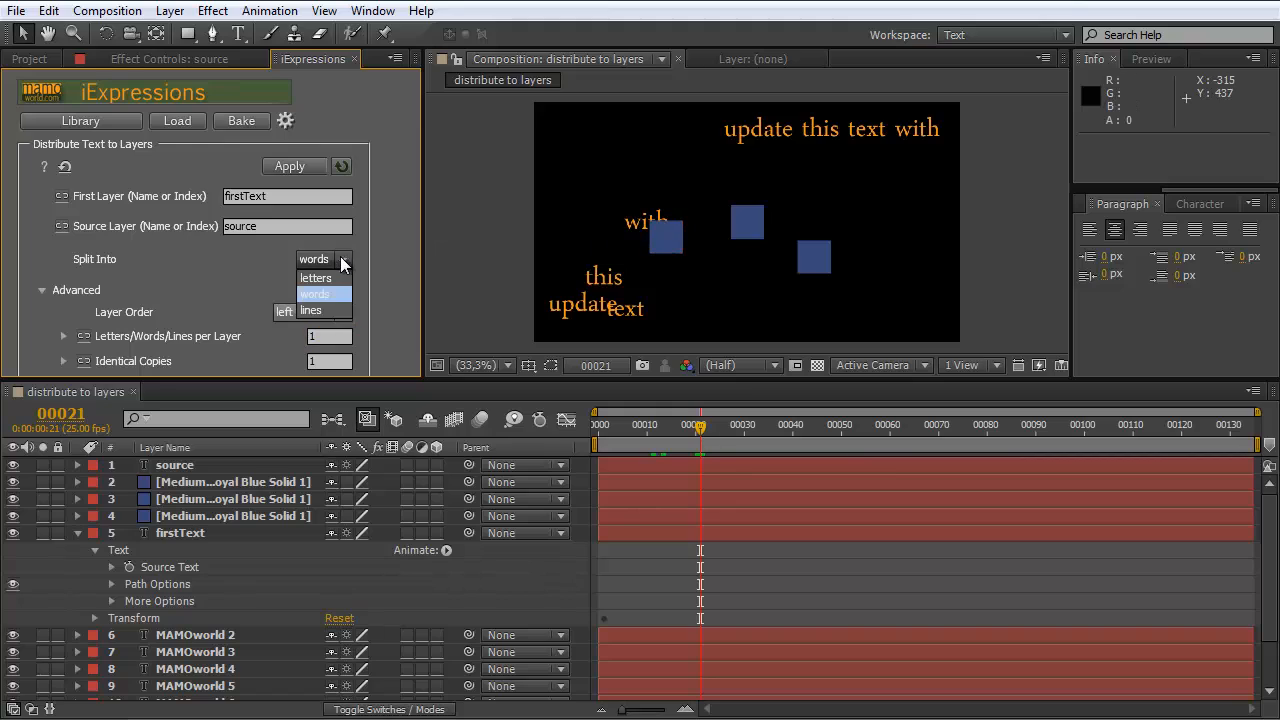
pyautogui.click(316, 278)
pyautogui.write('2')
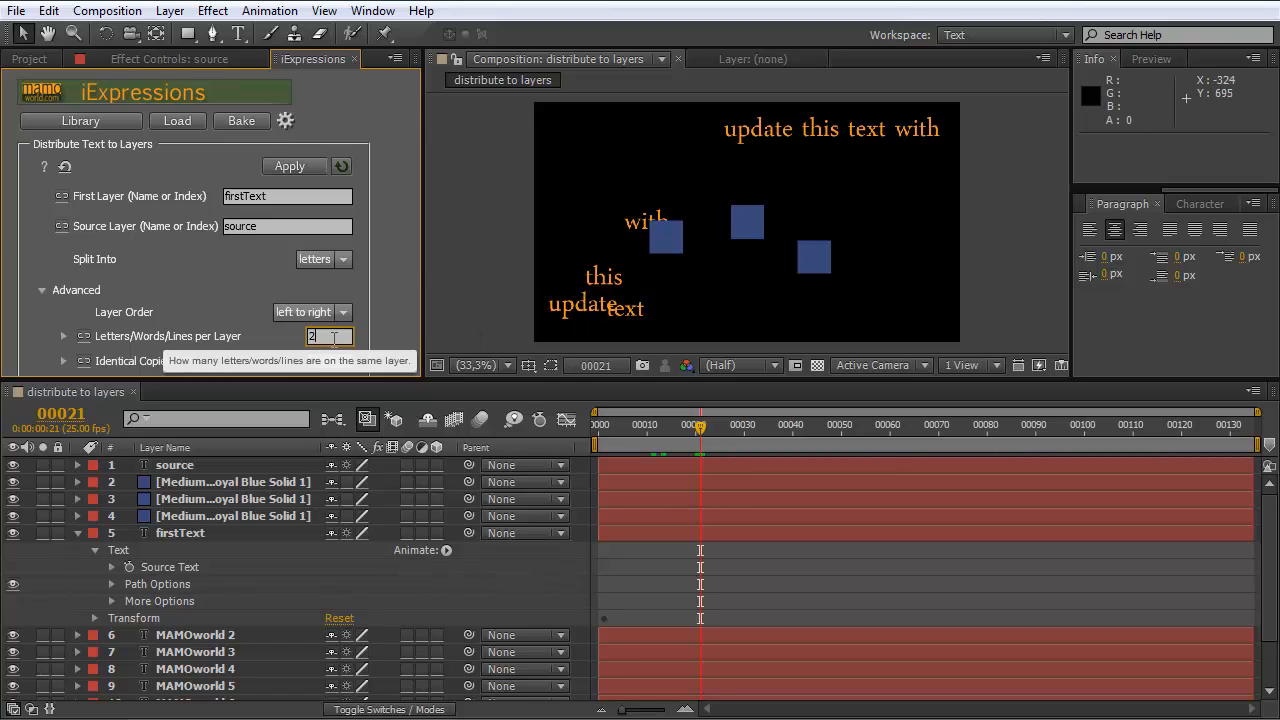
pyautogui.click(180, 532)
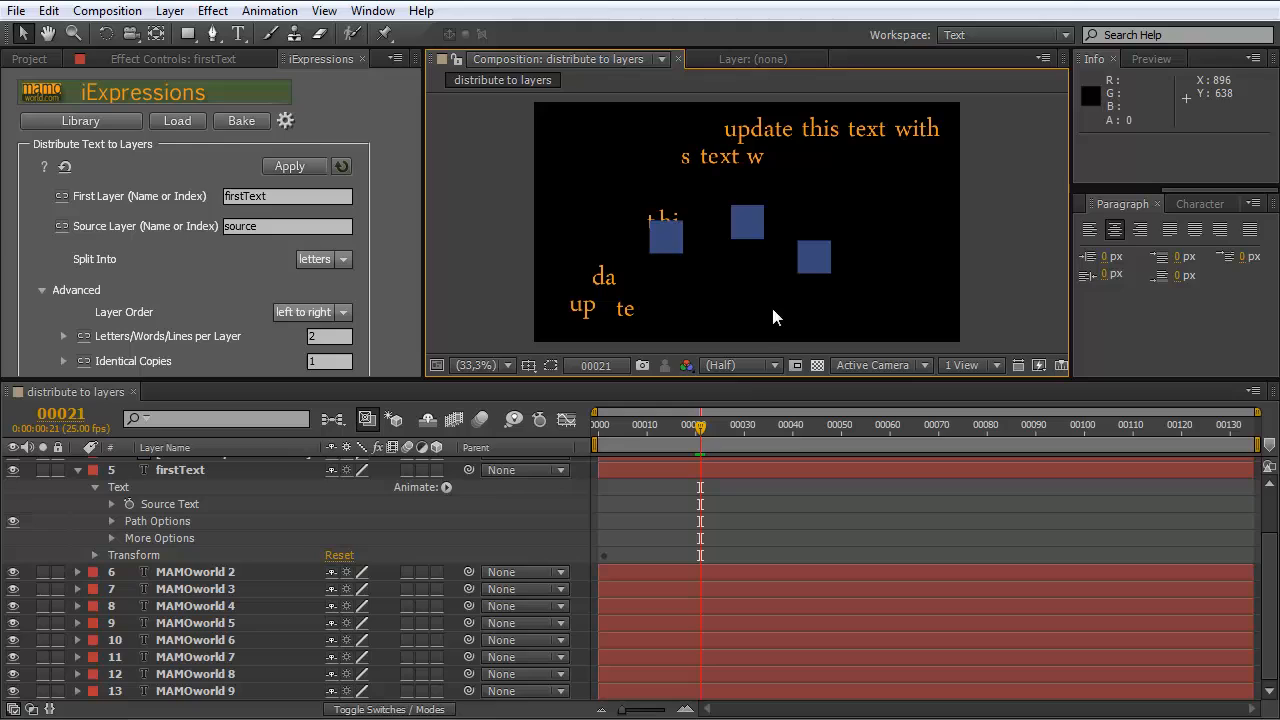
pyautogui.moveTo(582, 316)
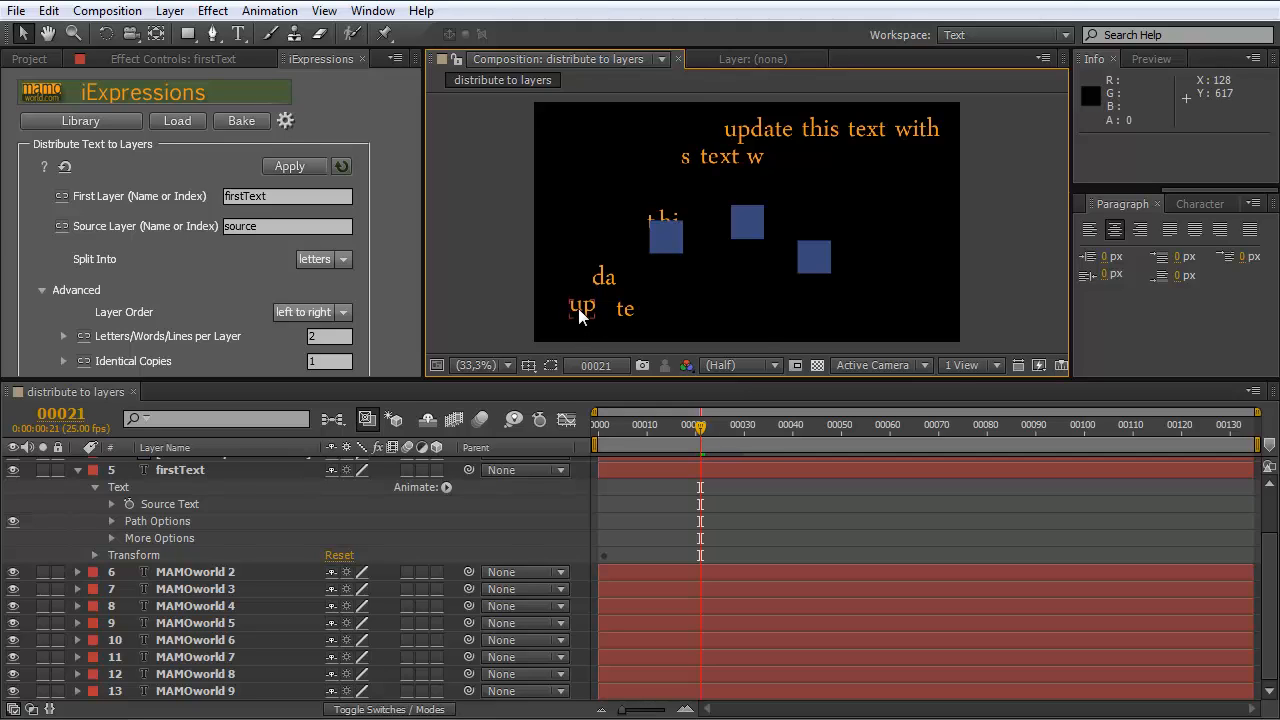
pyautogui.moveTo(590, 290)
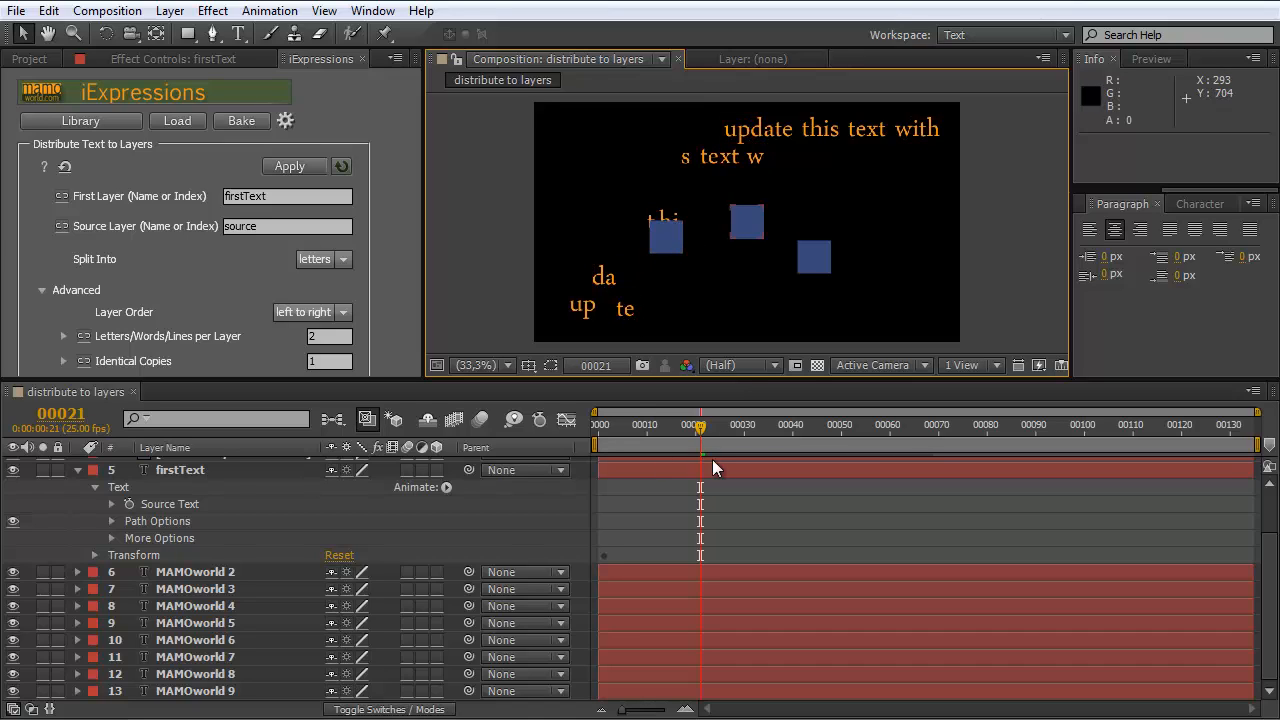
# Step: Scrub the preview of the two-letter pairs animating and inspect the MAMOworld 4 layer
pyautogui.moveTo(700, 424); pyautogui.dragTo(636, 424)
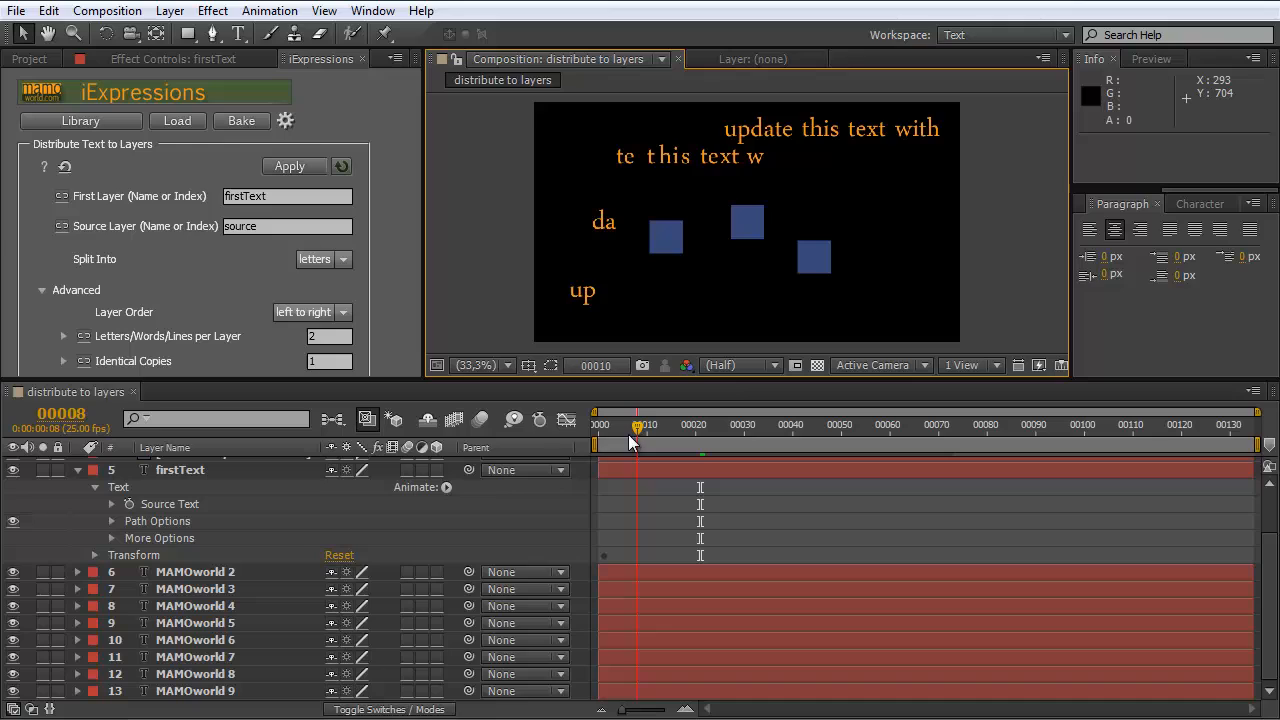
pyautogui.moveTo(636, 424); pyautogui.dragTo(668, 424)
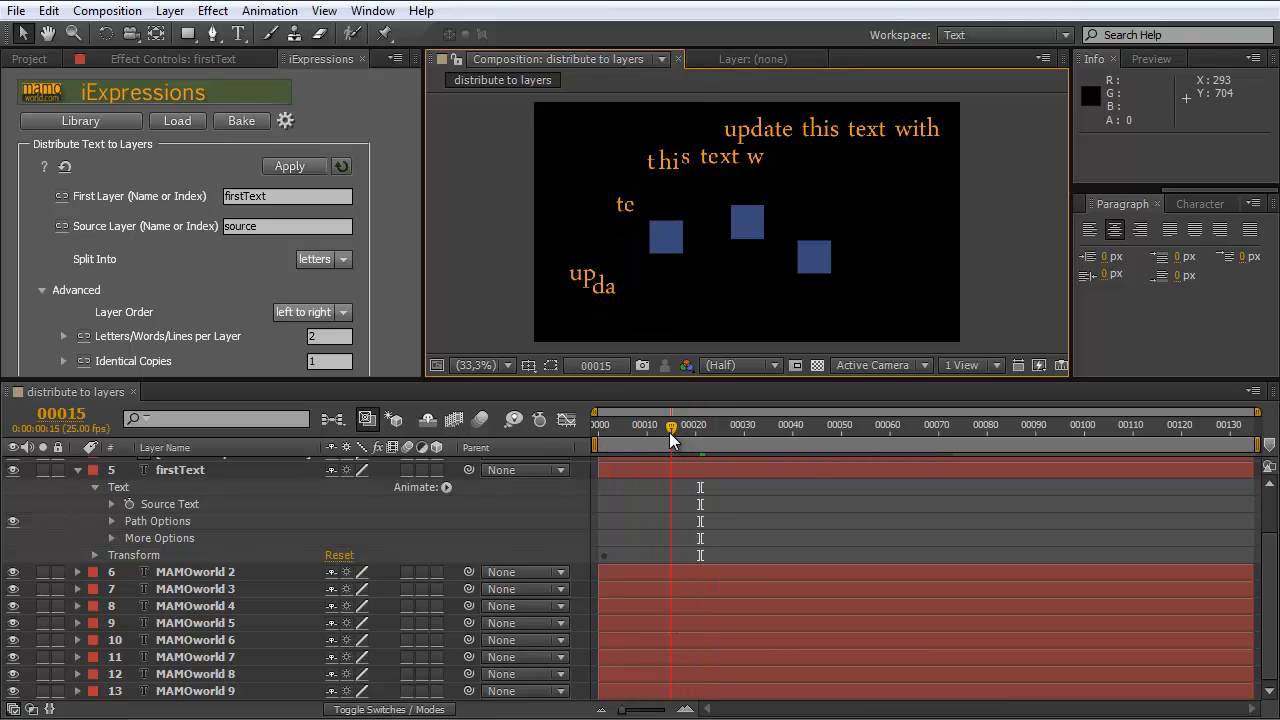
pyautogui.moveTo(670, 424); pyautogui.dragTo(684, 424)
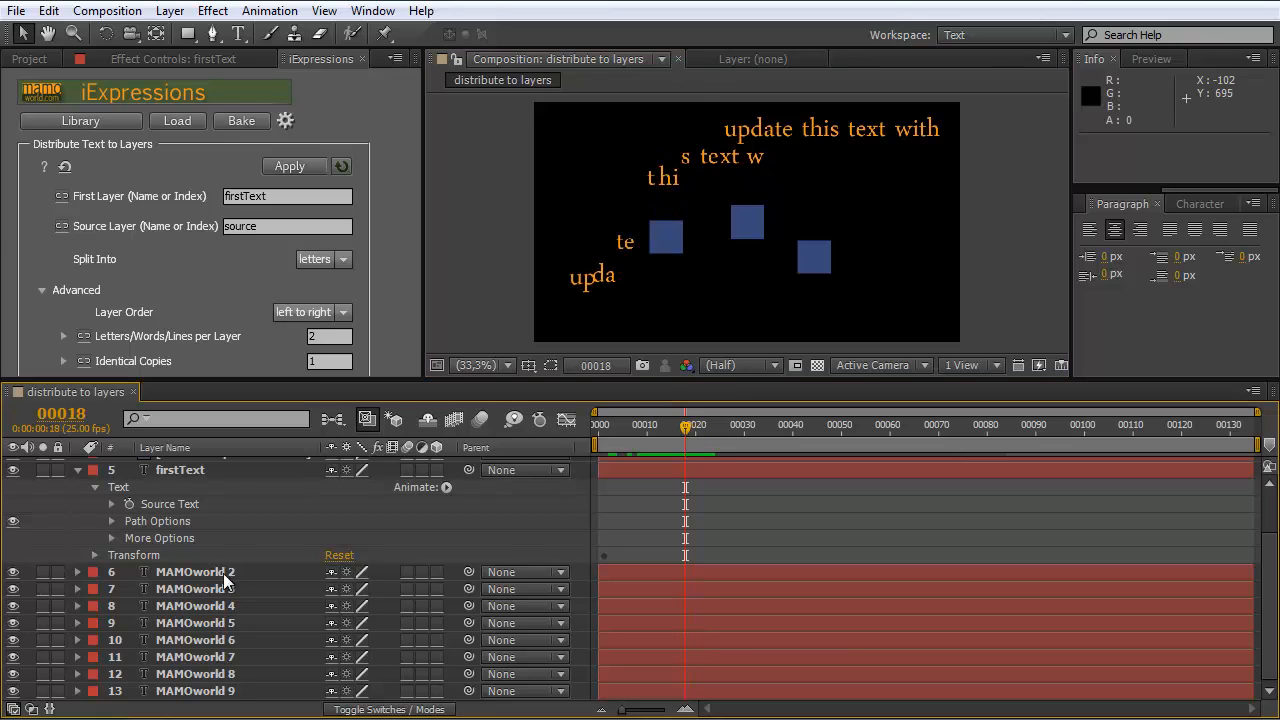
pyautogui.click(196, 606)
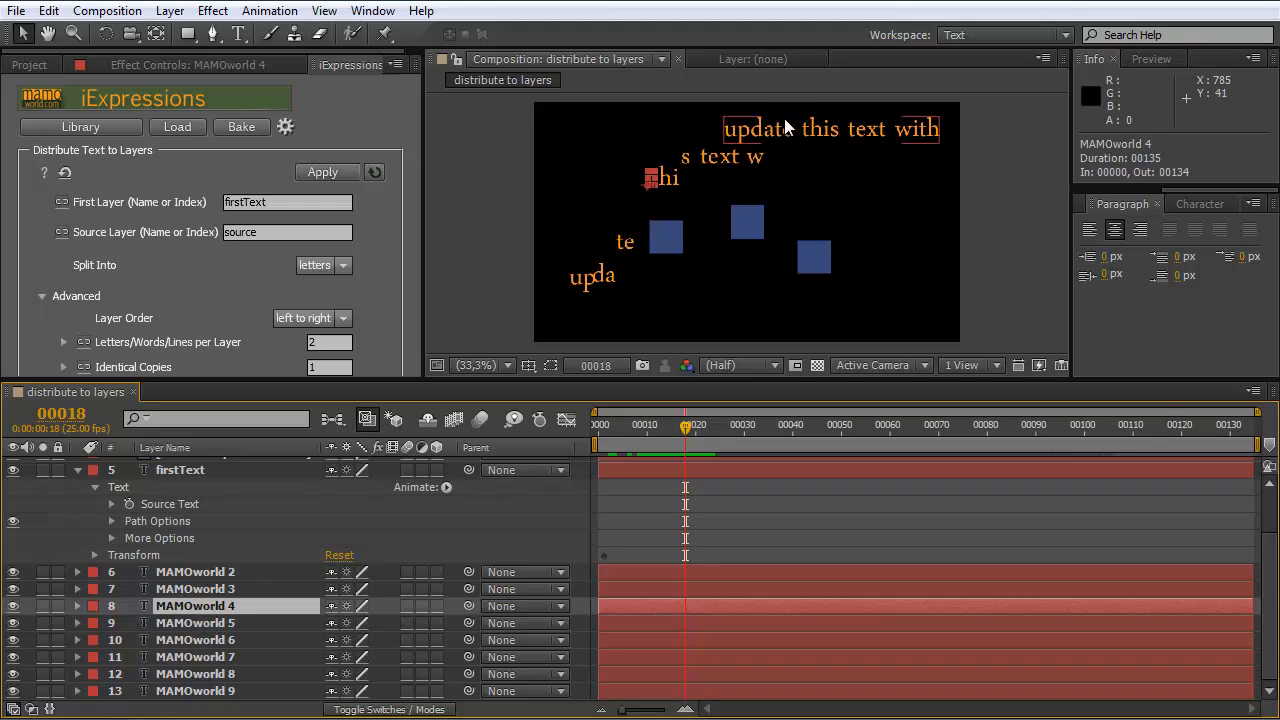
pyautogui.moveTo(800, 140)
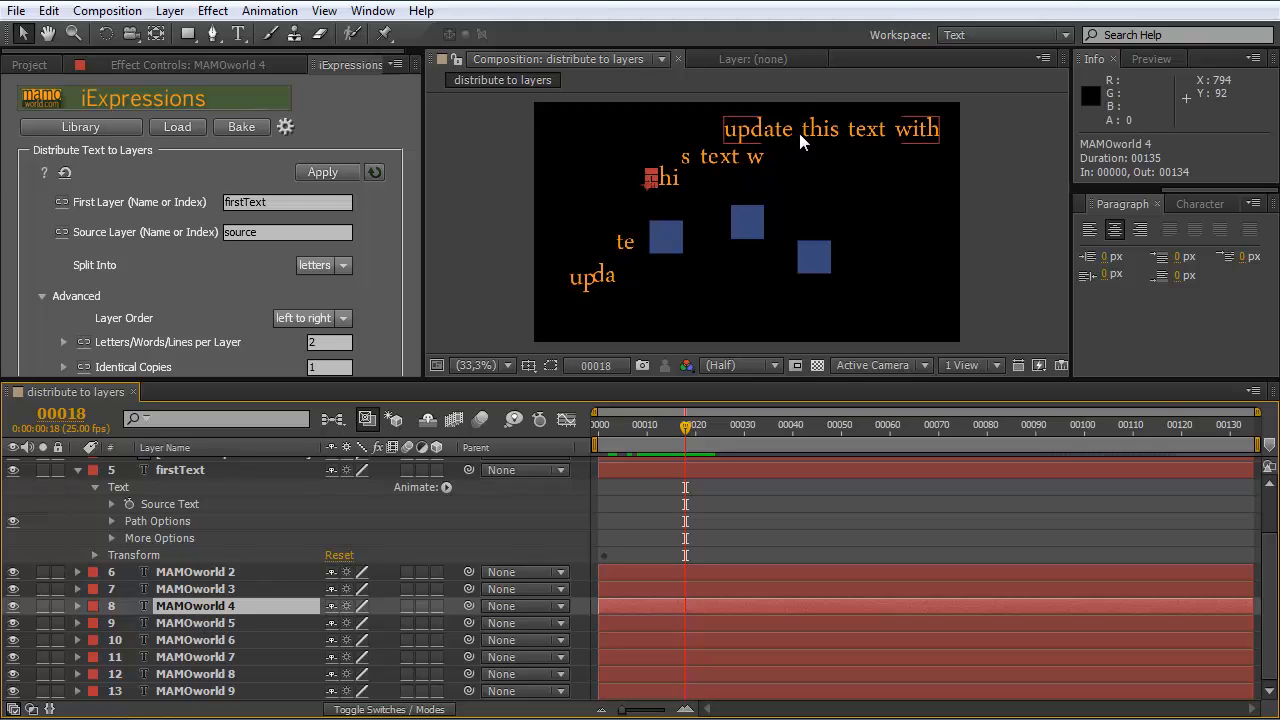
pyautogui.moveTo(664, 190)
pyautogui.write('1')
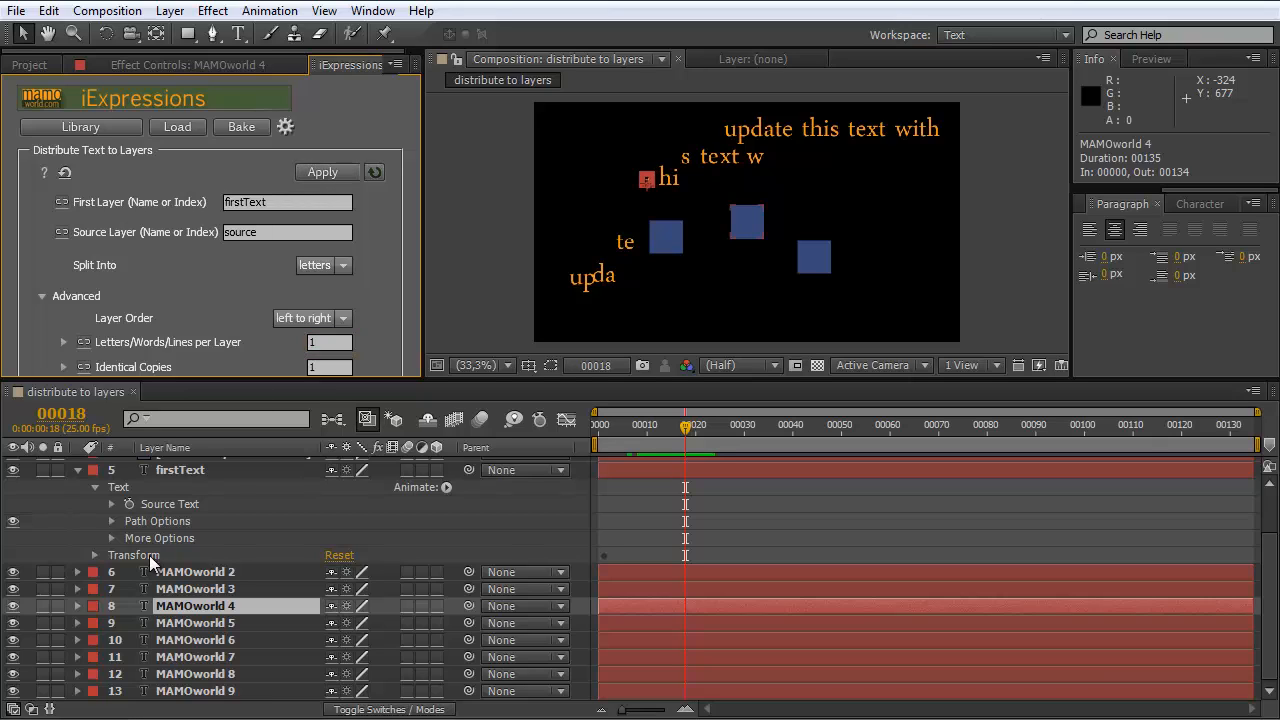
# Step: Reapply distribution to firstText and the MAMOworld layers with one letter per layer
pyautogui.click(180, 468)
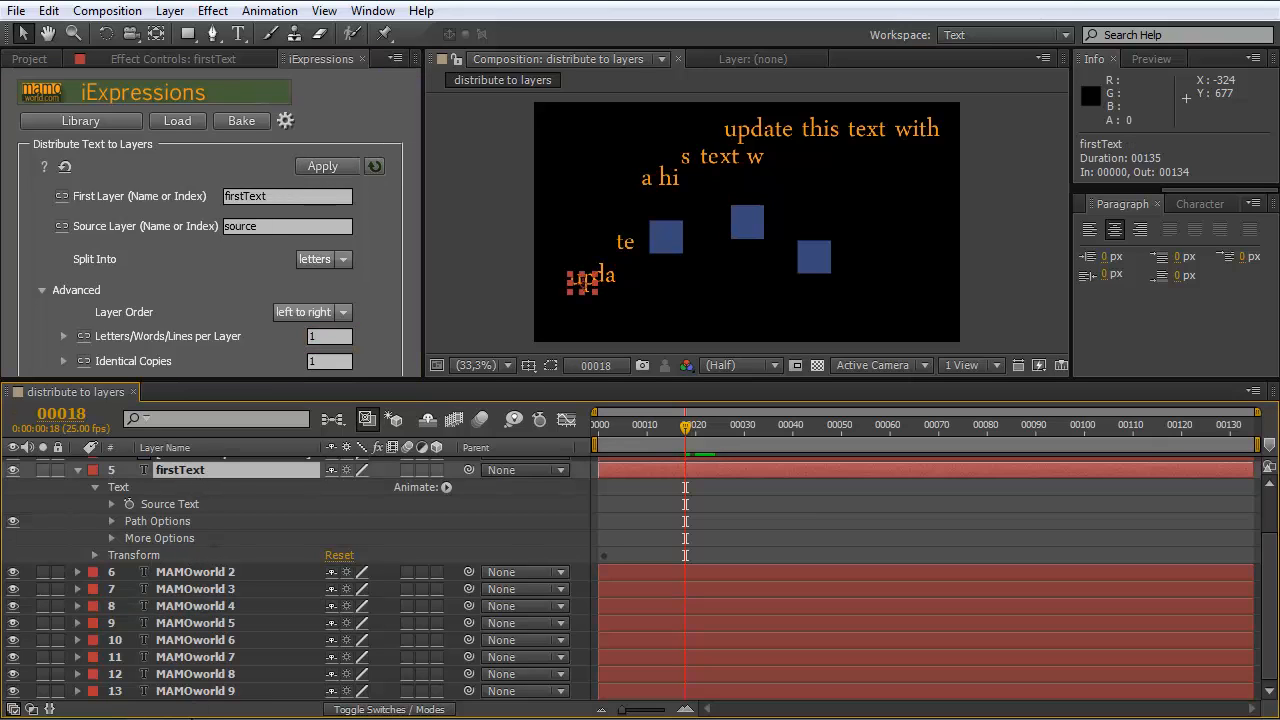
pyautogui.click(328, 166)
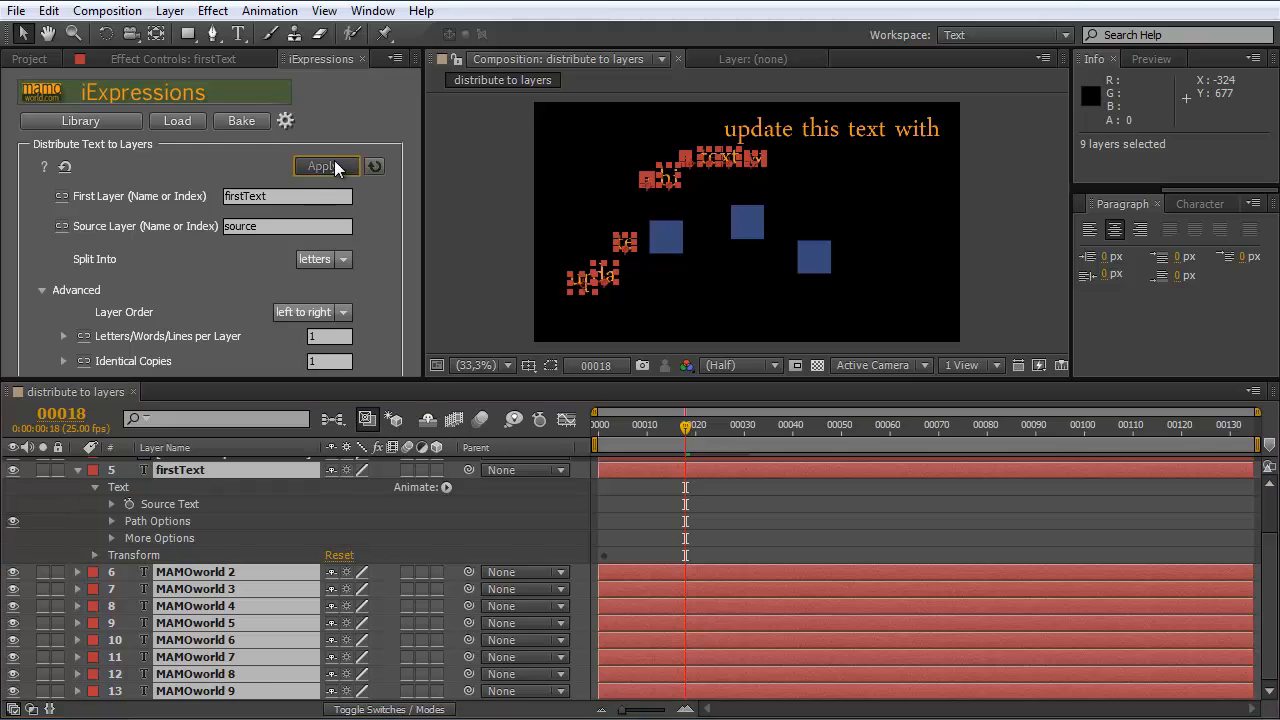
pyautogui.click(324, 164)
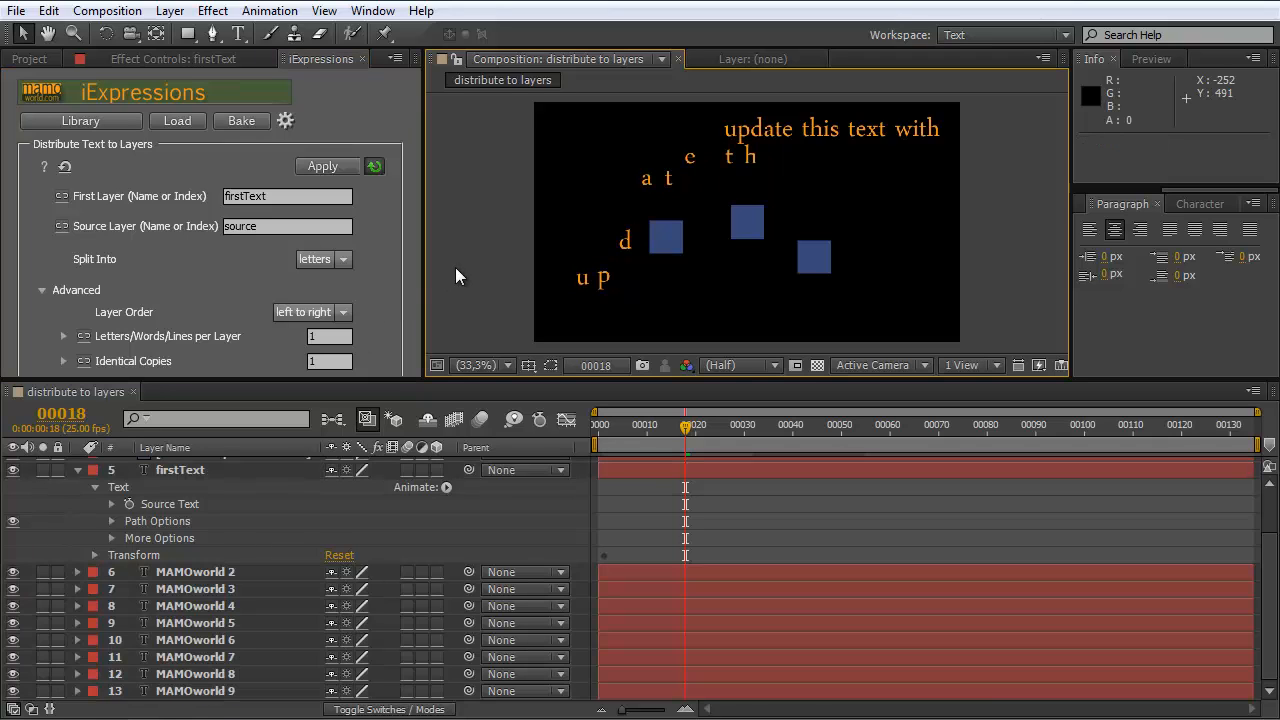
pyautogui.moveTo(332, 358)
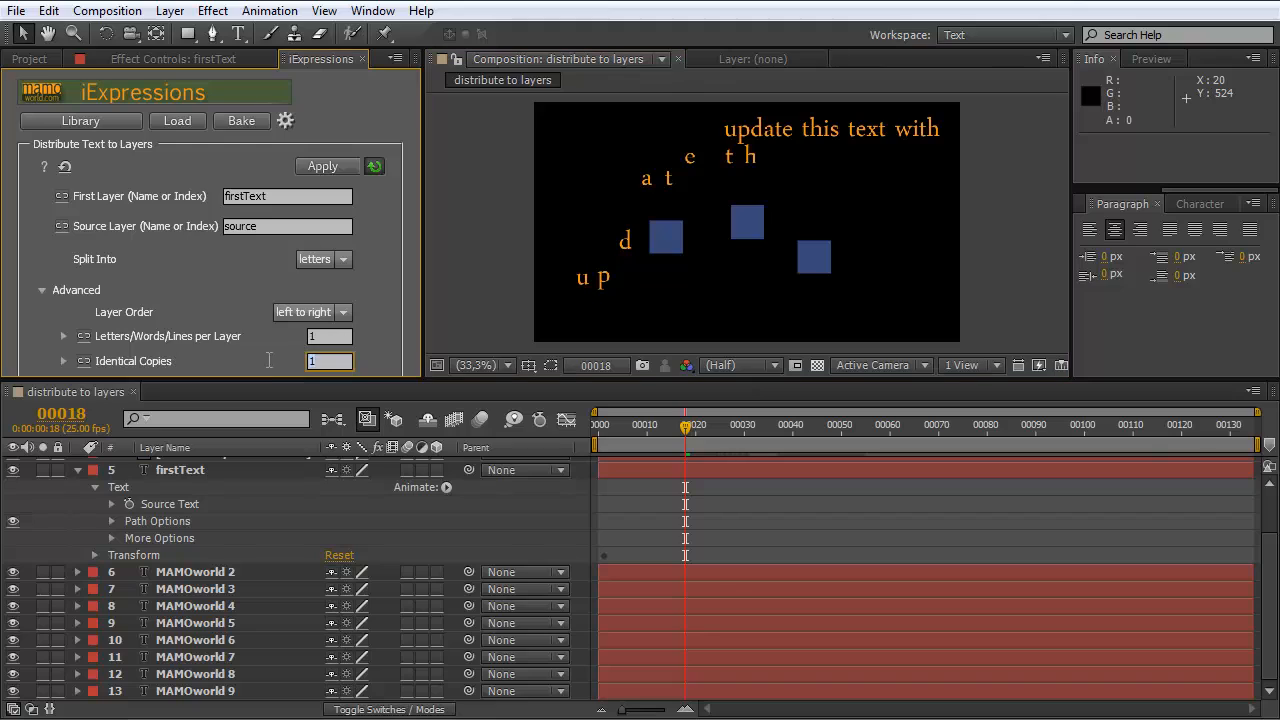
pyautogui.moveTo(536, 360)
pyautogui.write('2')
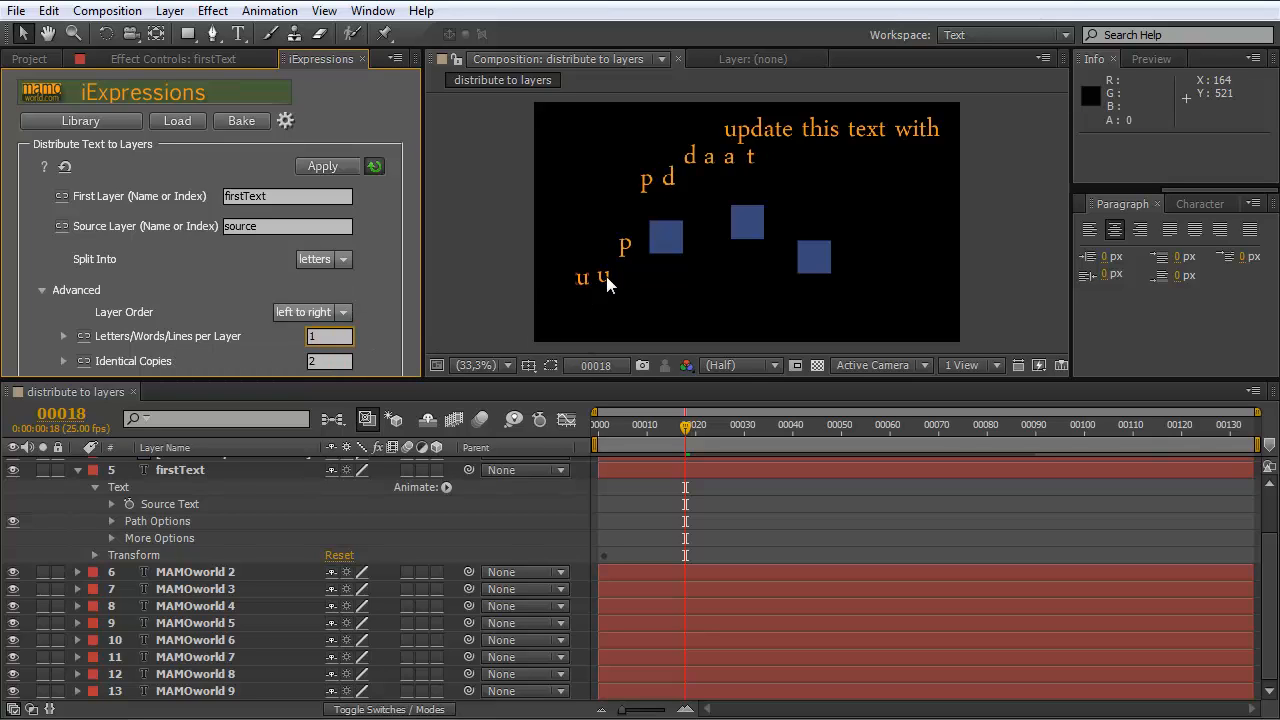
pyautogui.moveTo(724, 130)
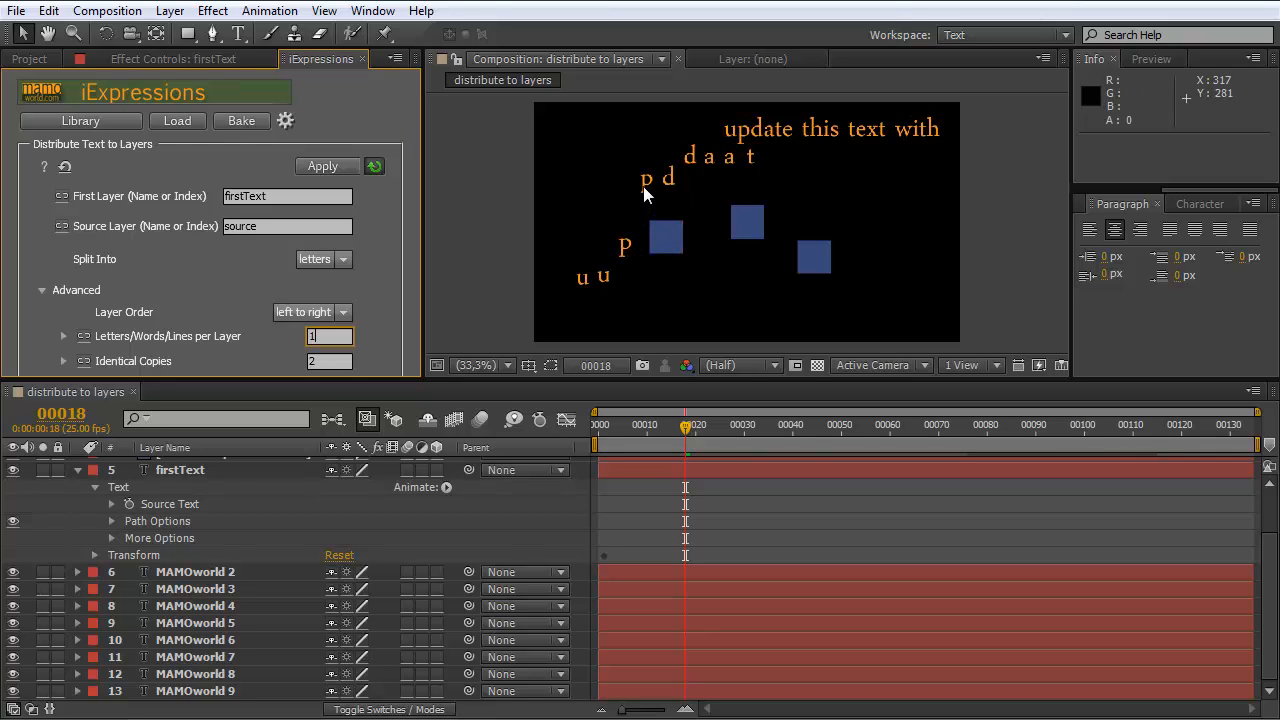
pyautogui.moveTo(696, 184)
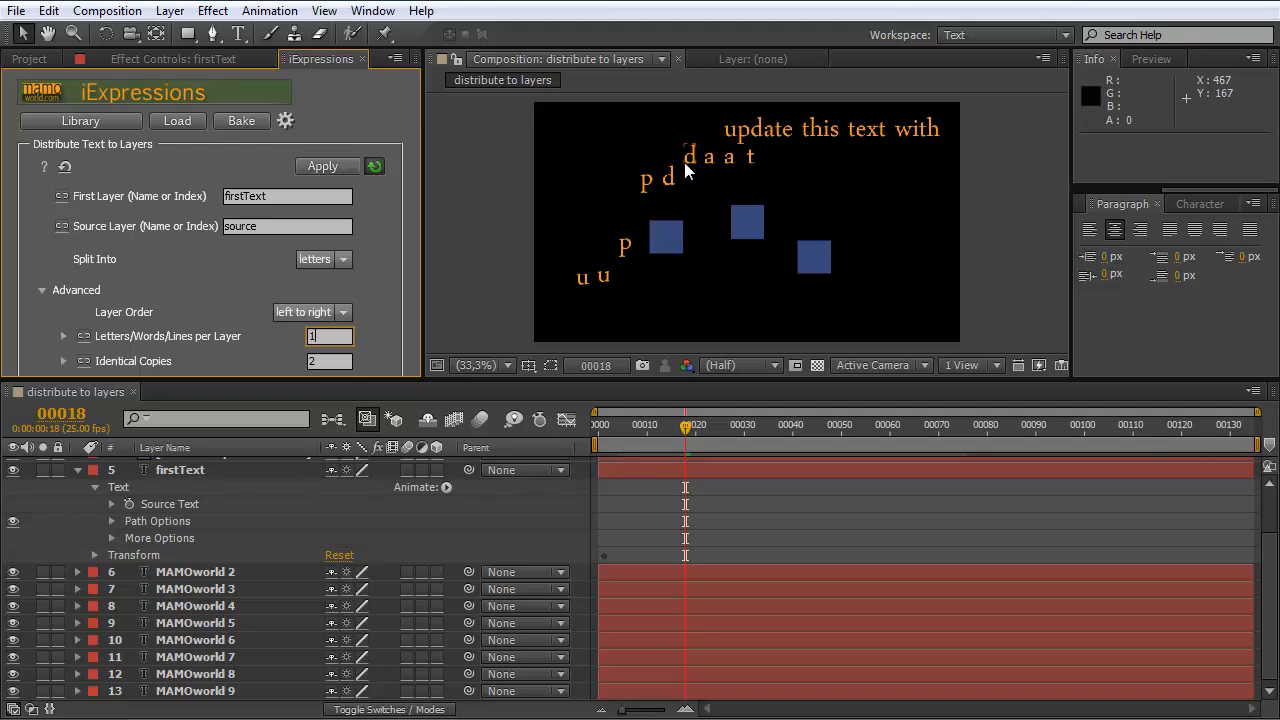
pyautogui.moveTo(680, 196)
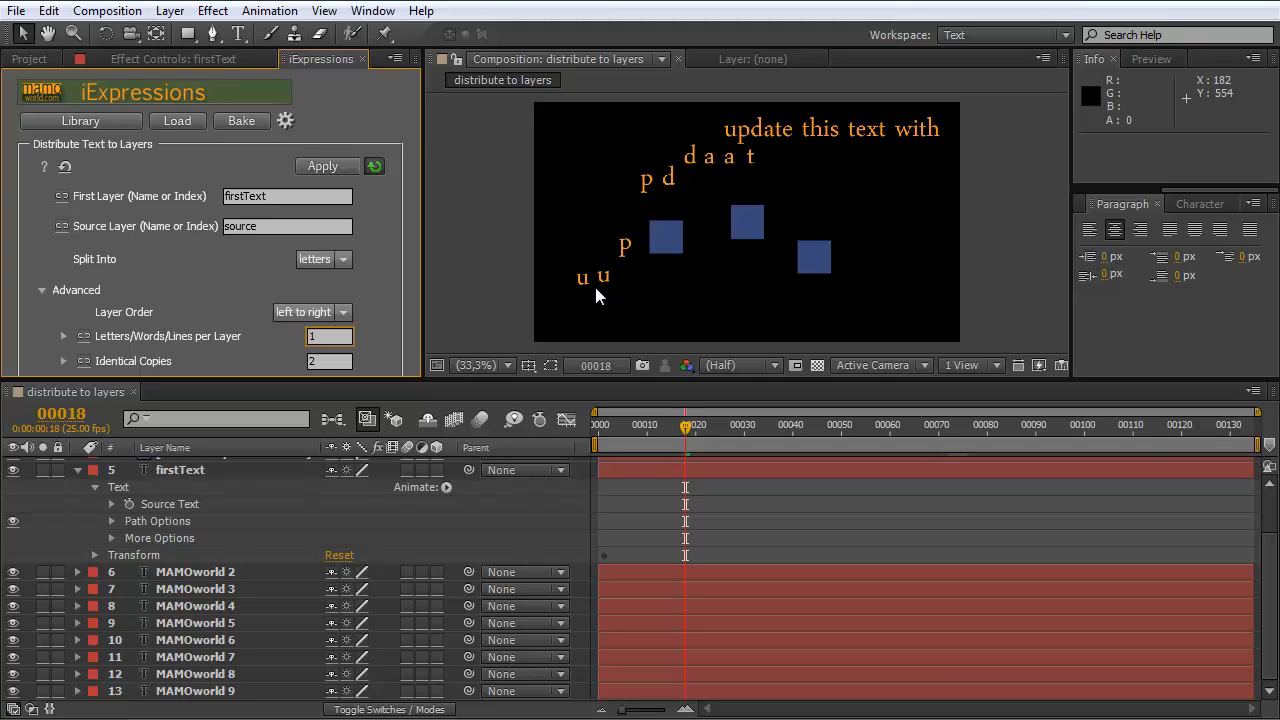
pyautogui.moveTo(358, 408)
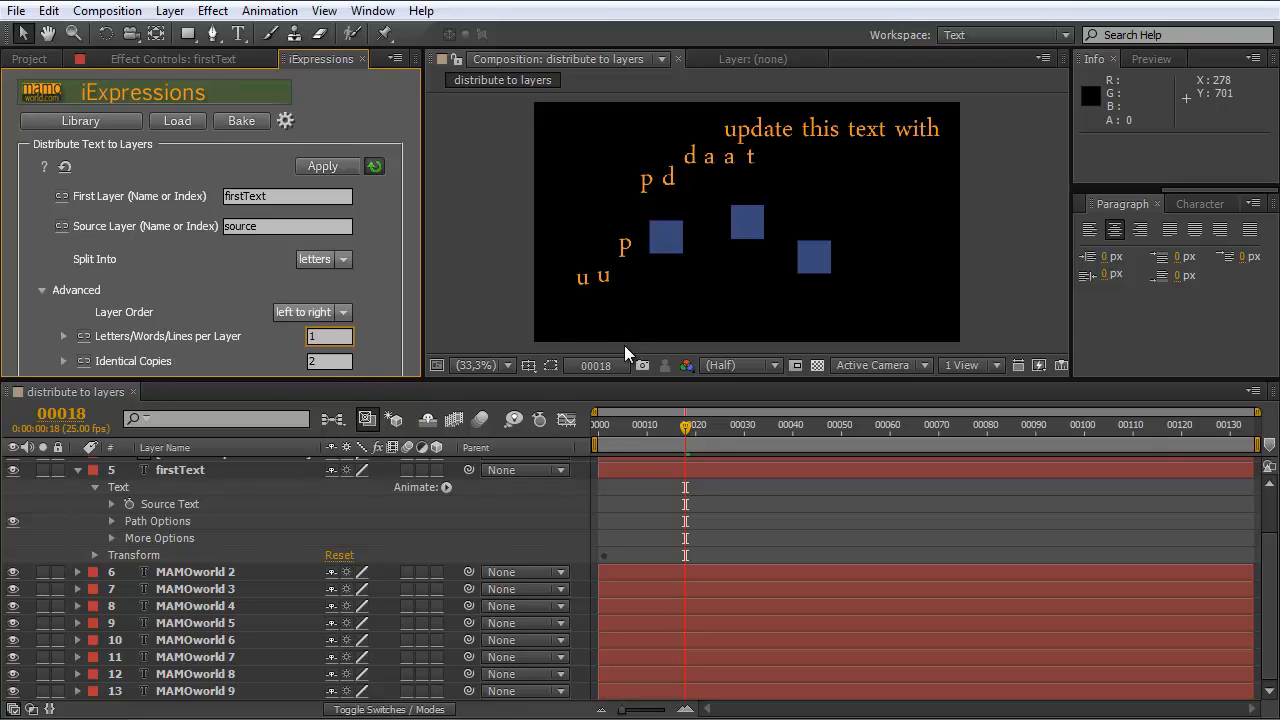
# Step: Inspect MAMOworld 2, 3 and 4 to confirm each letter repeats on two layers
pyautogui.click(196, 572)
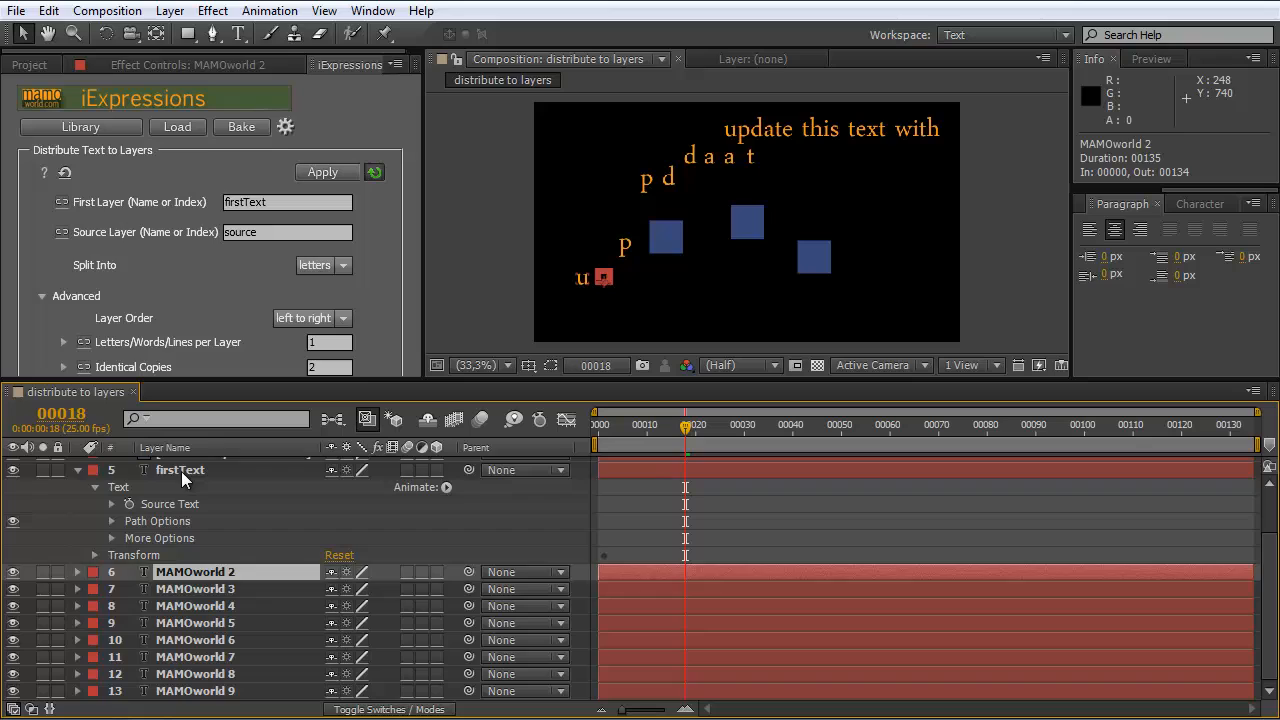
pyautogui.click(196, 588)
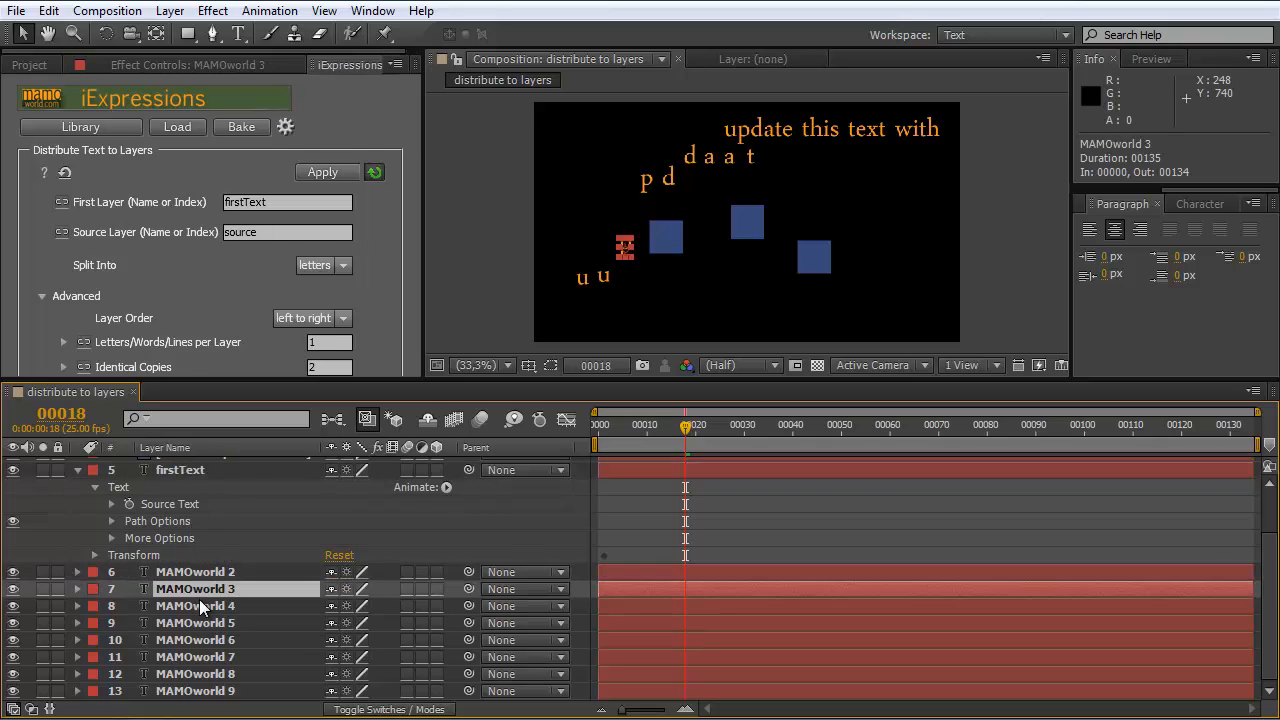
pyautogui.click(196, 604)
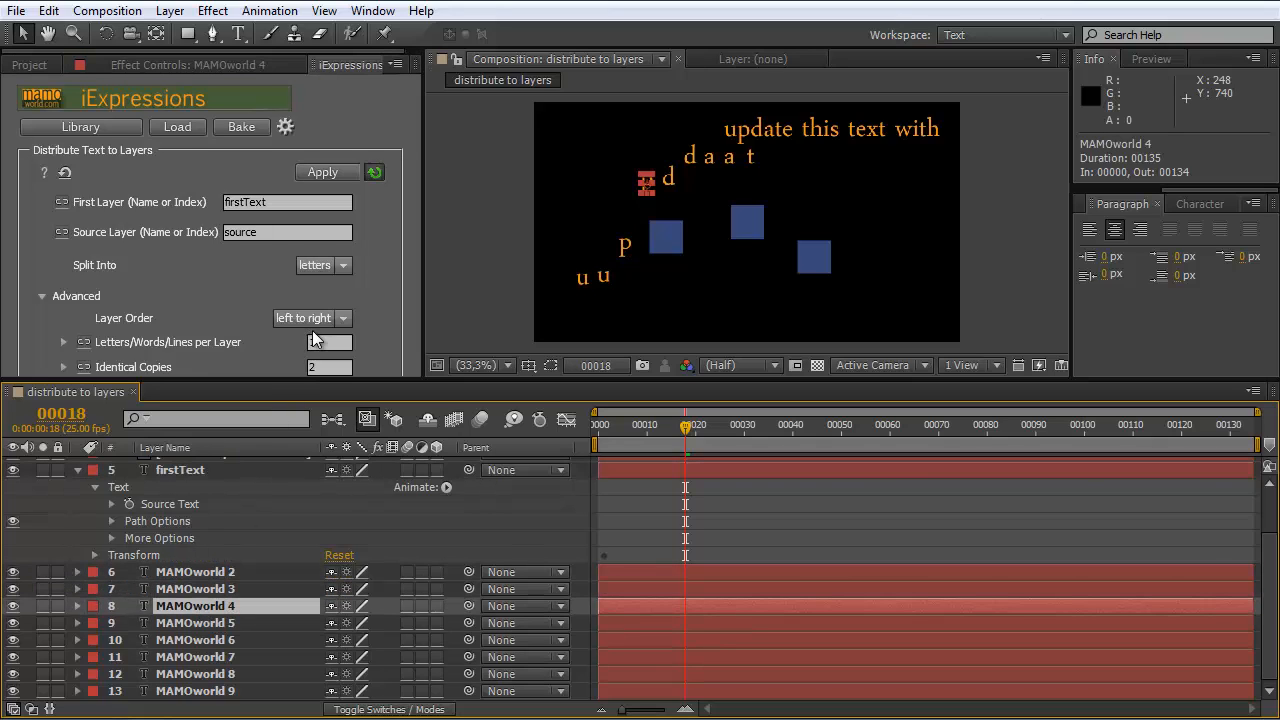
# Step: Set Layer Order to right to left so letters distribute from the text's end
pyautogui.click(312, 318)
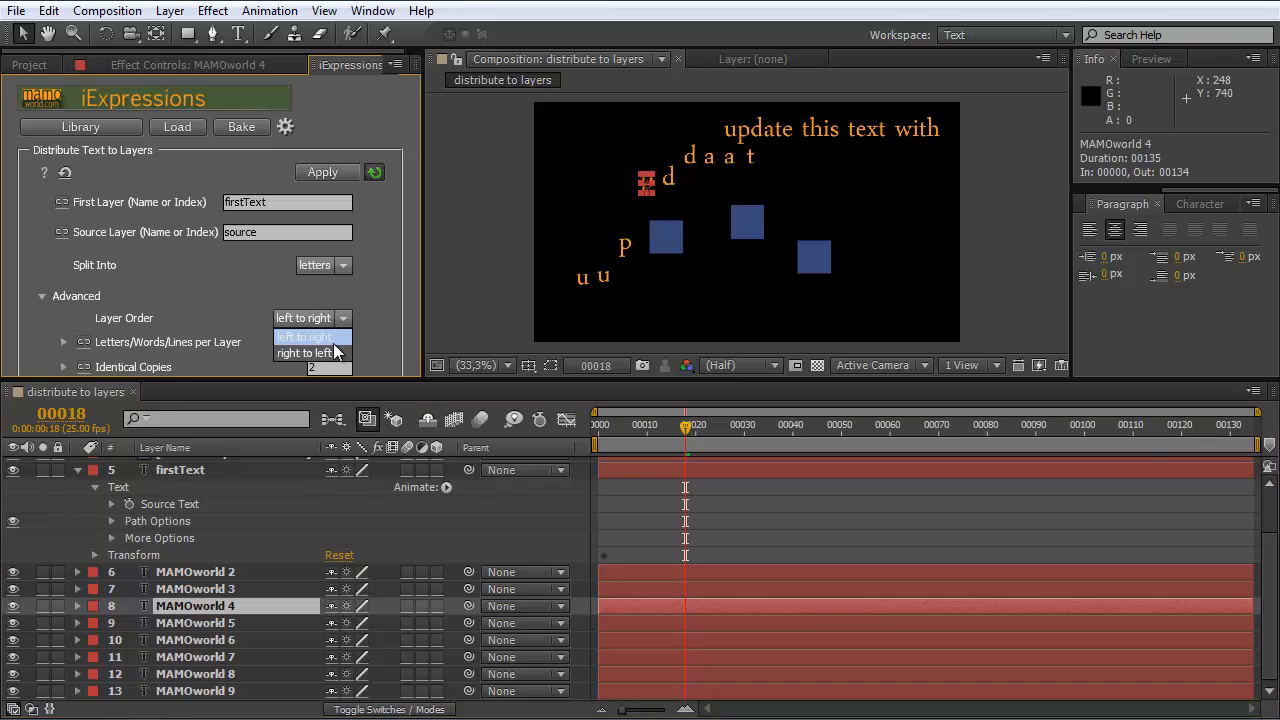
pyautogui.click(304, 352)
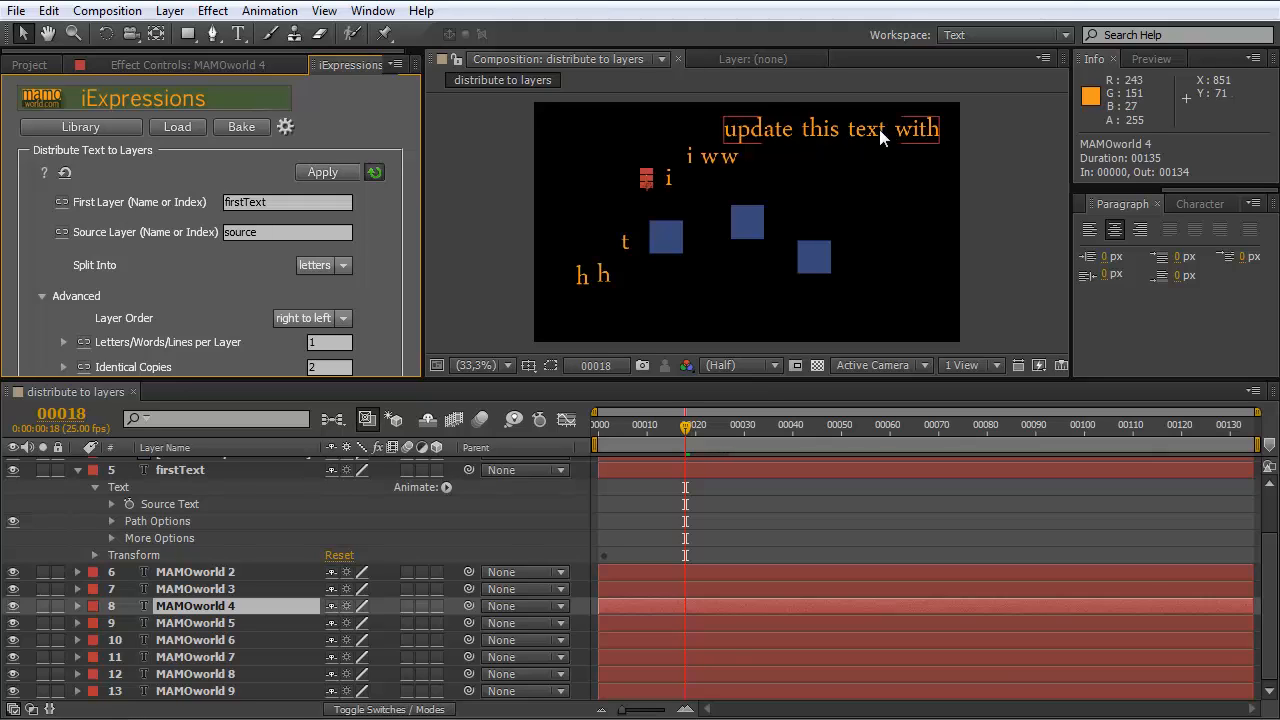
pyautogui.moveTo(936, 130)
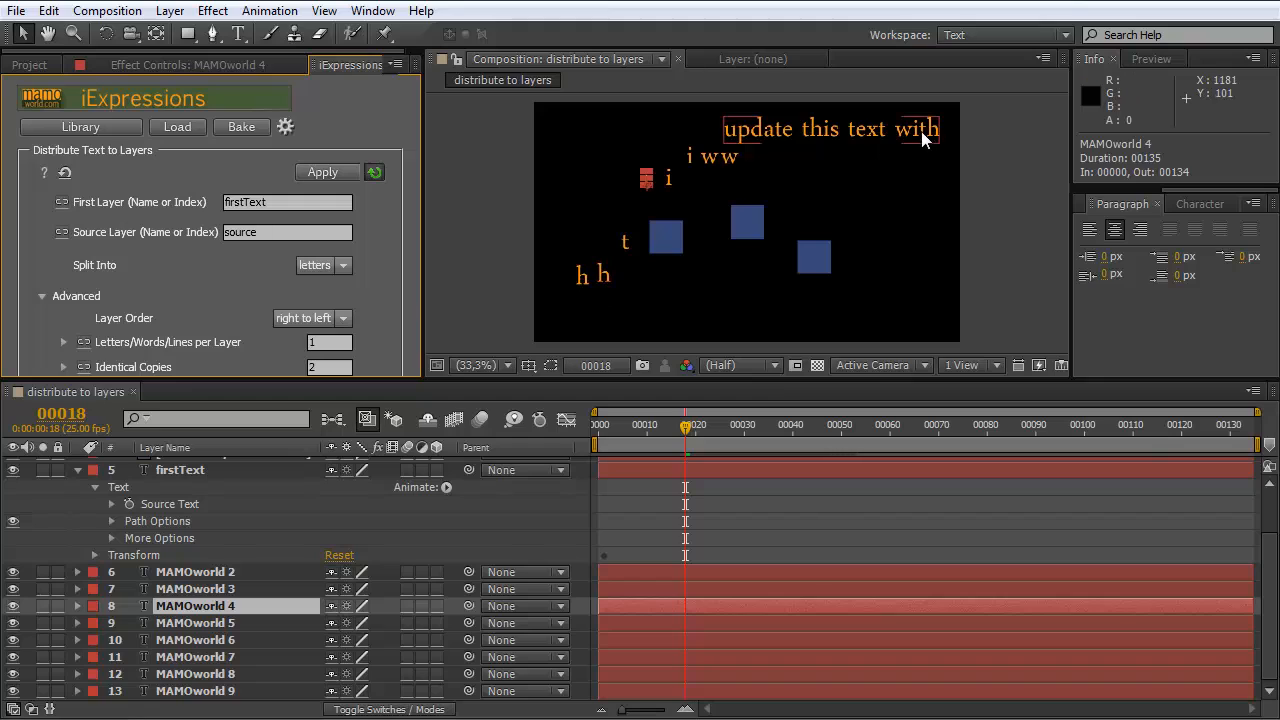
pyautogui.moveTo(672, 190)
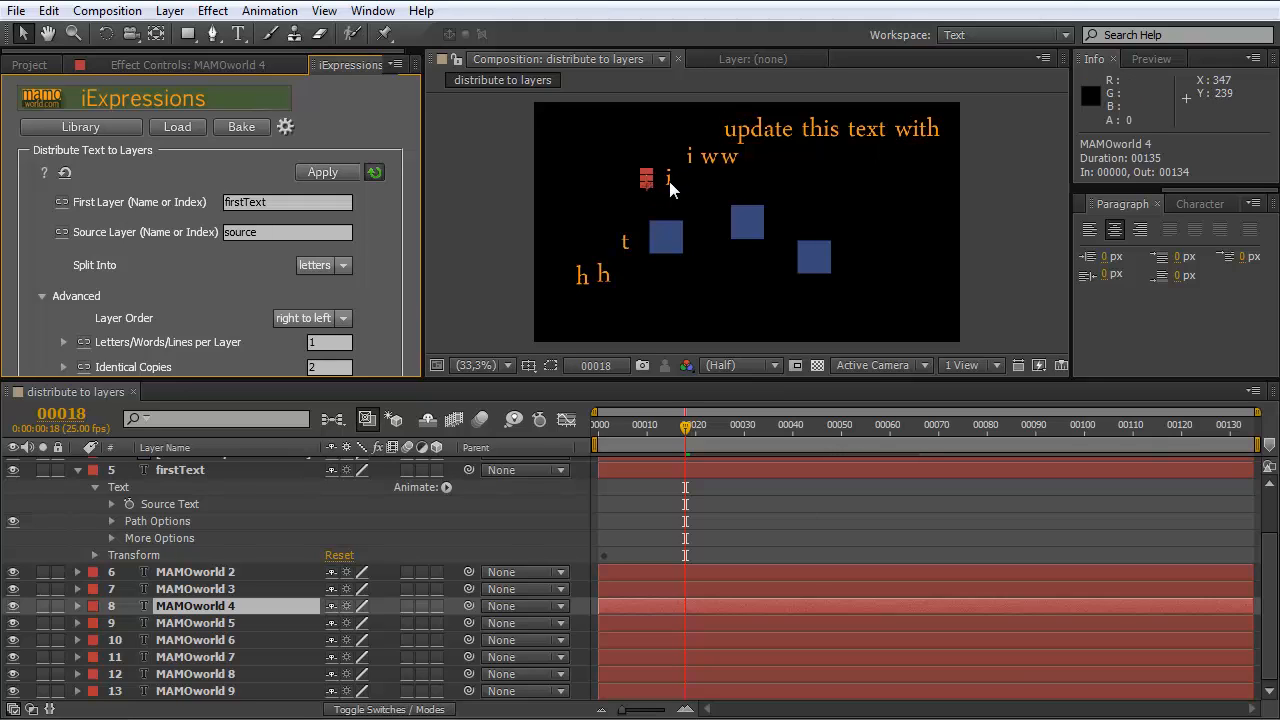
pyautogui.moveTo(748, 182)
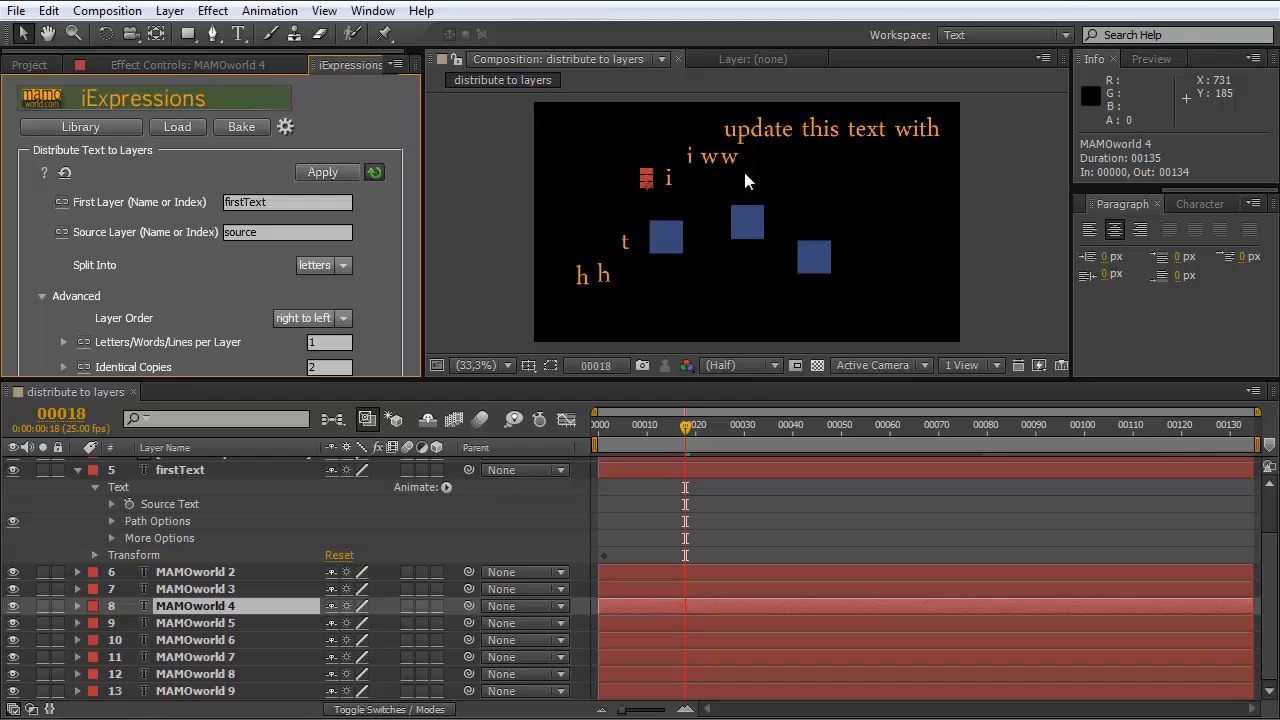
pyautogui.moveTo(704, 140)
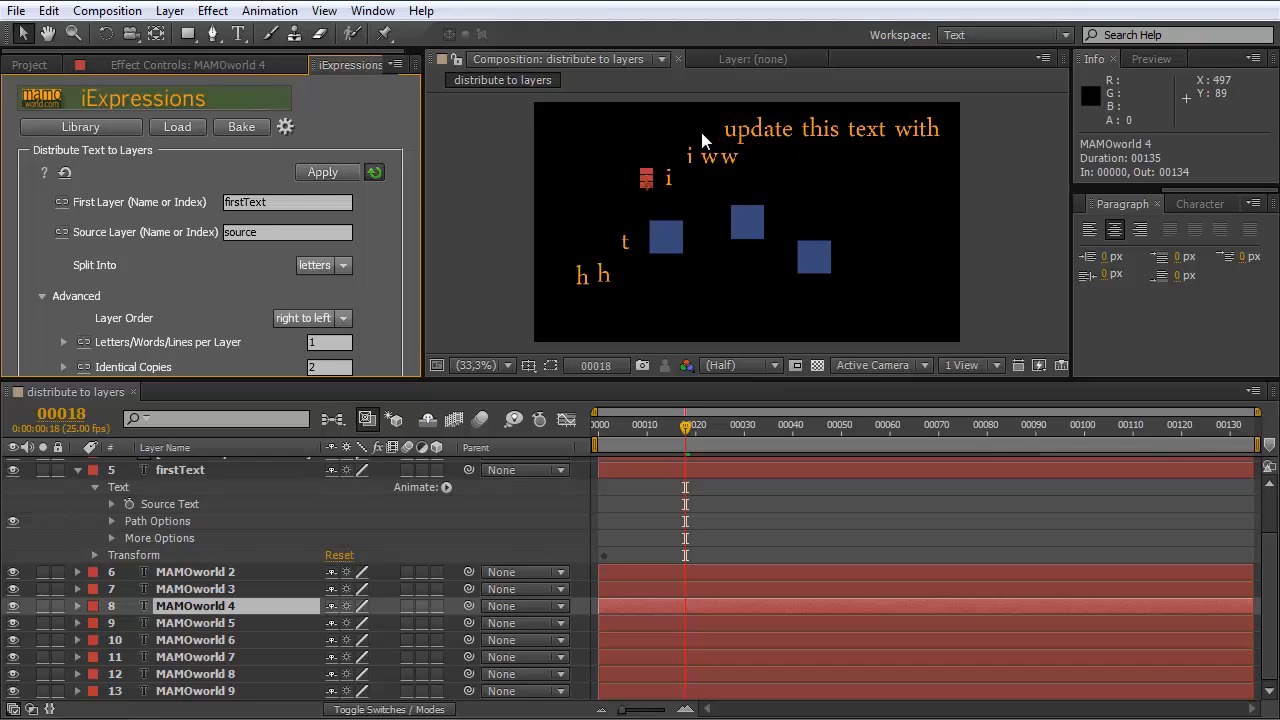
pyautogui.moveTo(368, 384)
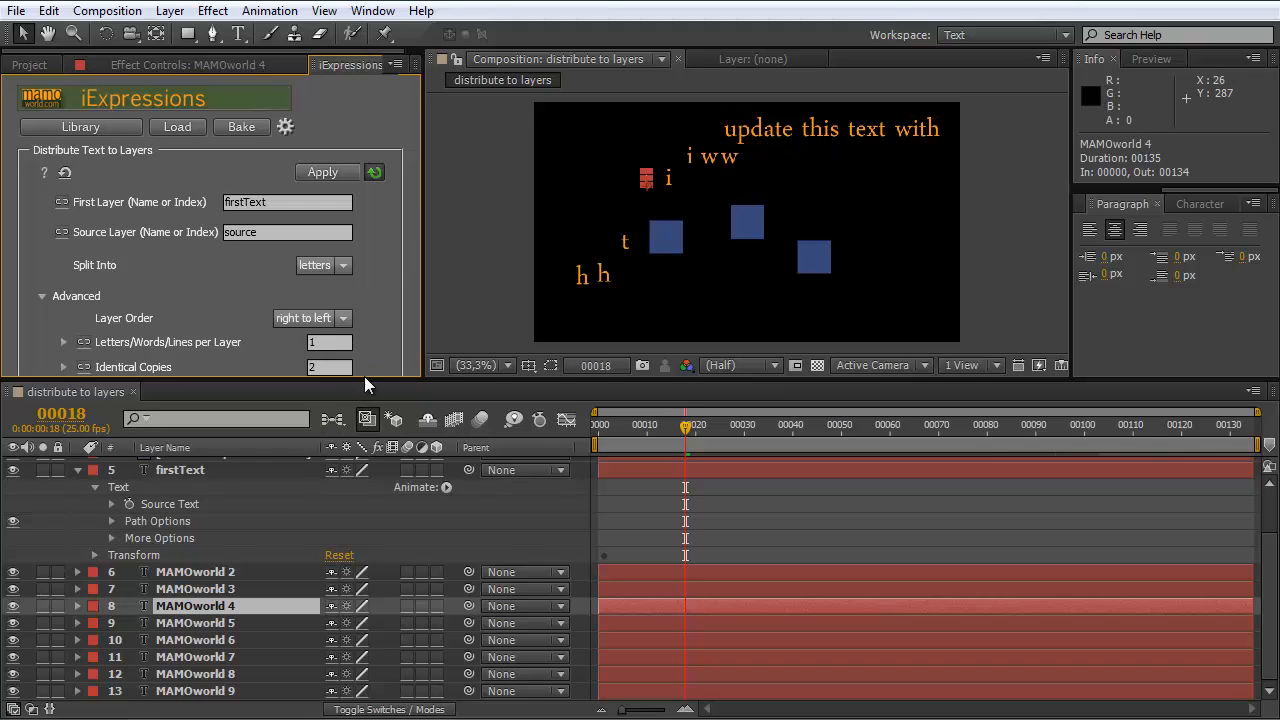
pyautogui.moveTo(348, 304)
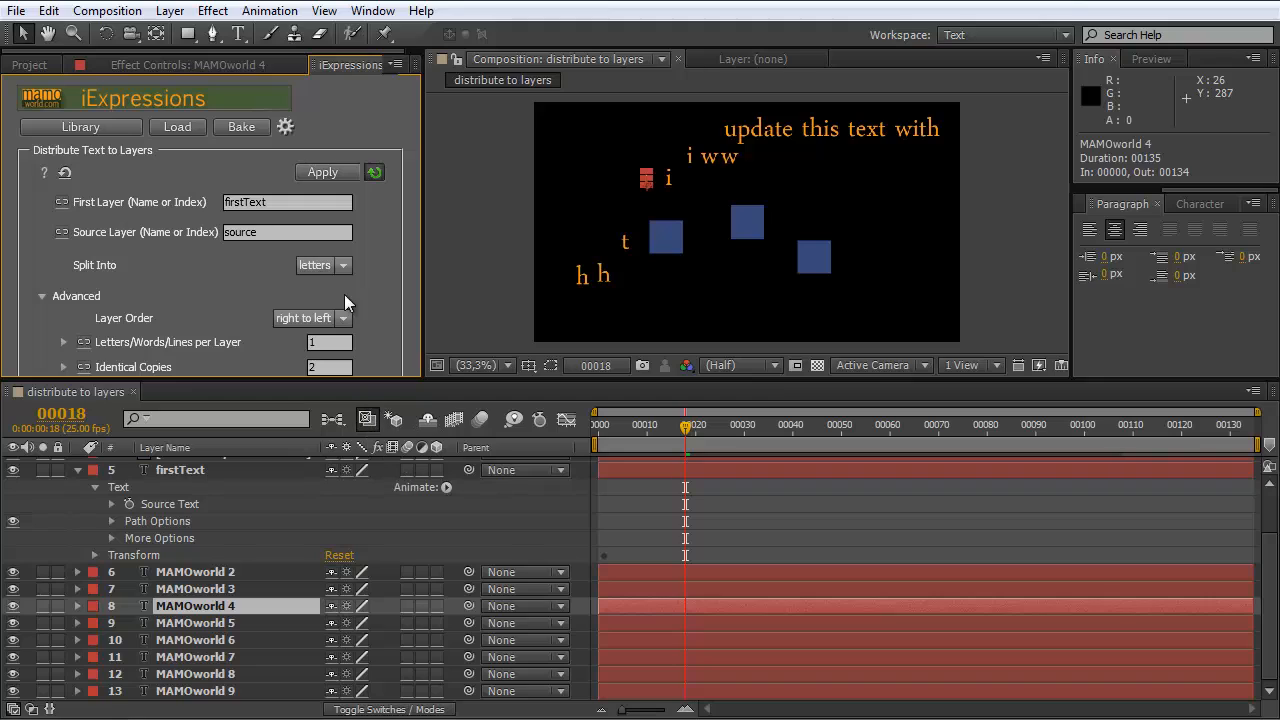
pyautogui.moveTo(68, 164)
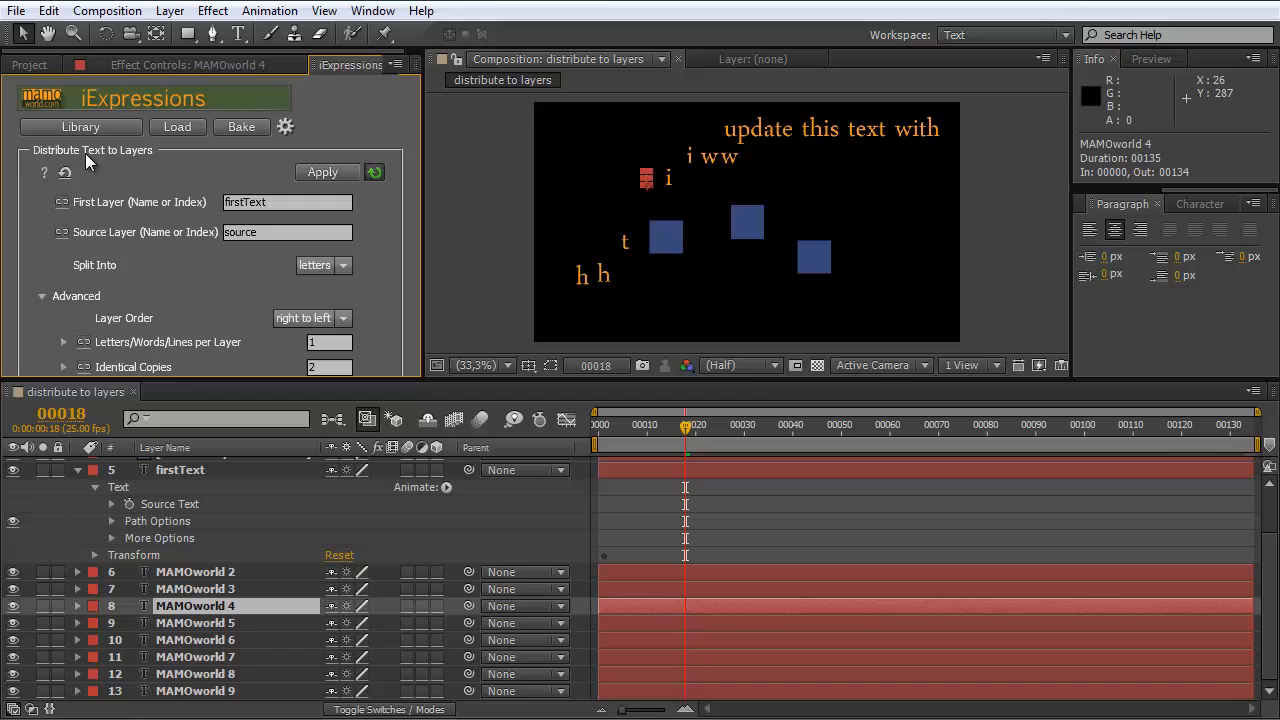
pyautogui.moveTo(130, 160)
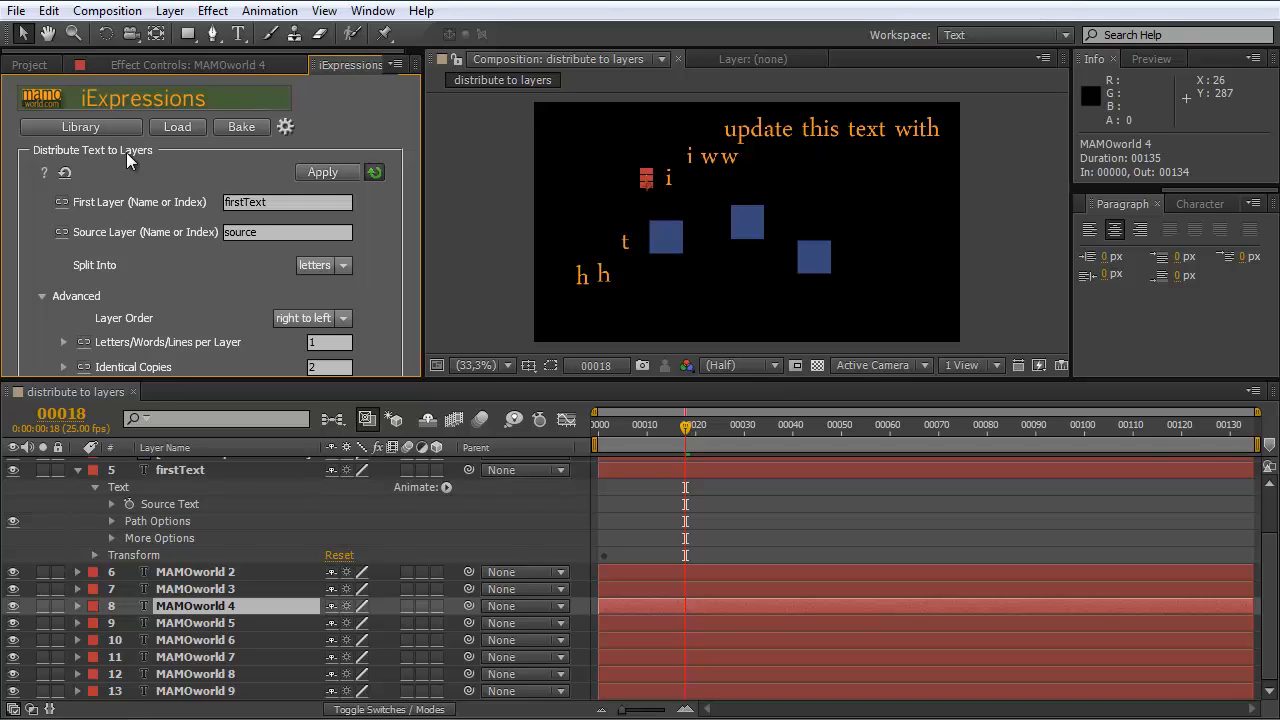